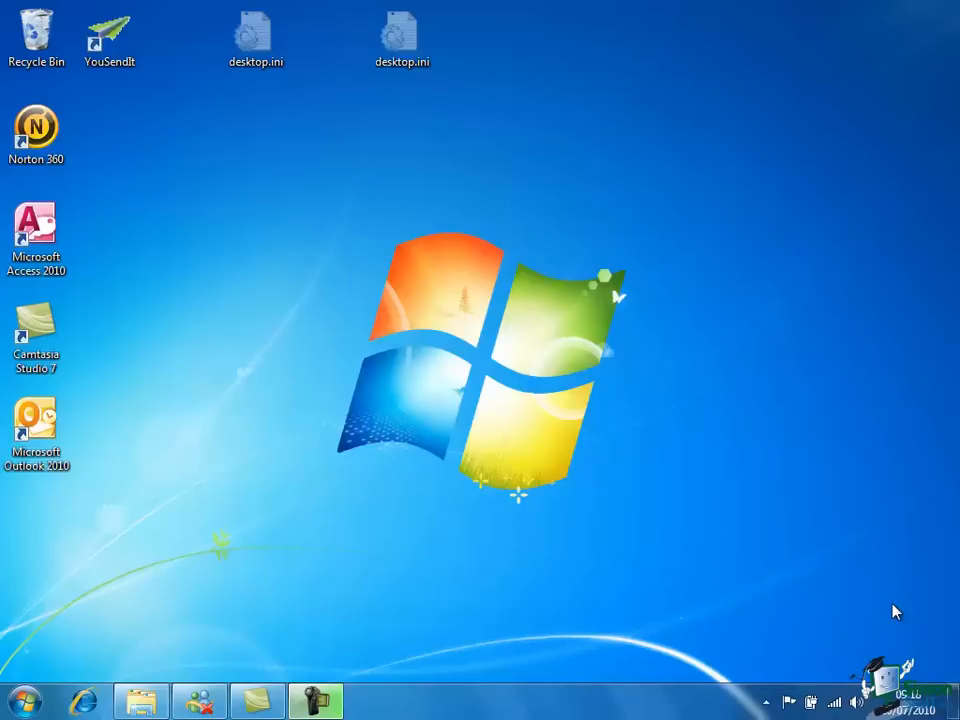
pyautogui.moveTo(754, 678)
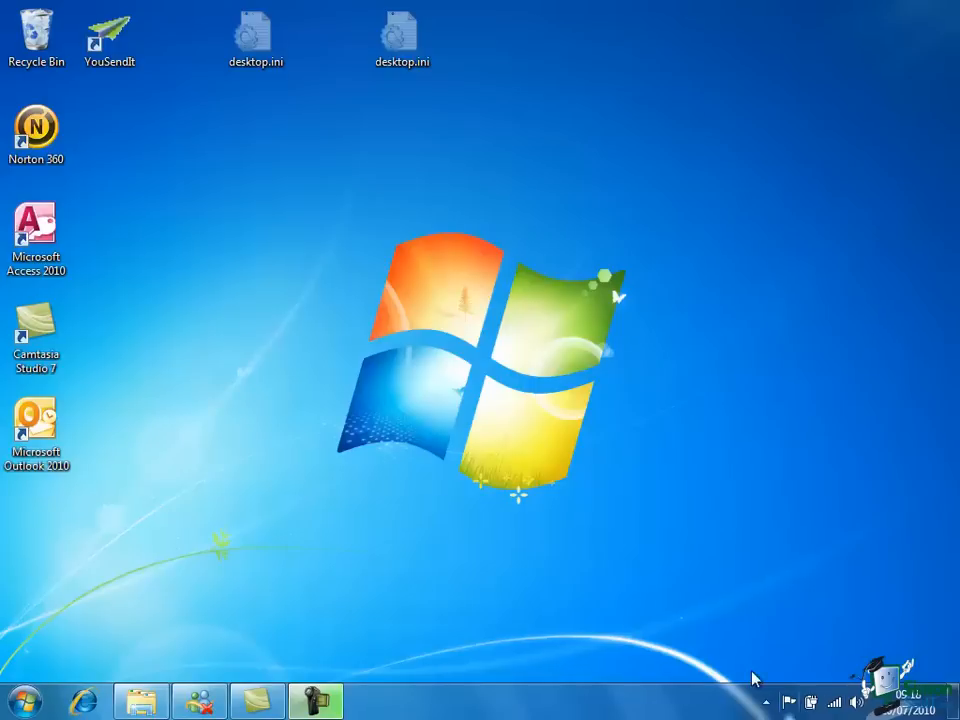
# Step: Launch Microsoft Access 2010 from its desktop shortcut
pyautogui.click(36, 230)
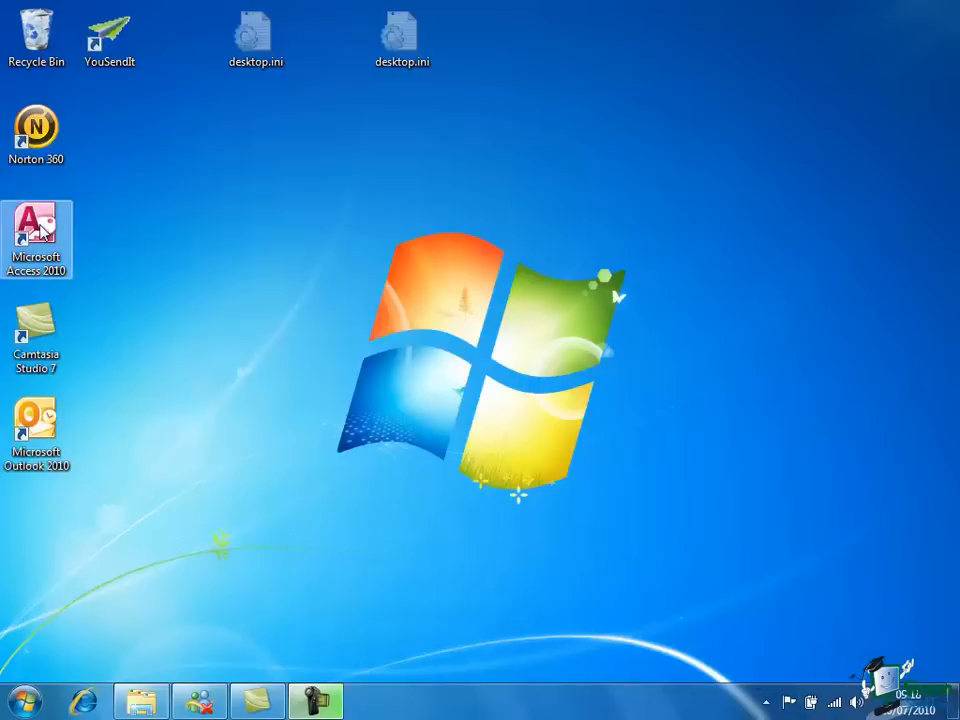
pyautogui.doubleClick(36, 238)
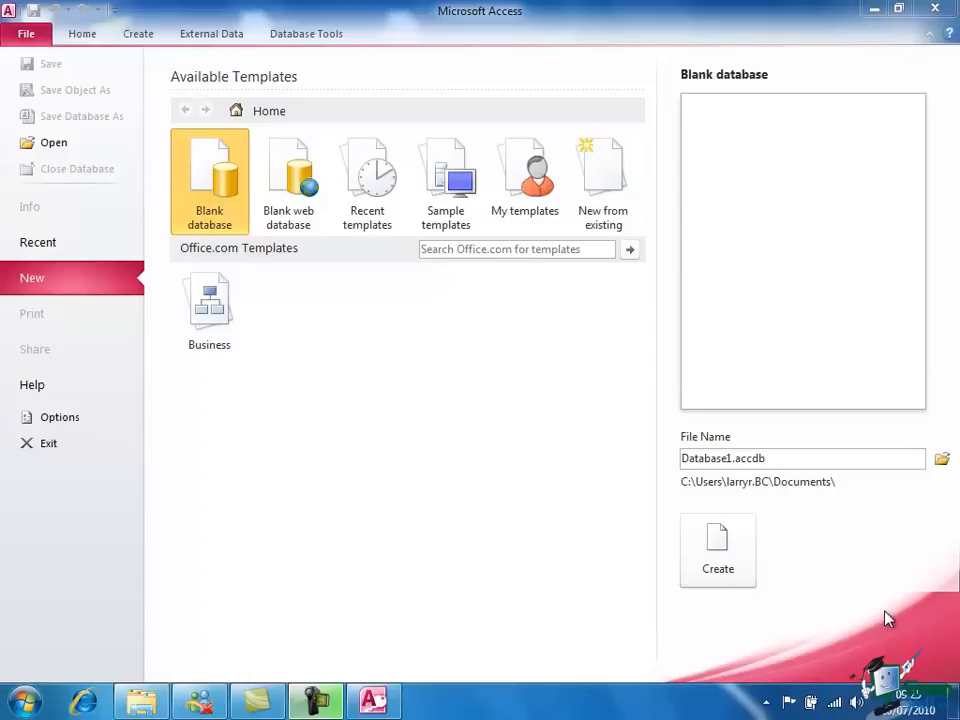
pyautogui.moveTo(368, 252)
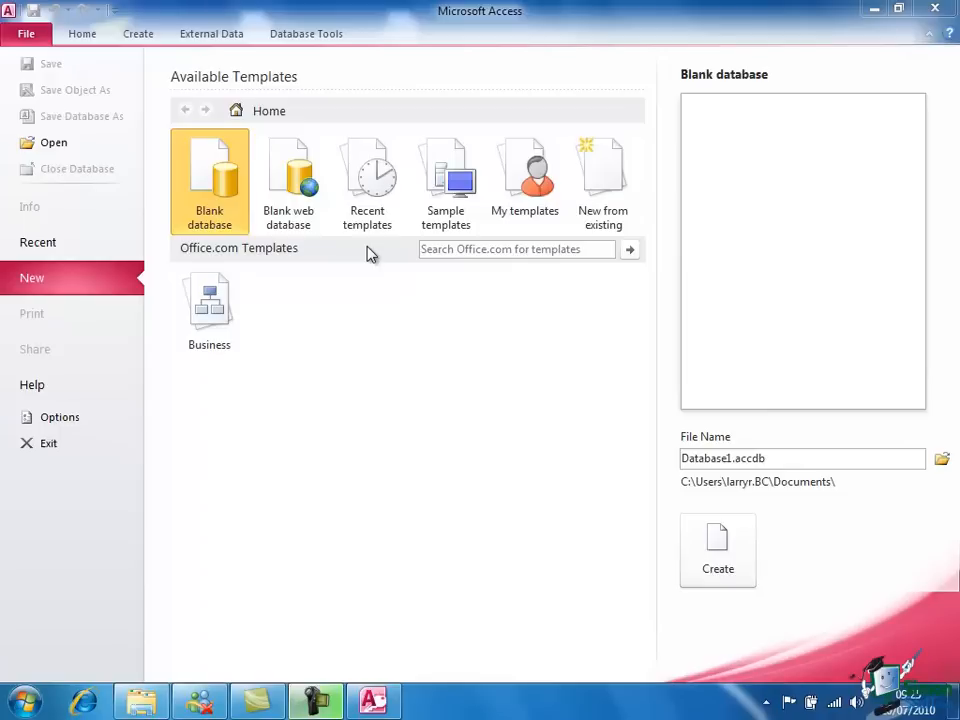
pyautogui.moveTo(812, 448)
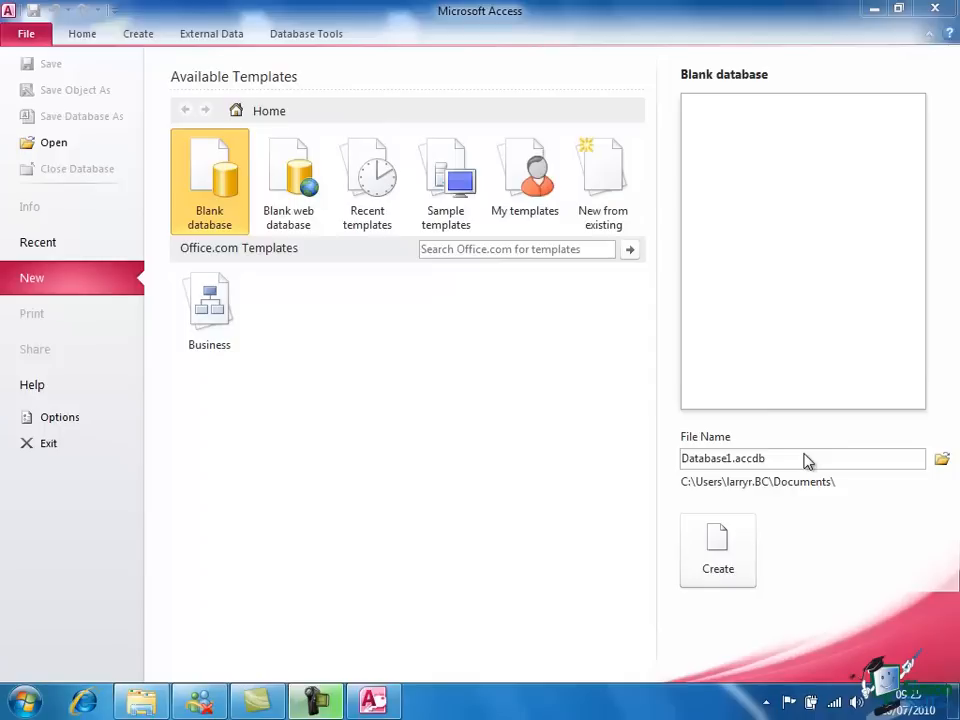
pyautogui.moveTo(58, 68)
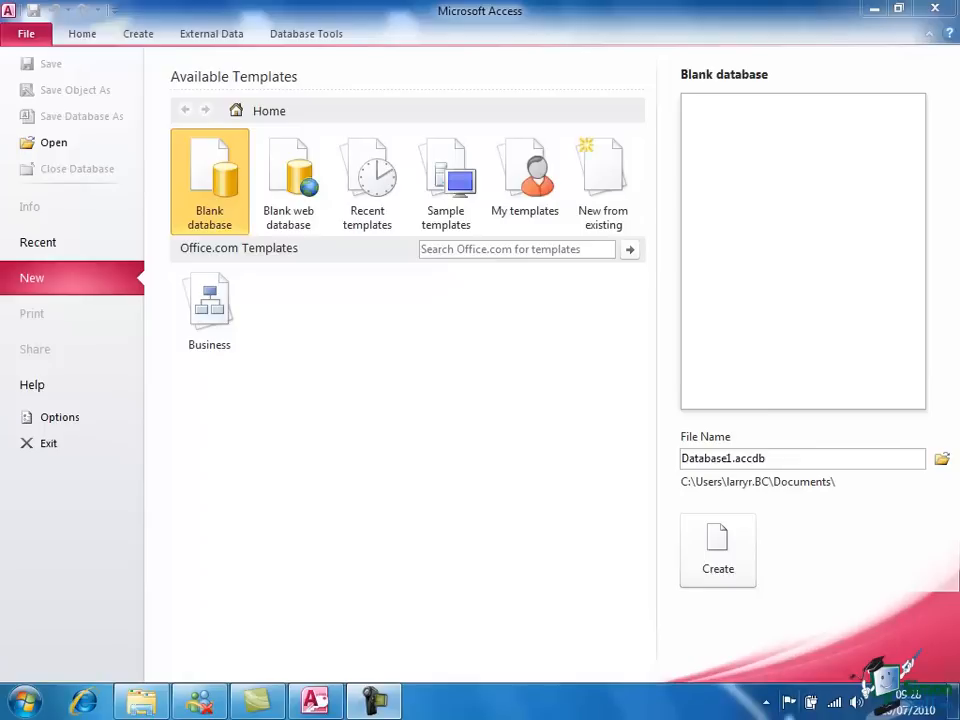
pyautogui.moveTo(364, 624)
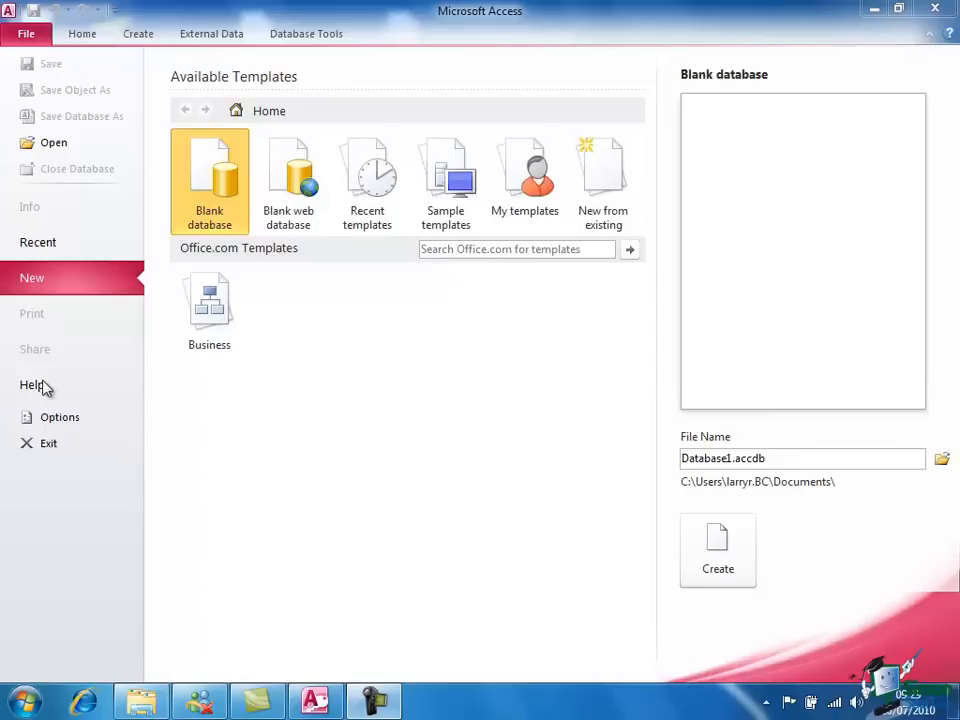
pyautogui.moveTo(44, 388)
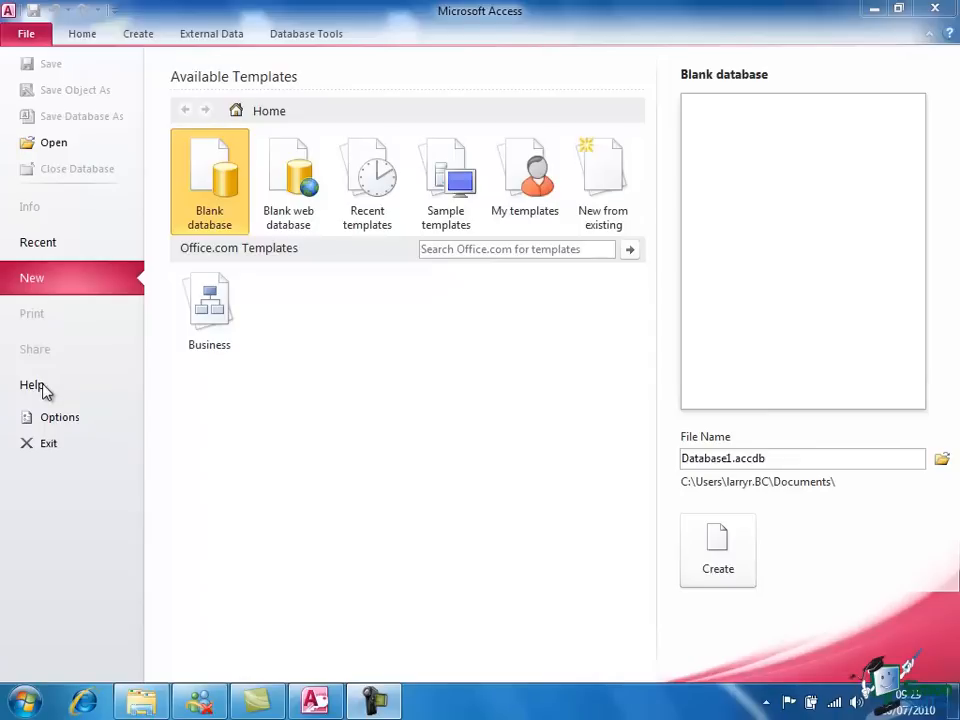
pyautogui.moveTo(60, 418)
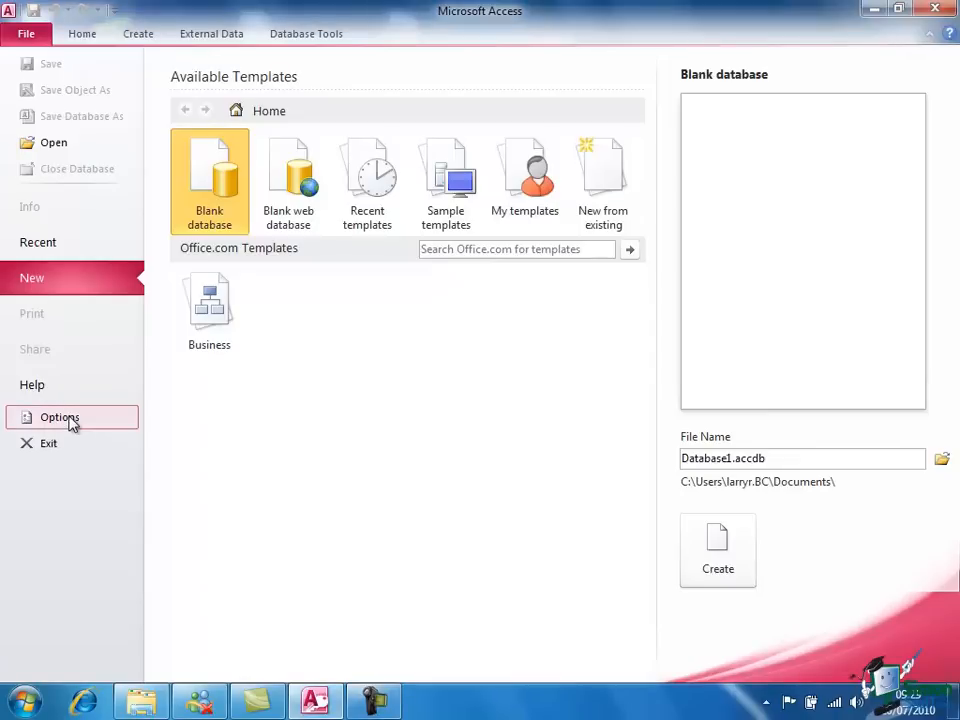
# Step: Show the Access Options dialog on its General page from the File backstage
pyautogui.click(60, 418)
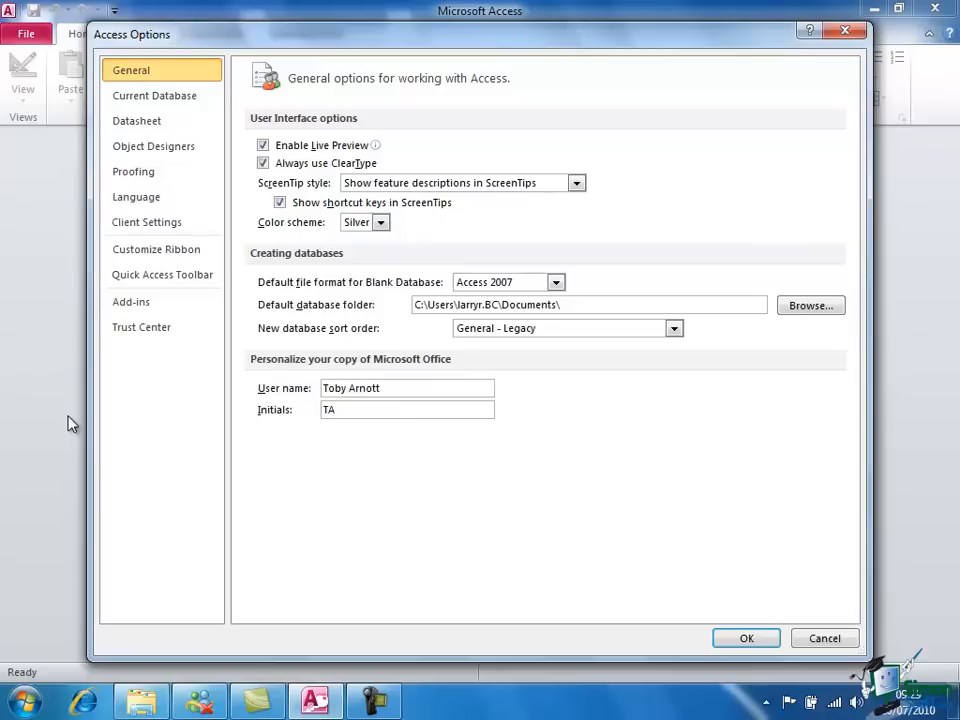
# Step: Close the Access Options dialog and return to the new-database backstage page
pyautogui.click(824, 638)
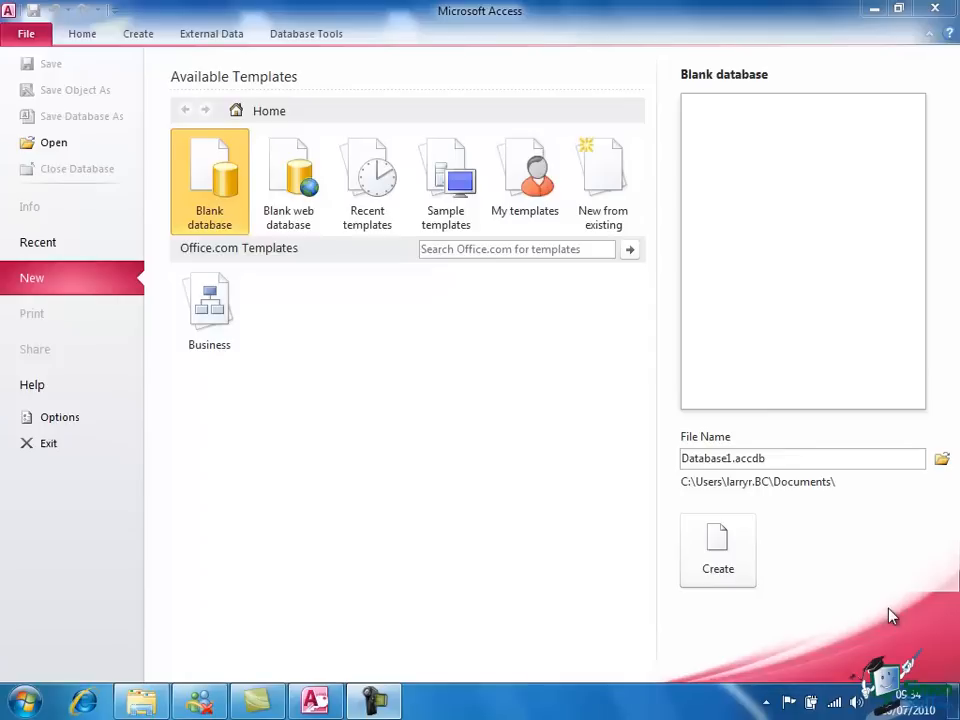
pyautogui.moveTo(408, 218)
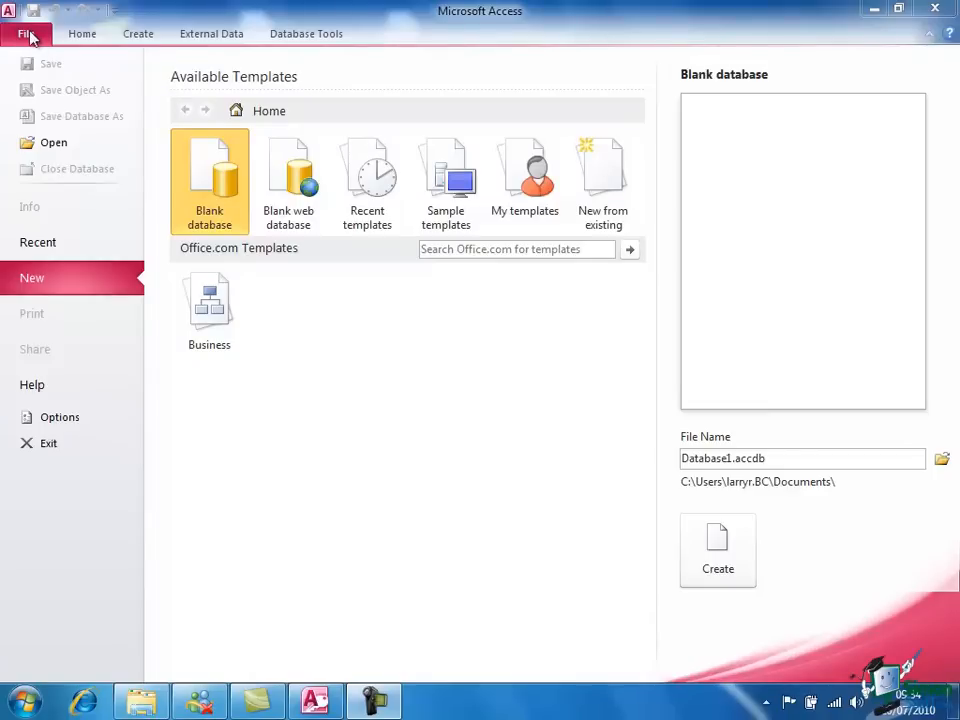
# Step: Leave backstage and browse the Home, Create, Database Tools and External Data ribbon tabs
pyautogui.click(24, 32)
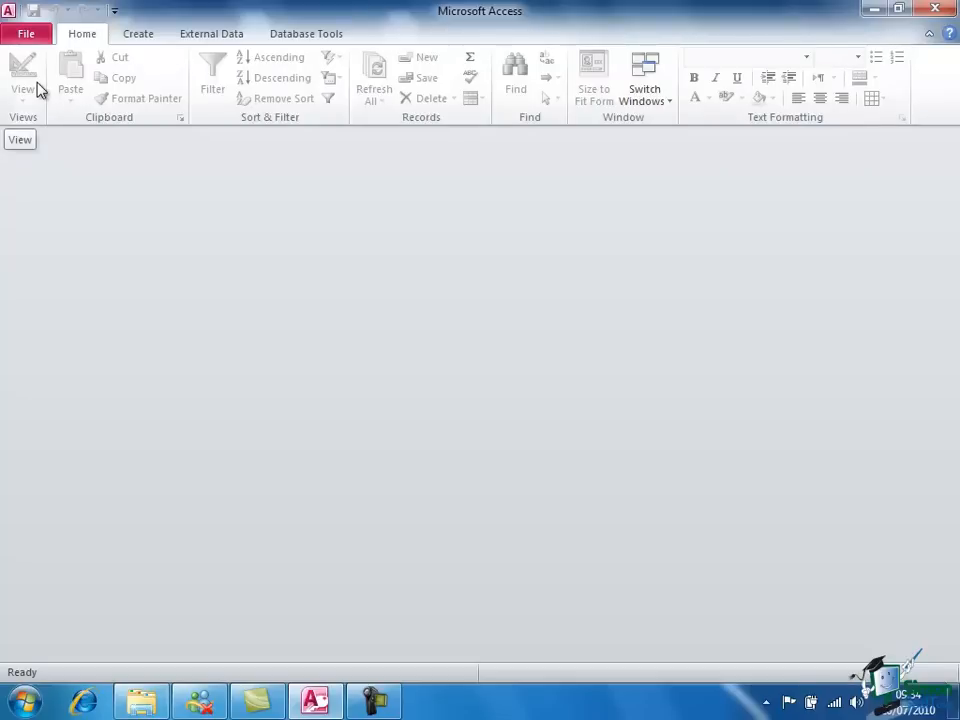
pyautogui.moveTo(56, 90)
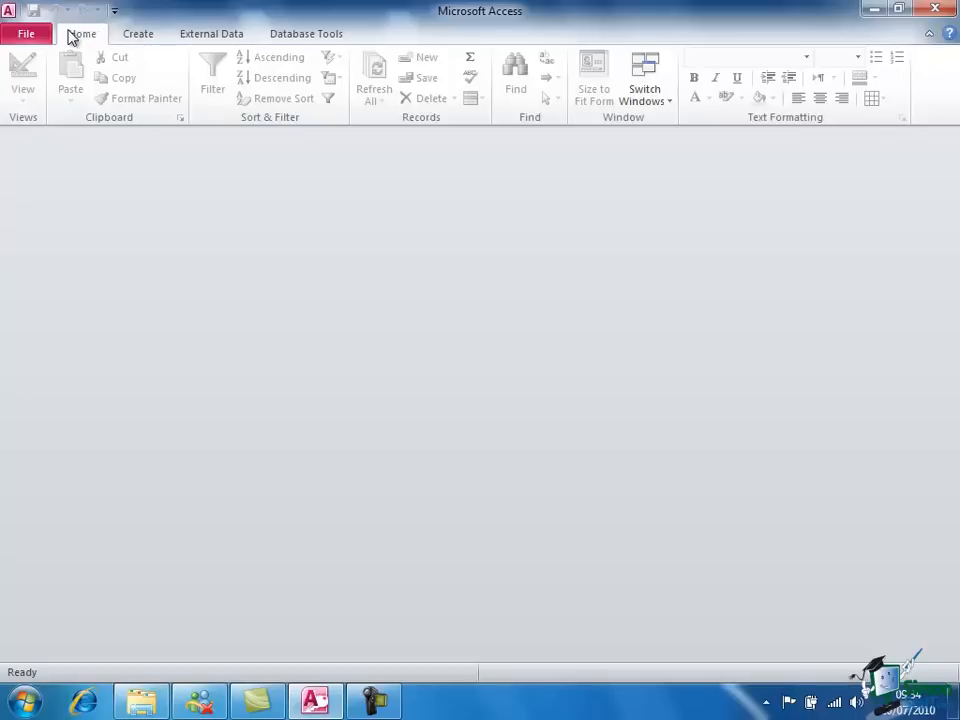
pyautogui.moveTo(96, 42)
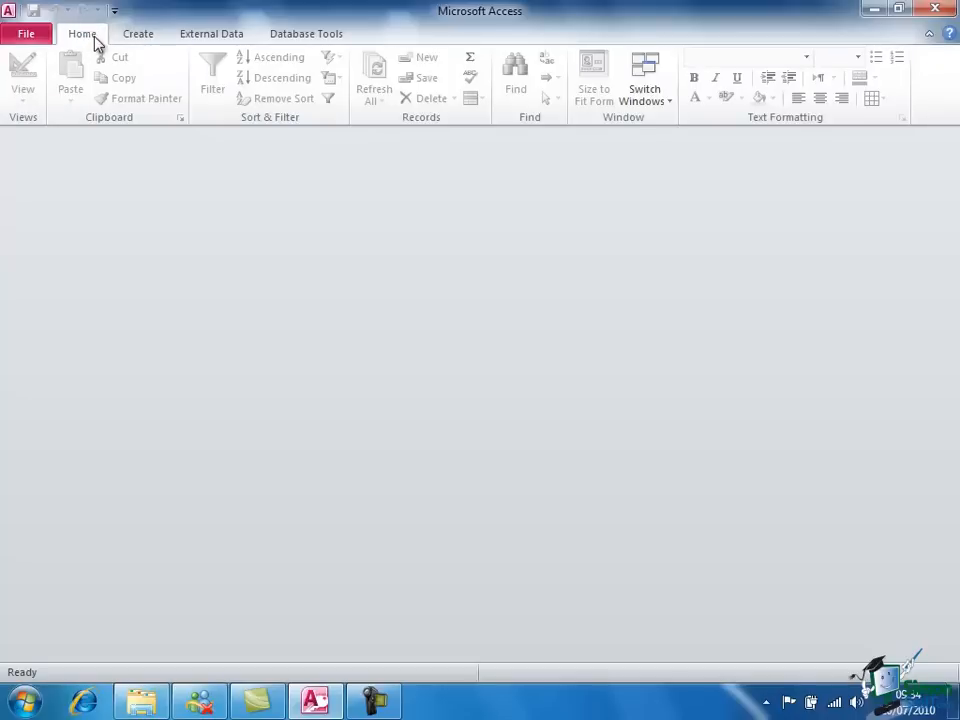
pyautogui.click(138, 32)
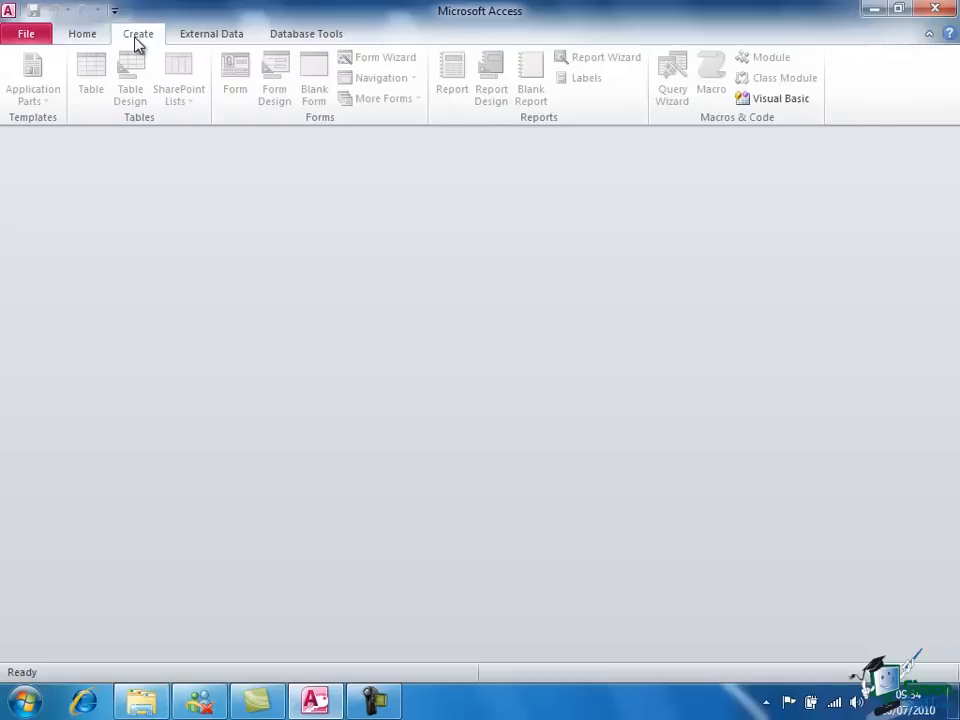
pyautogui.click(306, 32)
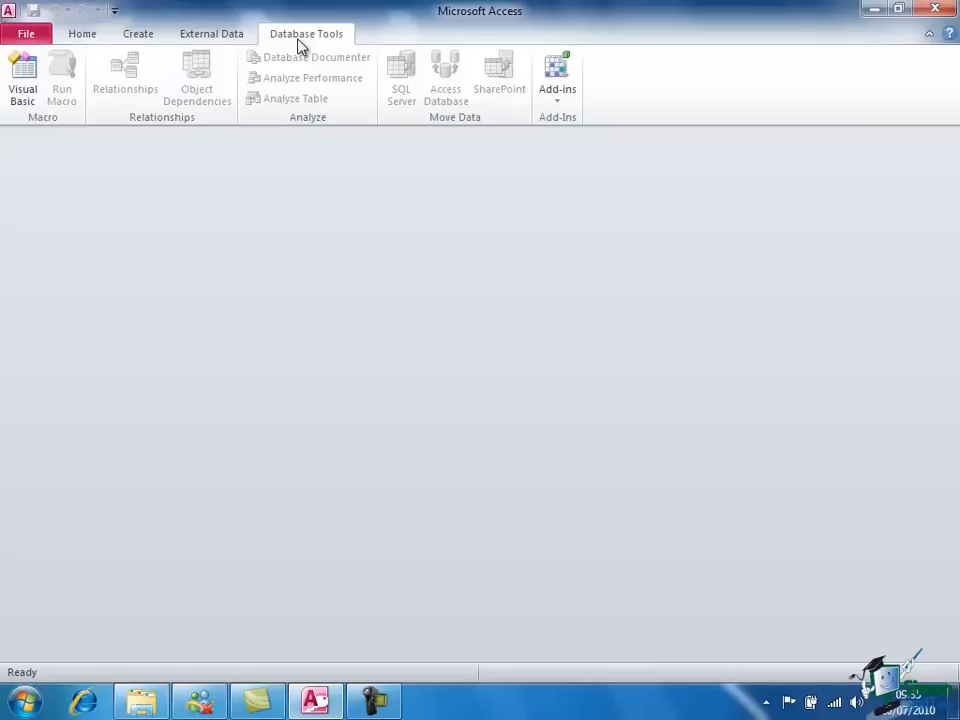
pyautogui.click(212, 32)
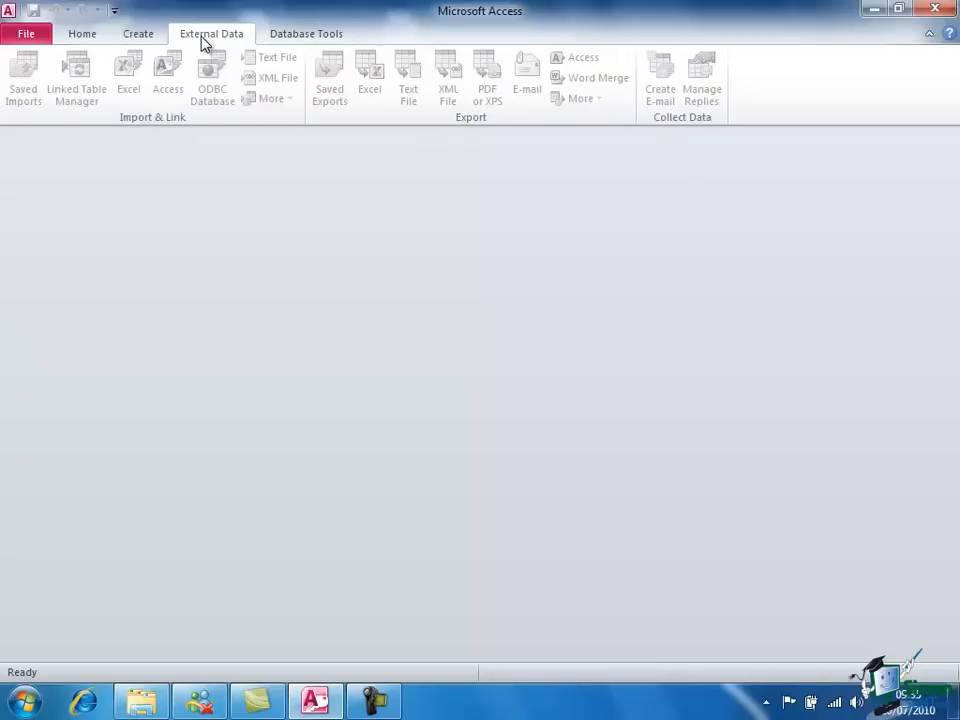
pyautogui.click(138, 32)
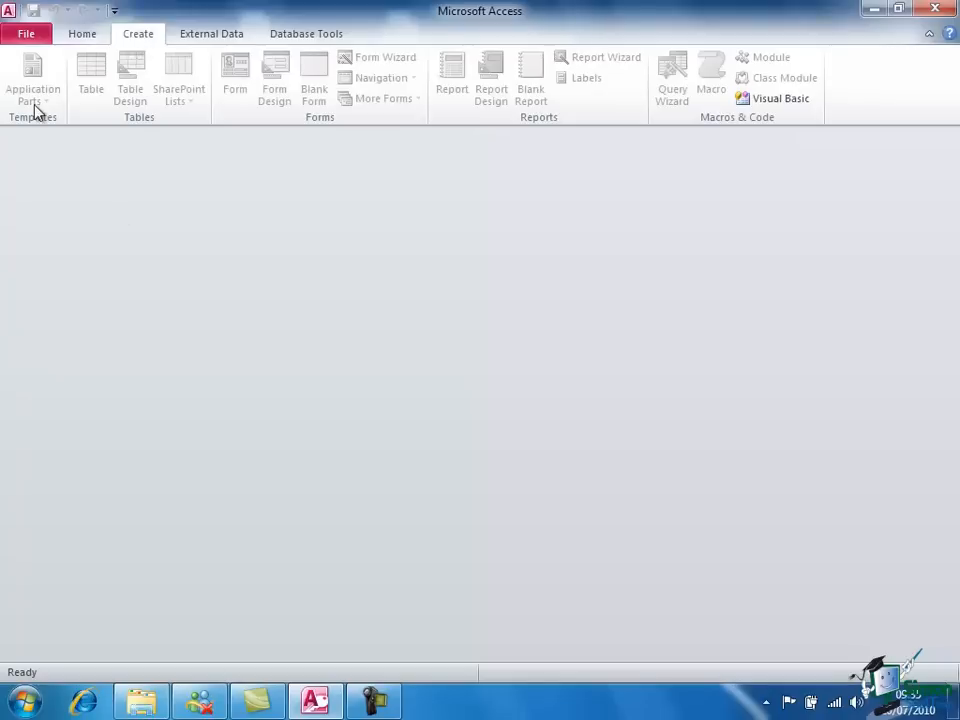
pyautogui.moveTo(624, 124)
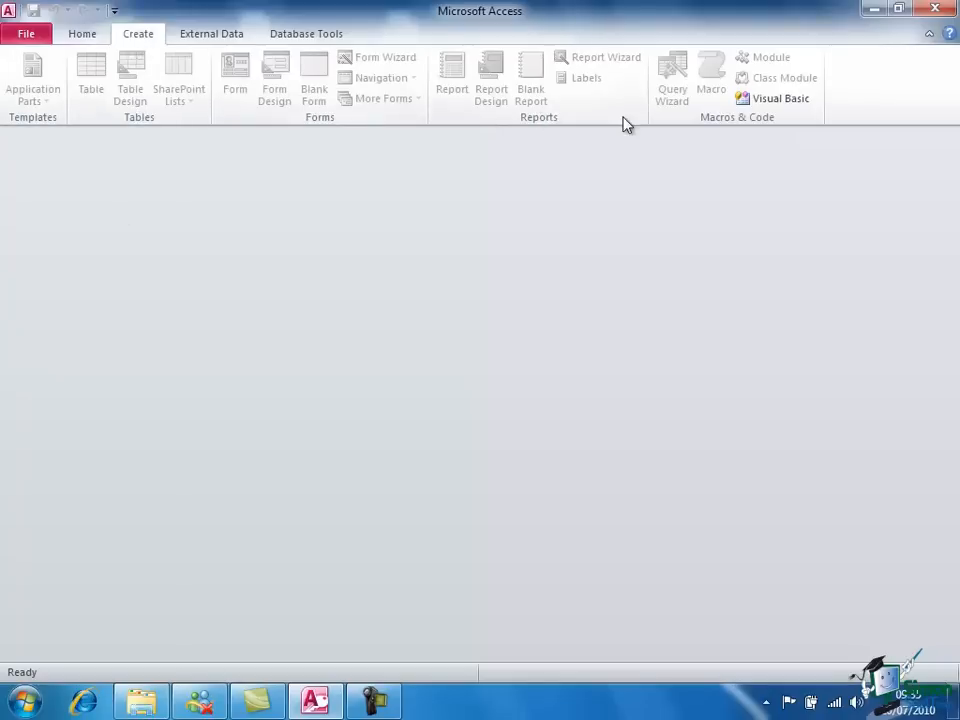
pyautogui.moveTo(780, 98)
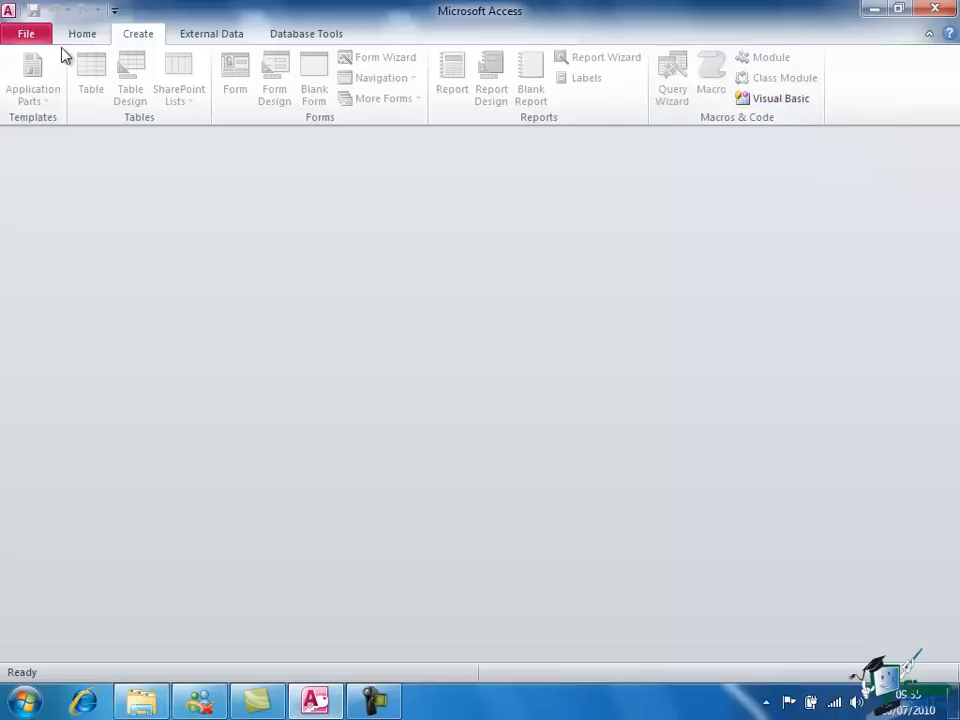
pyautogui.click(82, 32)
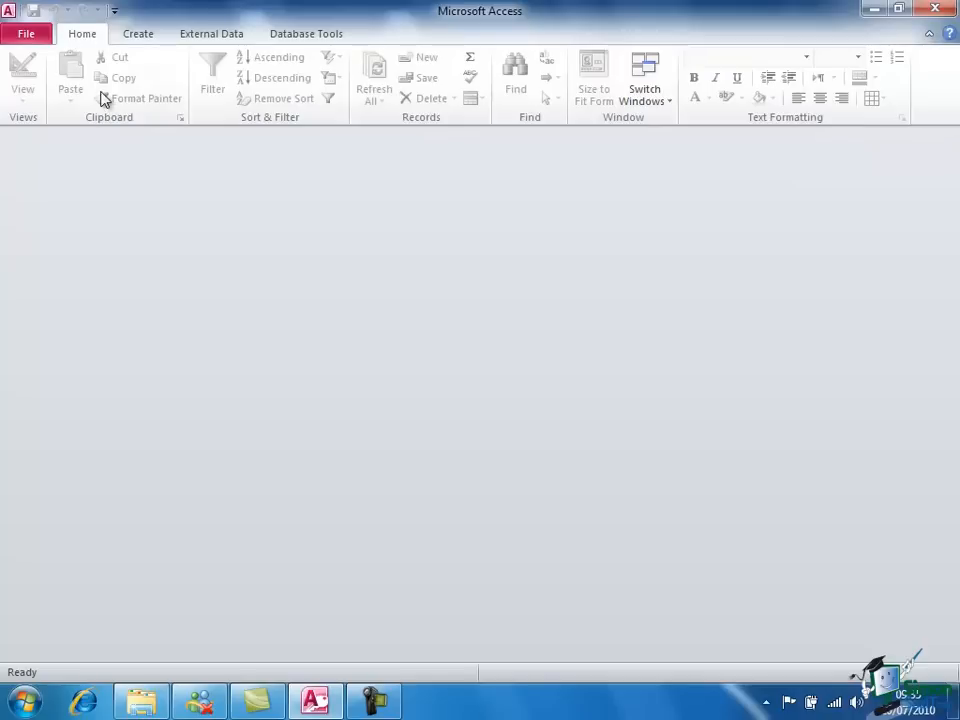
pyautogui.moveTo(92, 124)
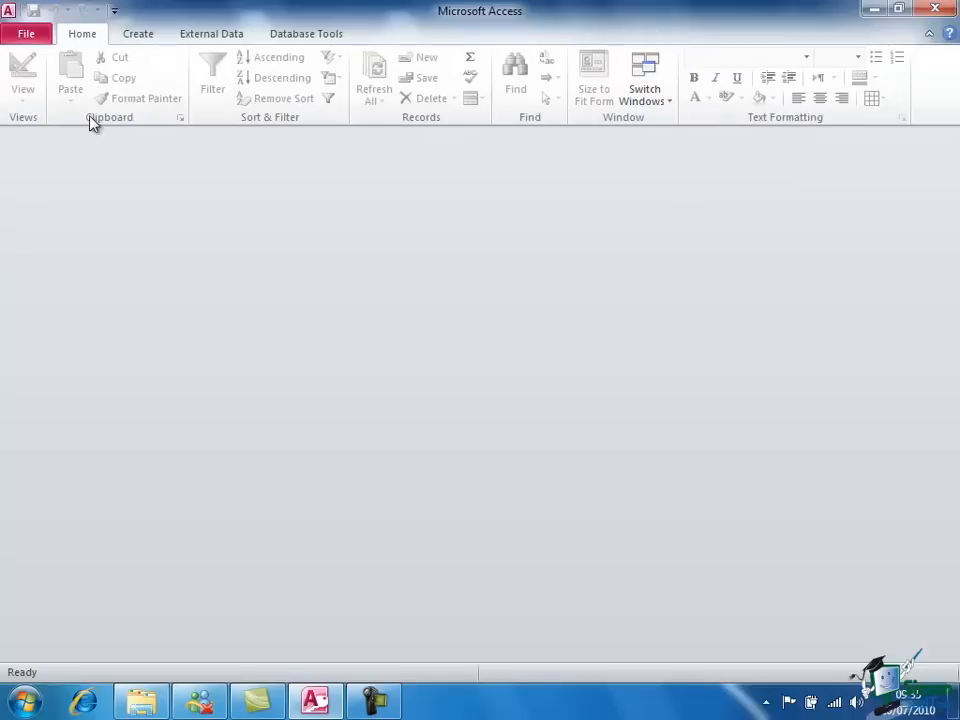
pyautogui.moveTo(800, 124)
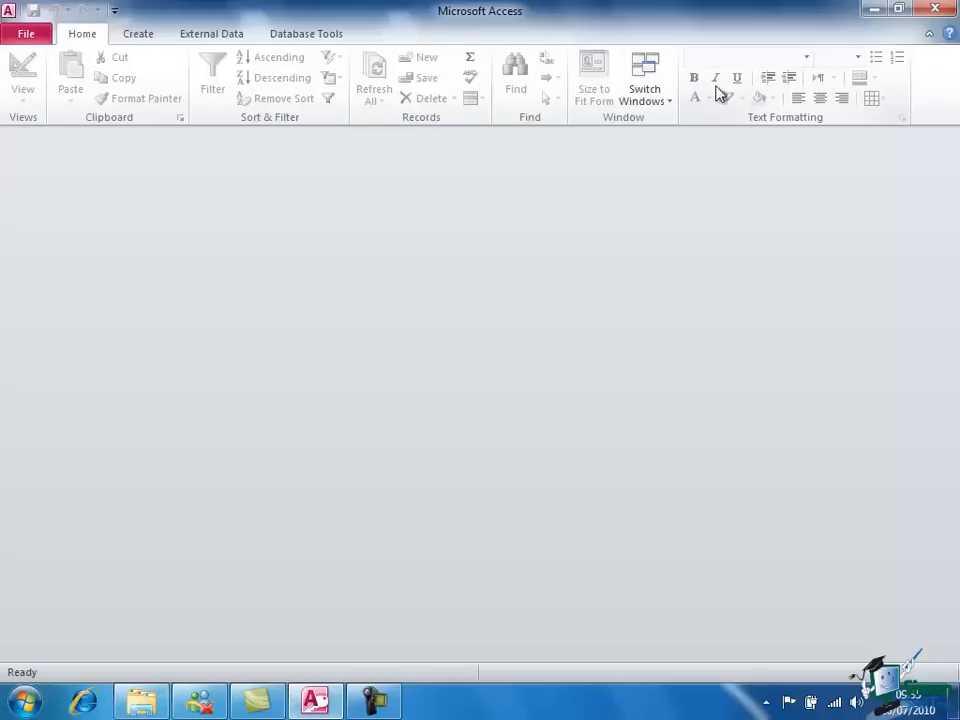
pyautogui.moveTo(692, 78)
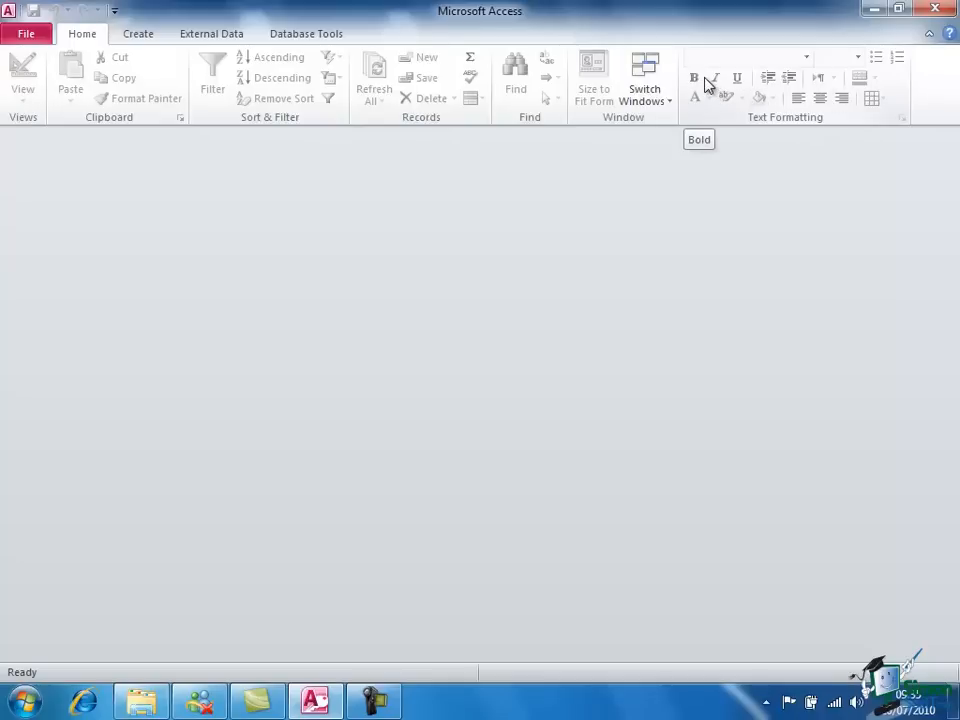
pyautogui.moveTo(812, 96)
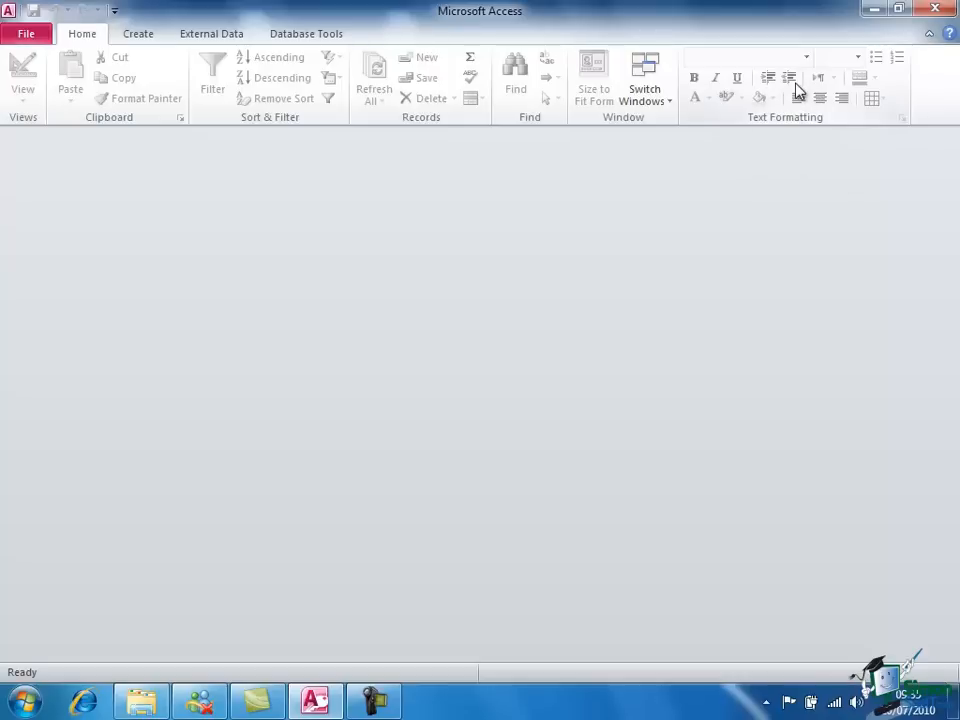
pyautogui.moveTo(768, 78)
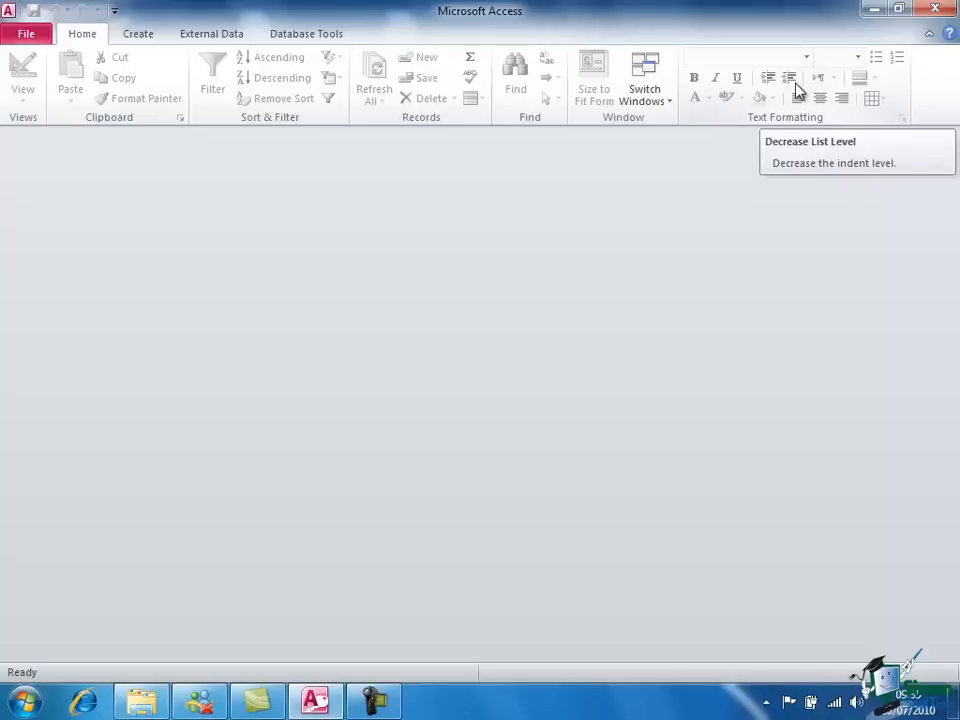
pyautogui.moveTo(694, 78)
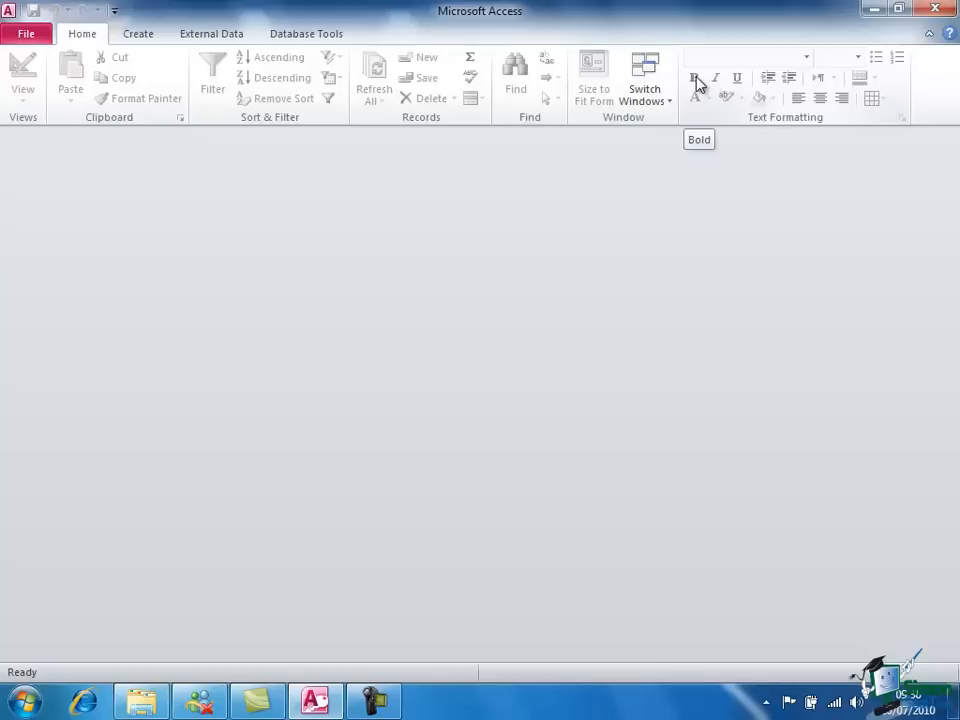
pyautogui.moveTo(716, 78)
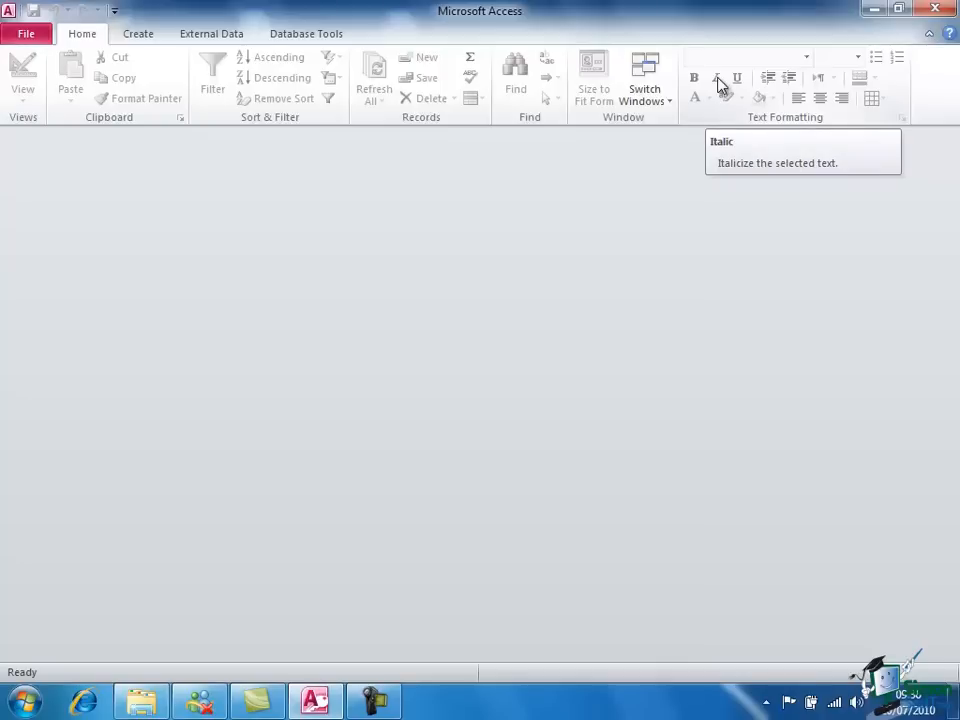
pyautogui.moveTo(430, 84)
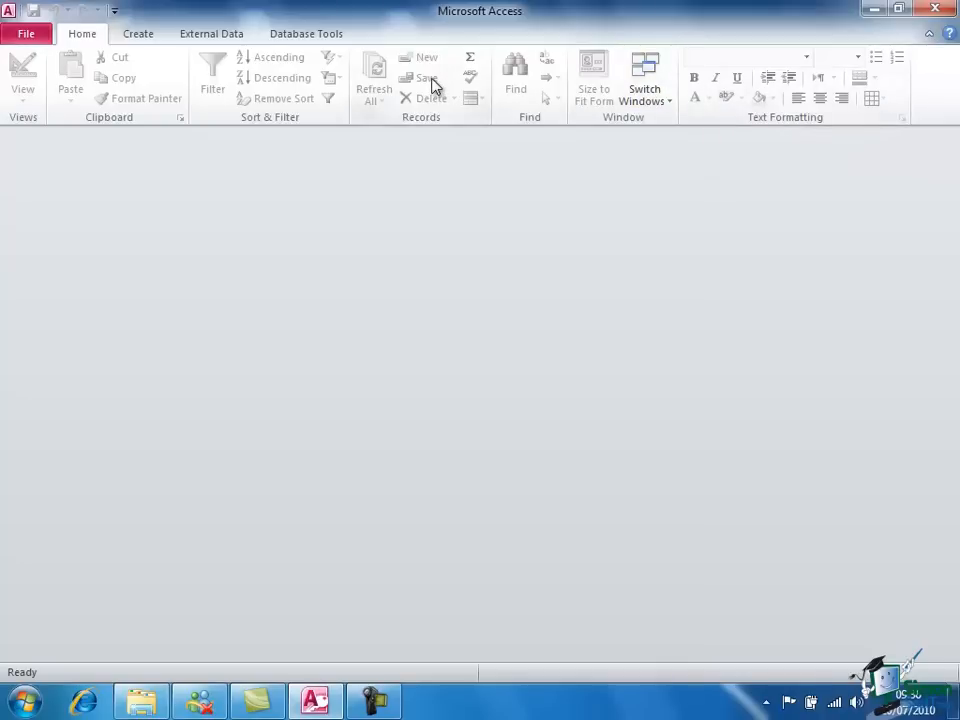
pyautogui.moveTo(428, 84)
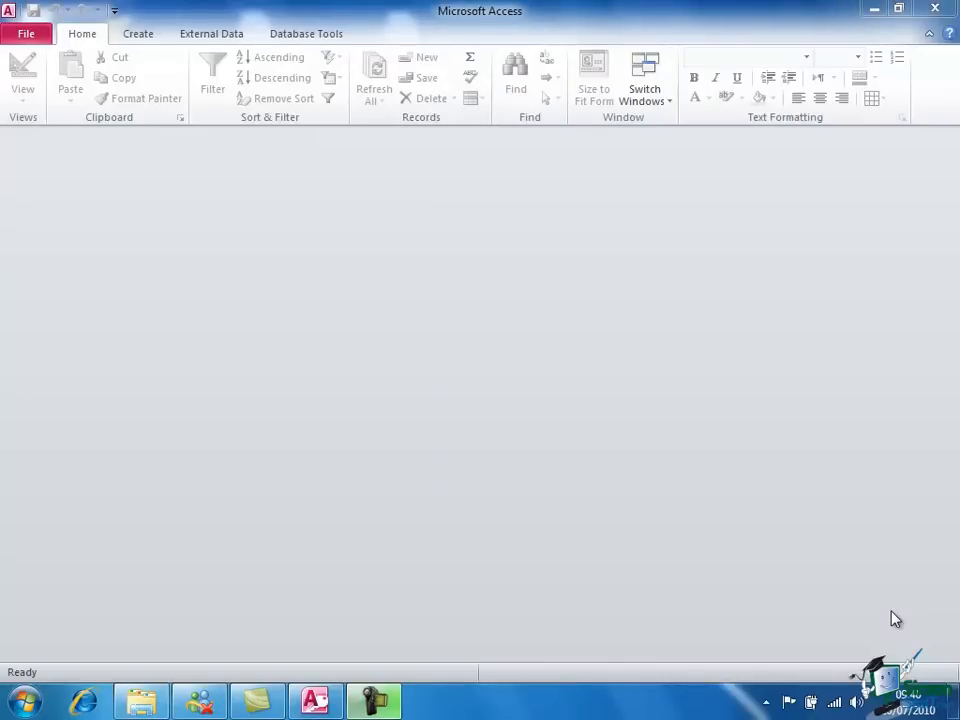
pyautogui.moveTo(210, 280)
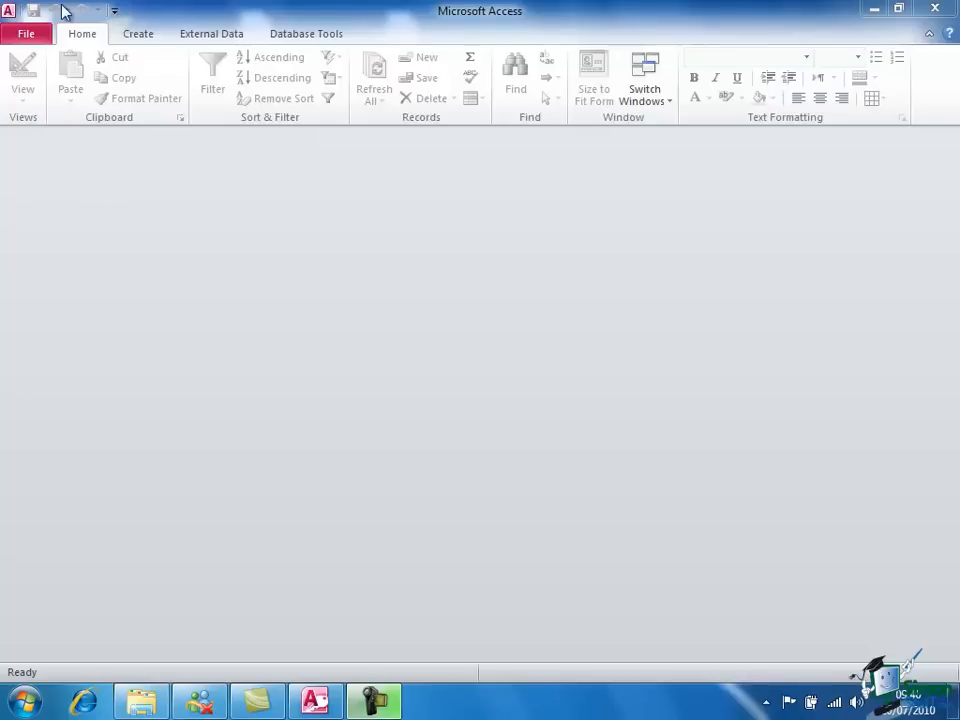
pyautogui.moveTo(116, 16)
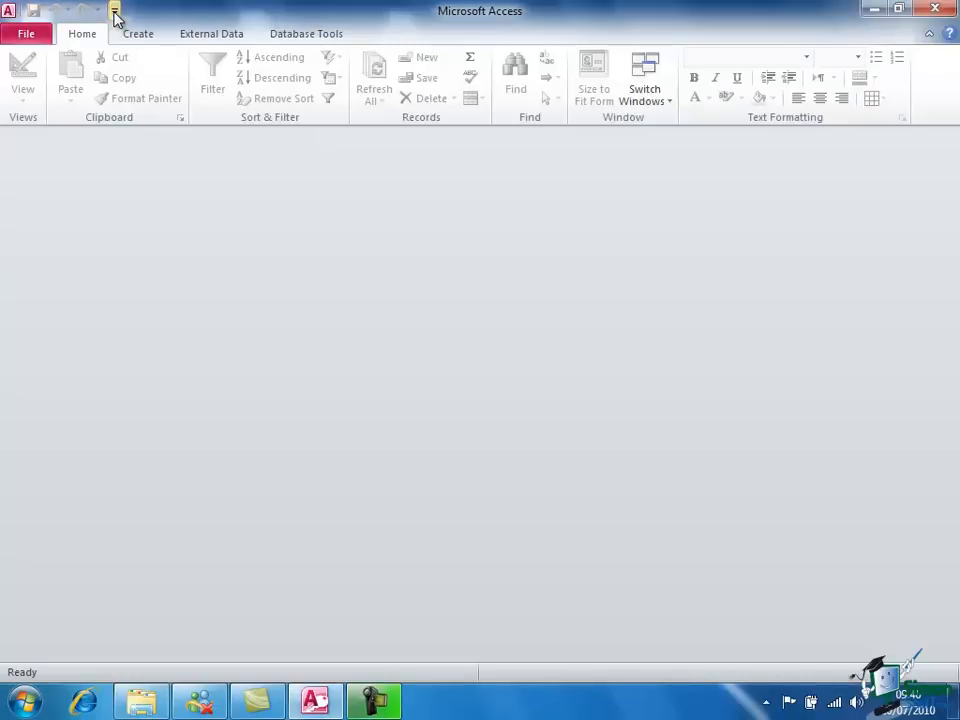
pyautogui.click(114, 12)
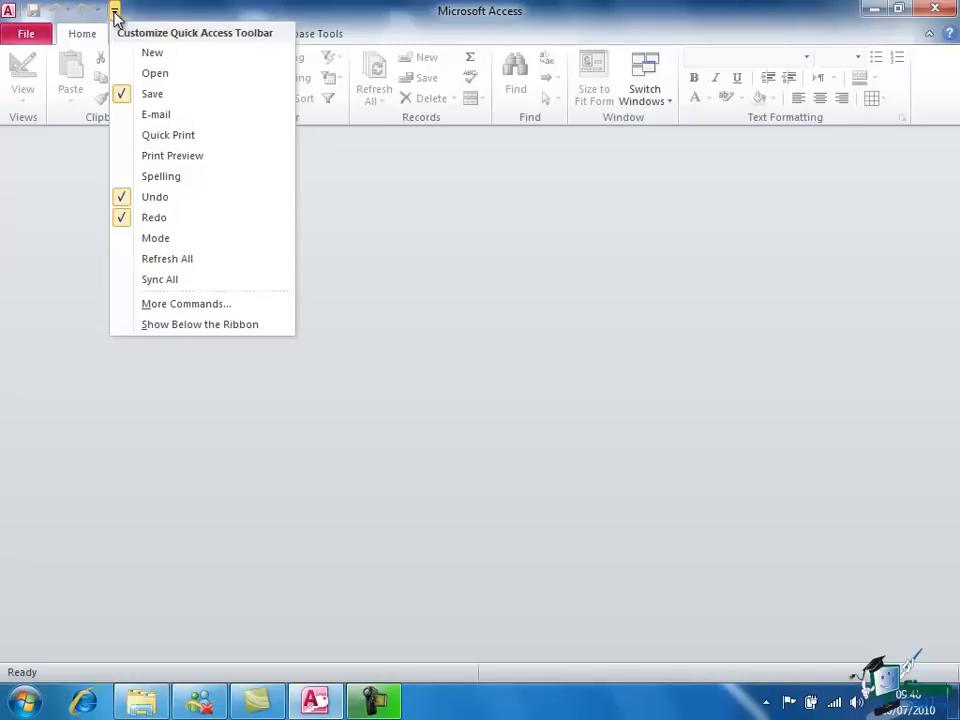
pyautogui.moveTo(200, 324)
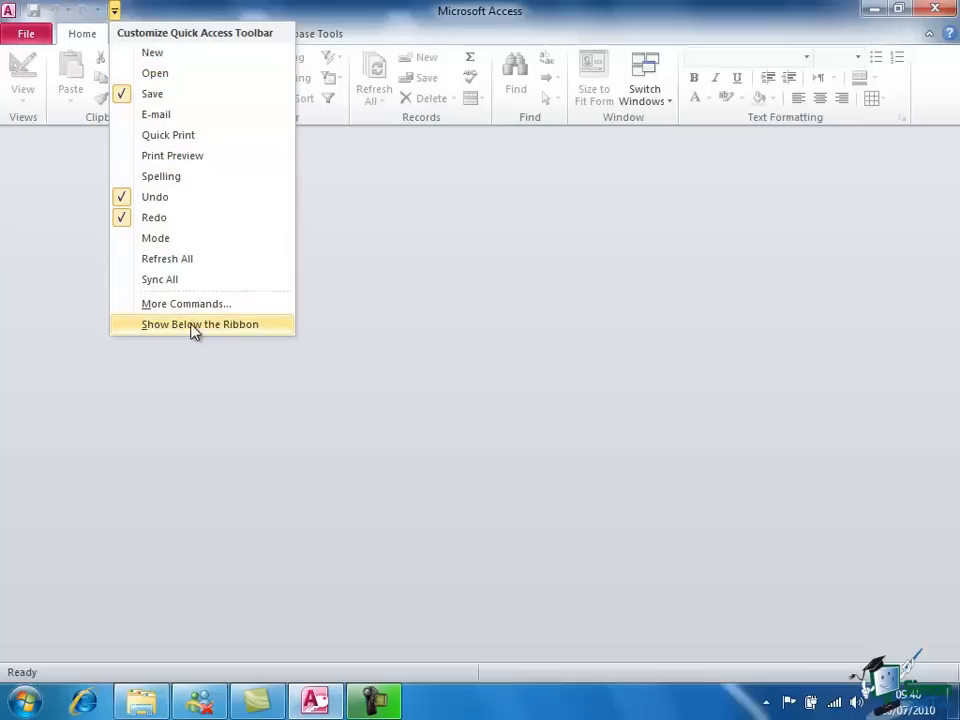
pyautogui.click(200, 324)
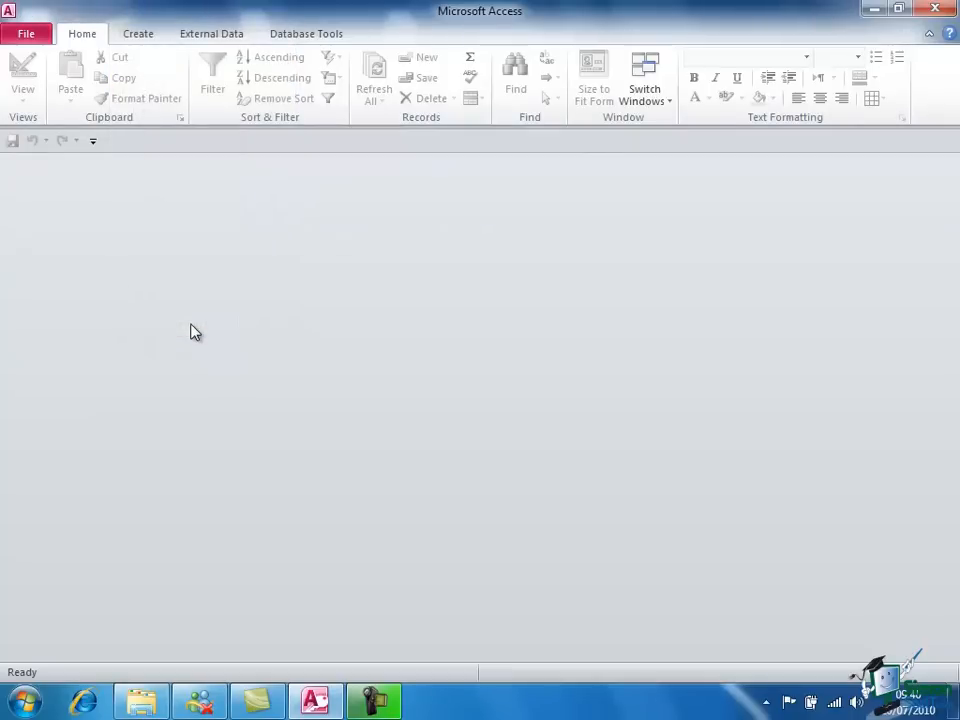
pyautogui.click(92, 140)
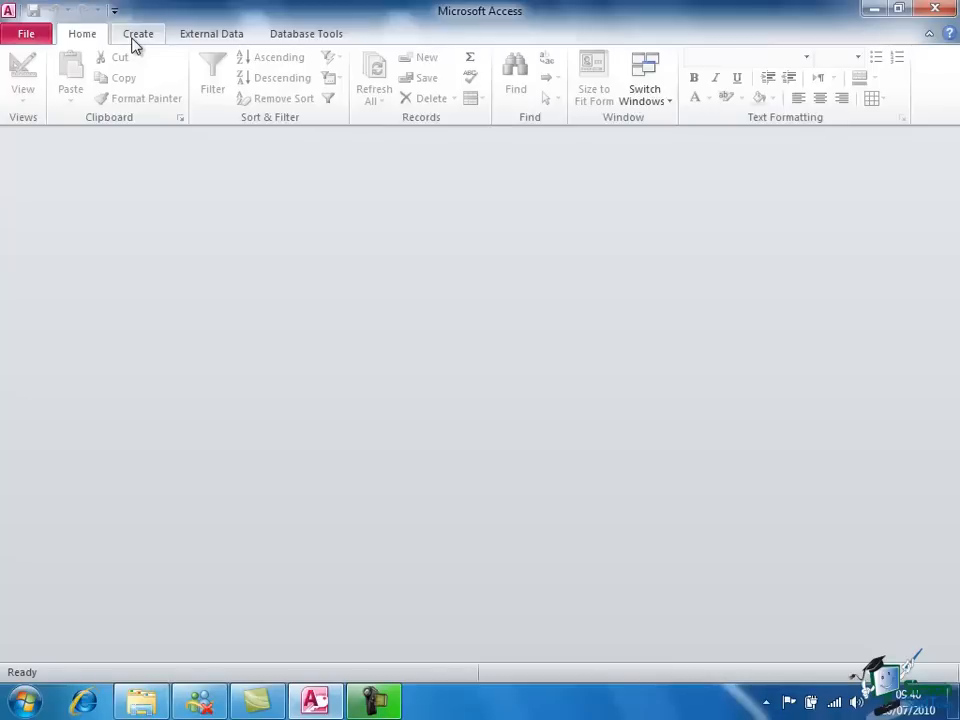
# Step: Add Quick Print to the Quick Access Toolbar via its customization dropdown, then review the list
pyautogui.click(116, 12)
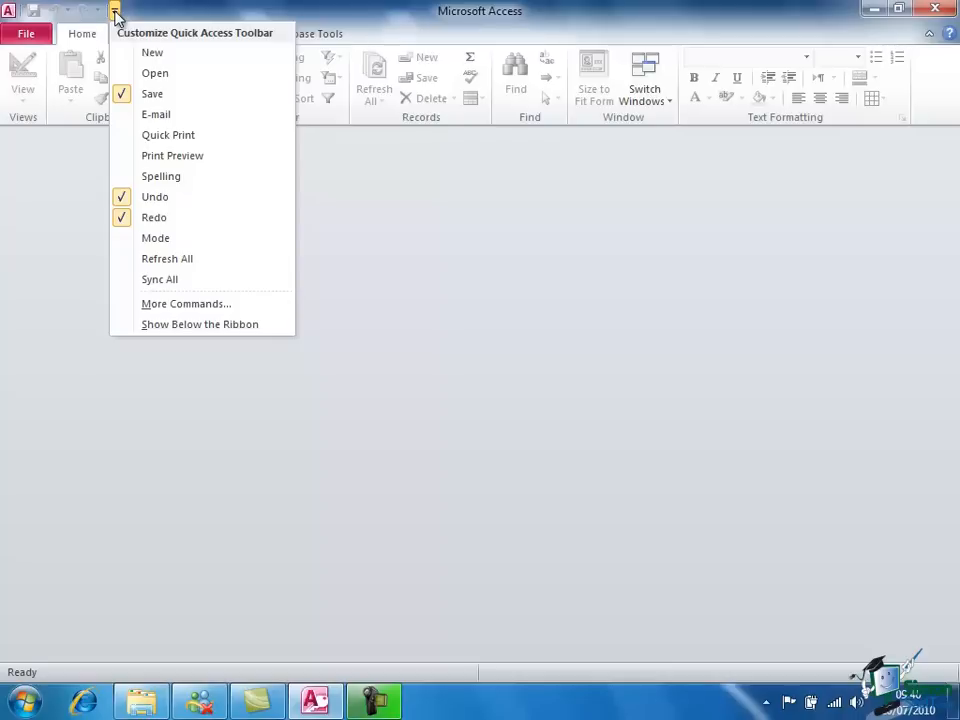
pyautogui.moveTo(64, 12)
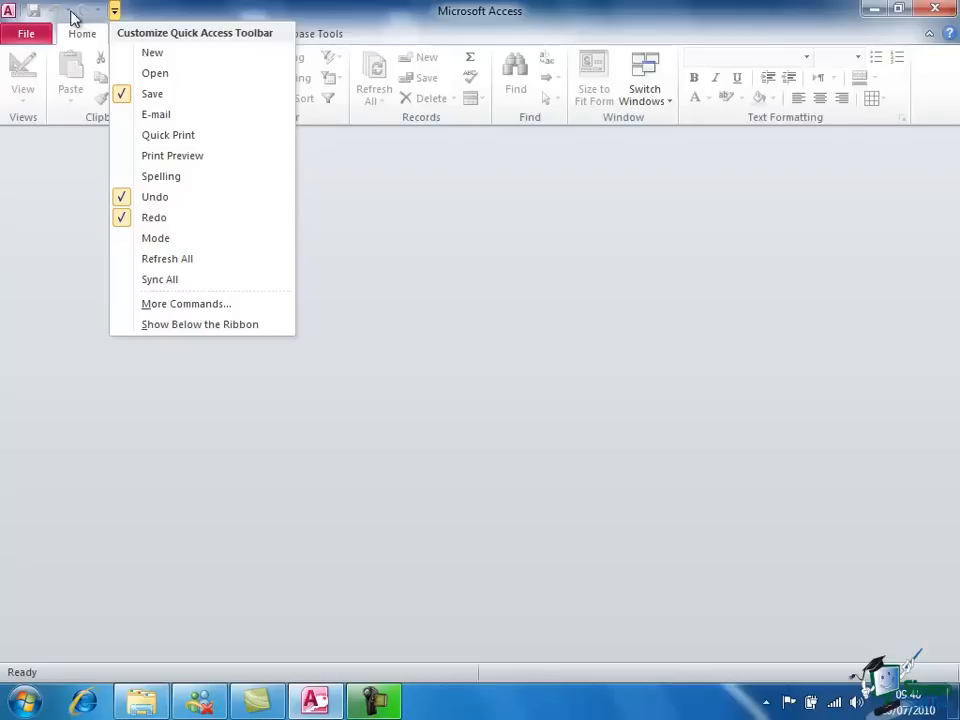
pyautogui.moveTo(40, 16)
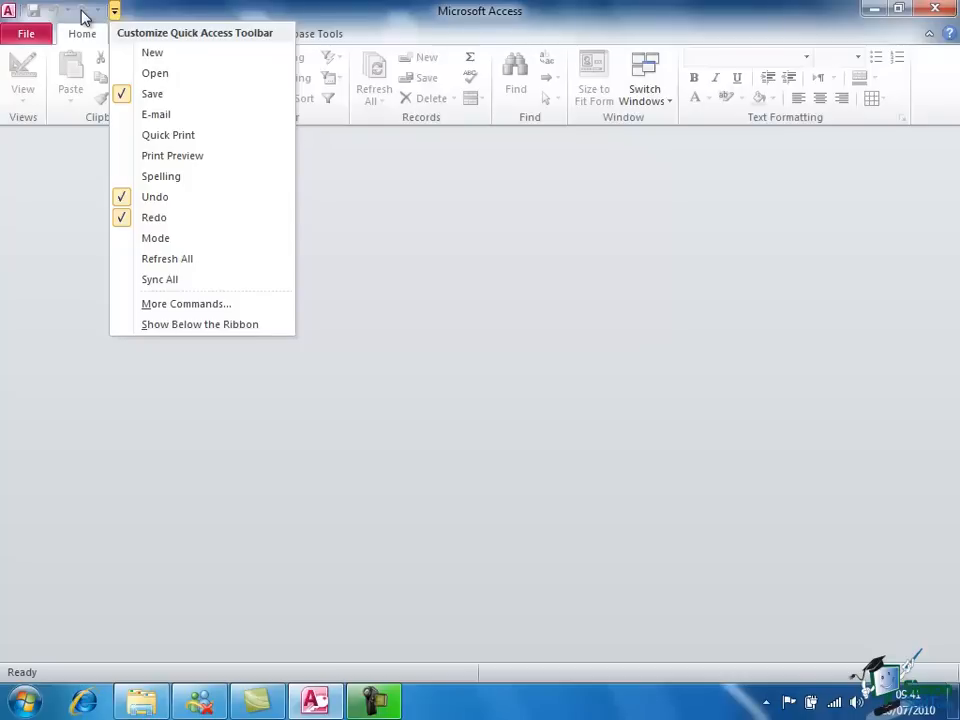
pyautogui.moveTo(122, 46)
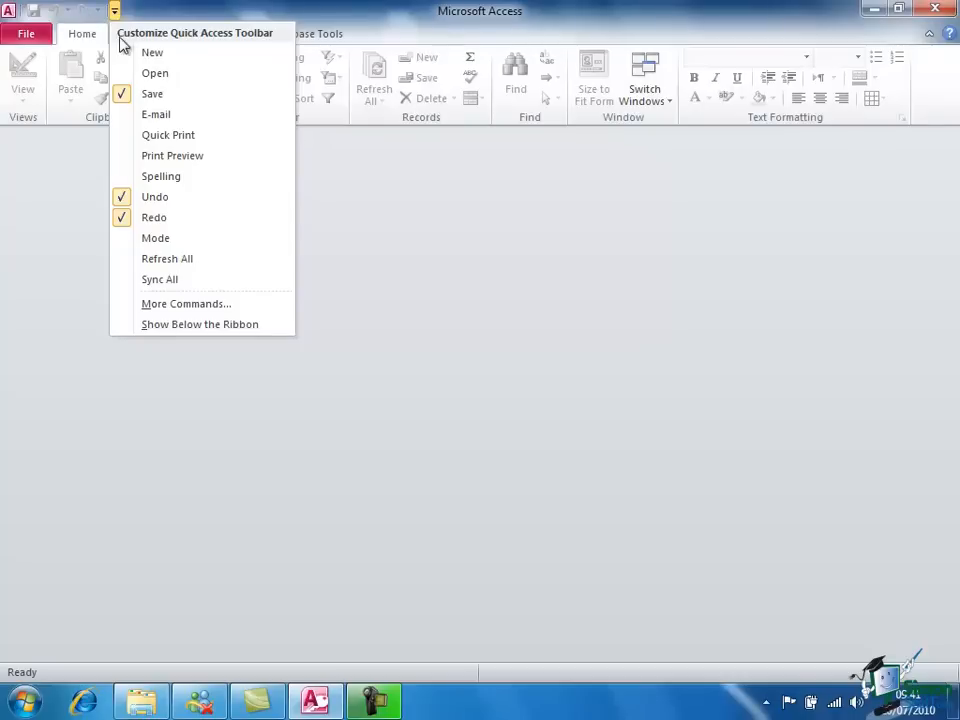
pyautogui.moveTo(156, 216)
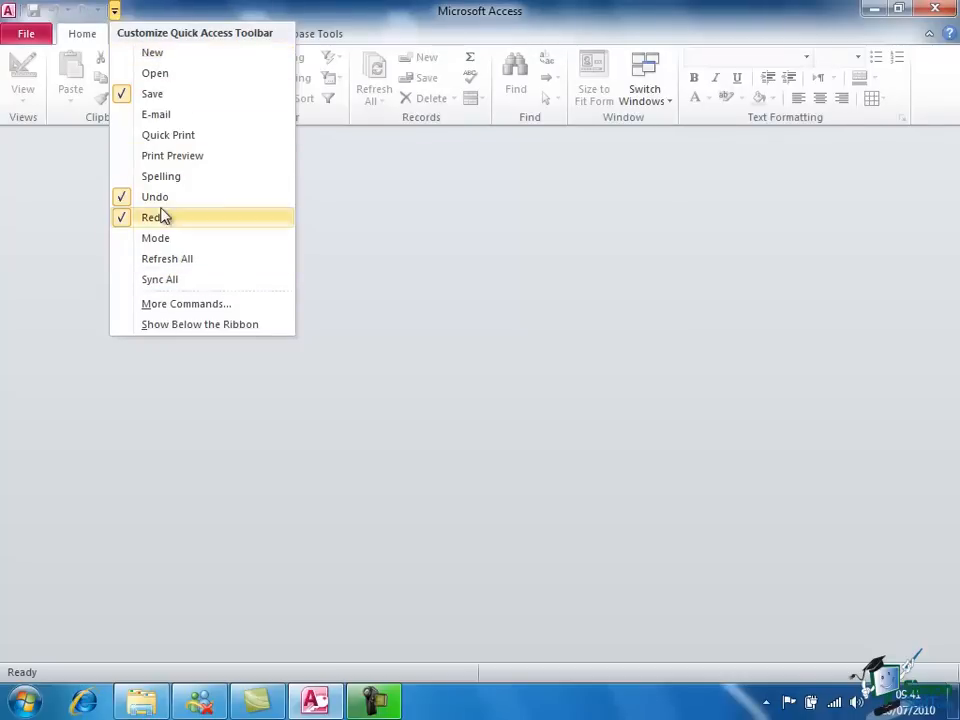
pyautogui.moveTo(156, 114)
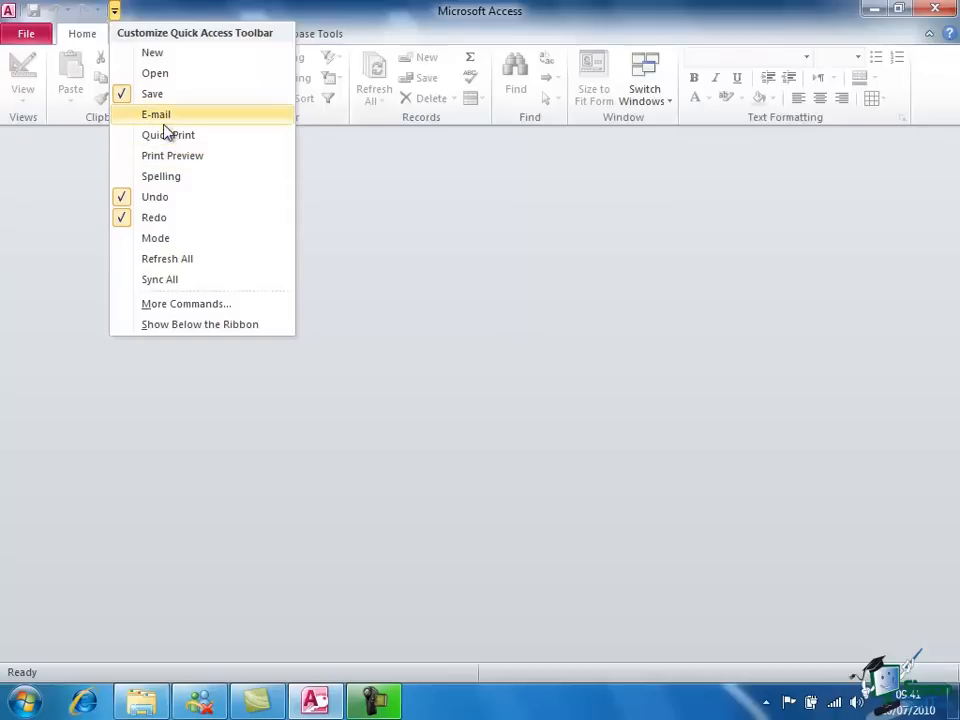
pyautogui.moveTo(156, 114)
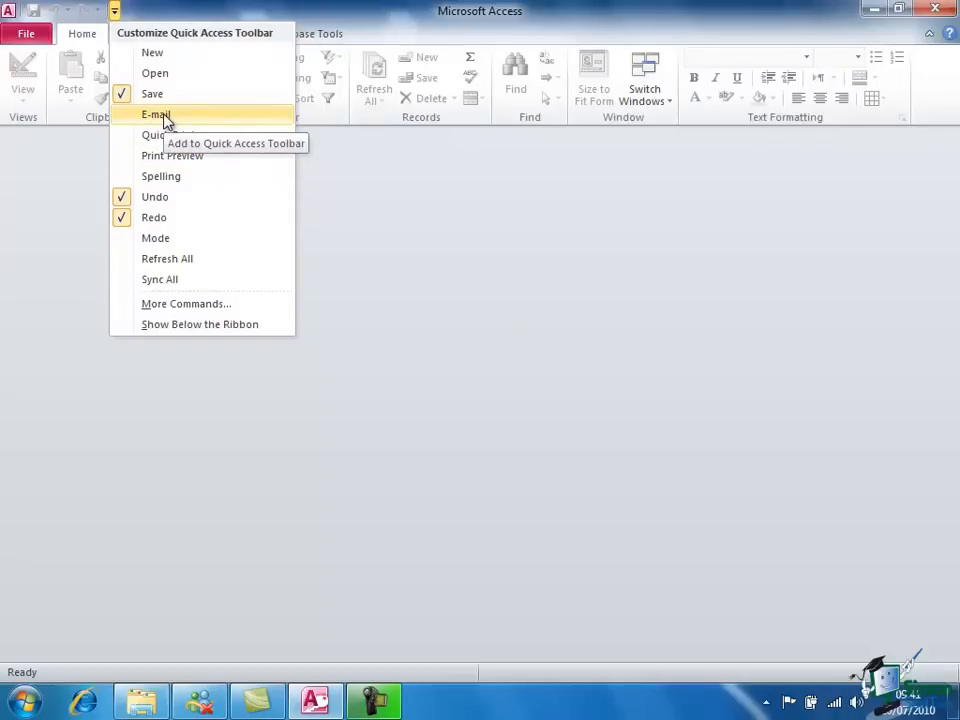
pyautogui.moveTo(168, 134)
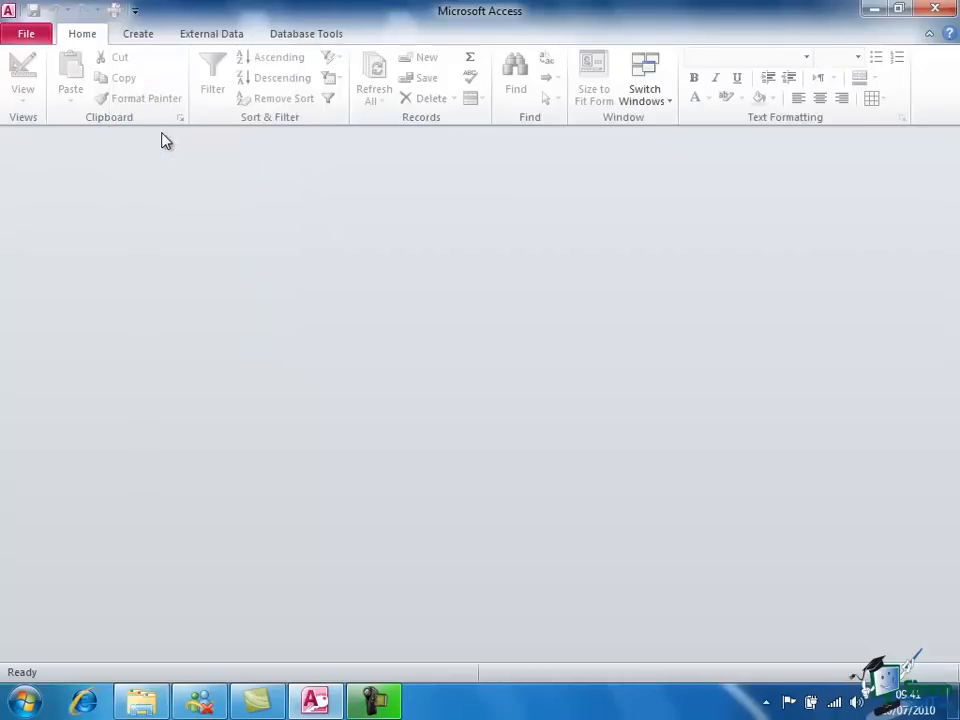
pyautogui.moveTo(116, 12)
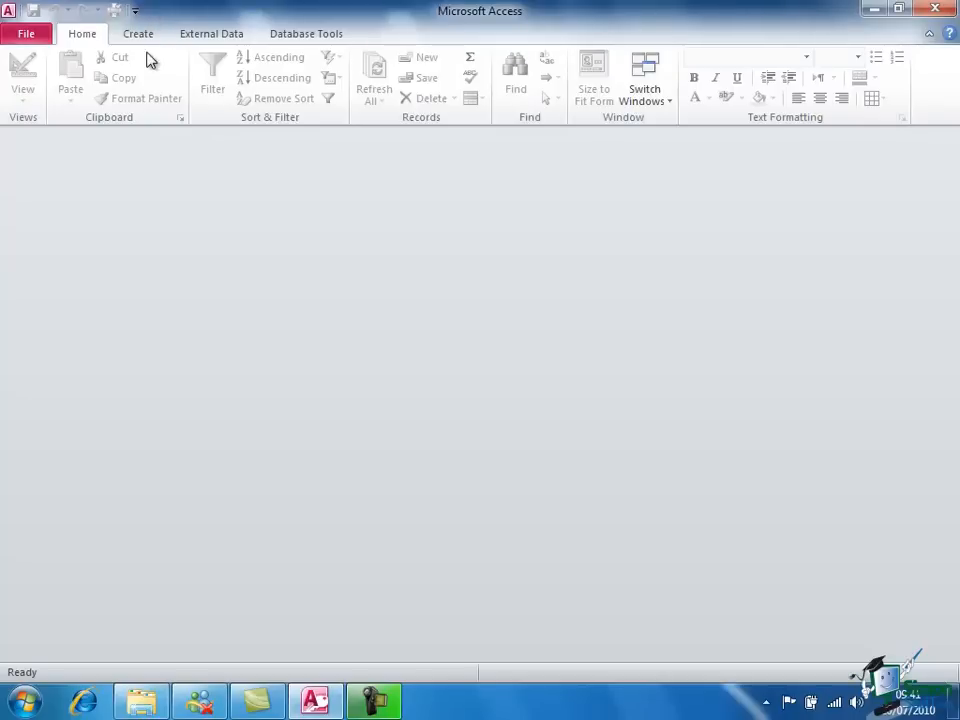
pyautogui.moveTo(110, 18)
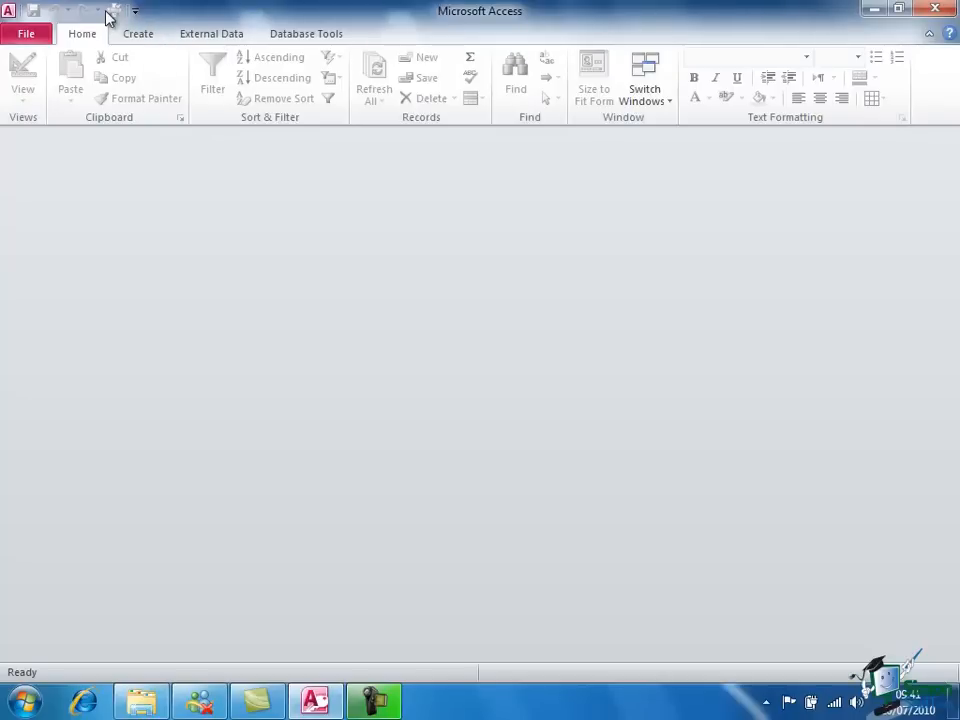
pyautogui.moveTo(116, 12)
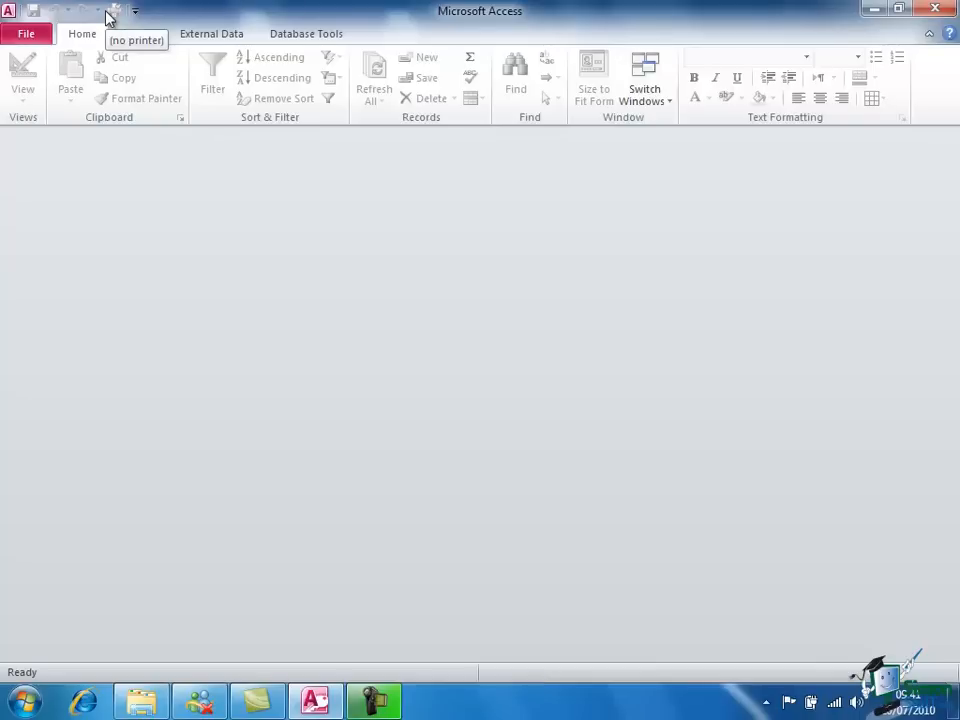
pyautogui.click(136, 12)
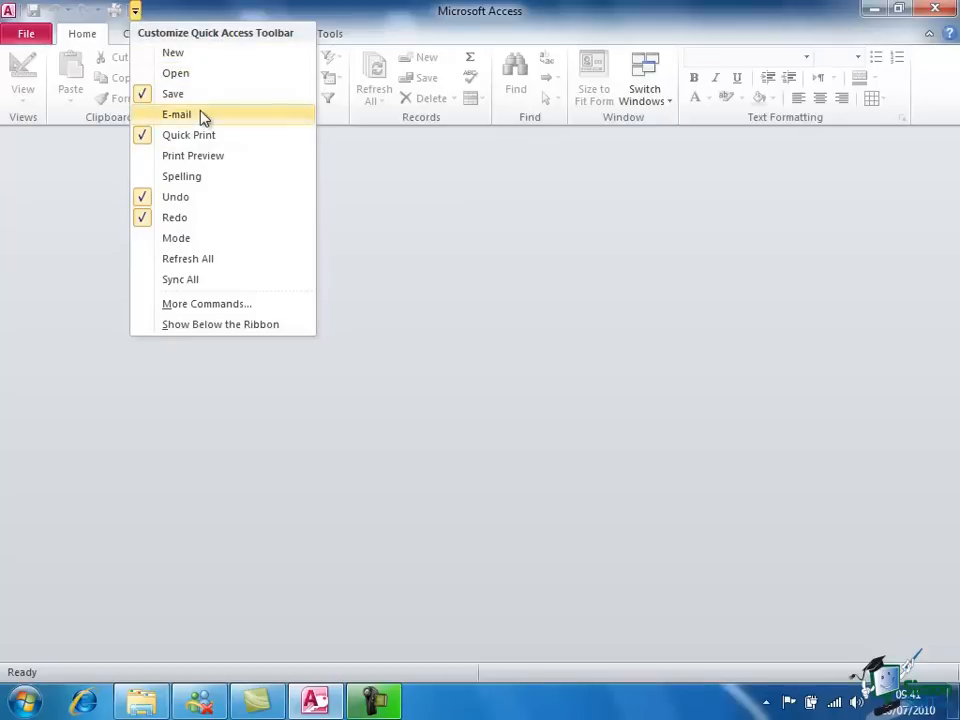
pyautogui.moveTo(174, 52)
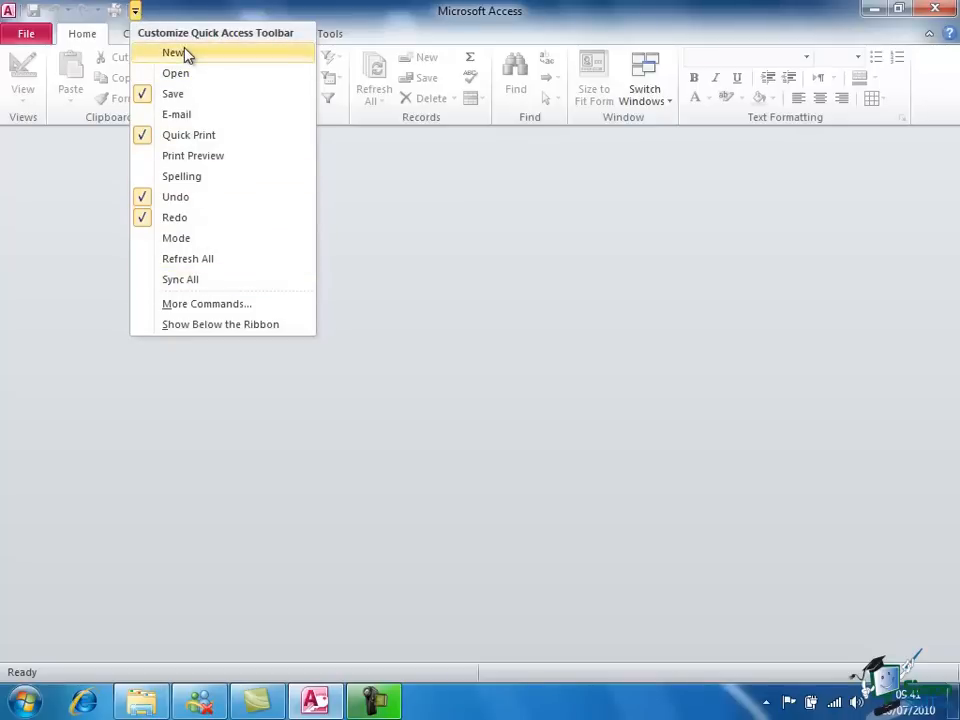
pyautogui.moveTo(176, 72)
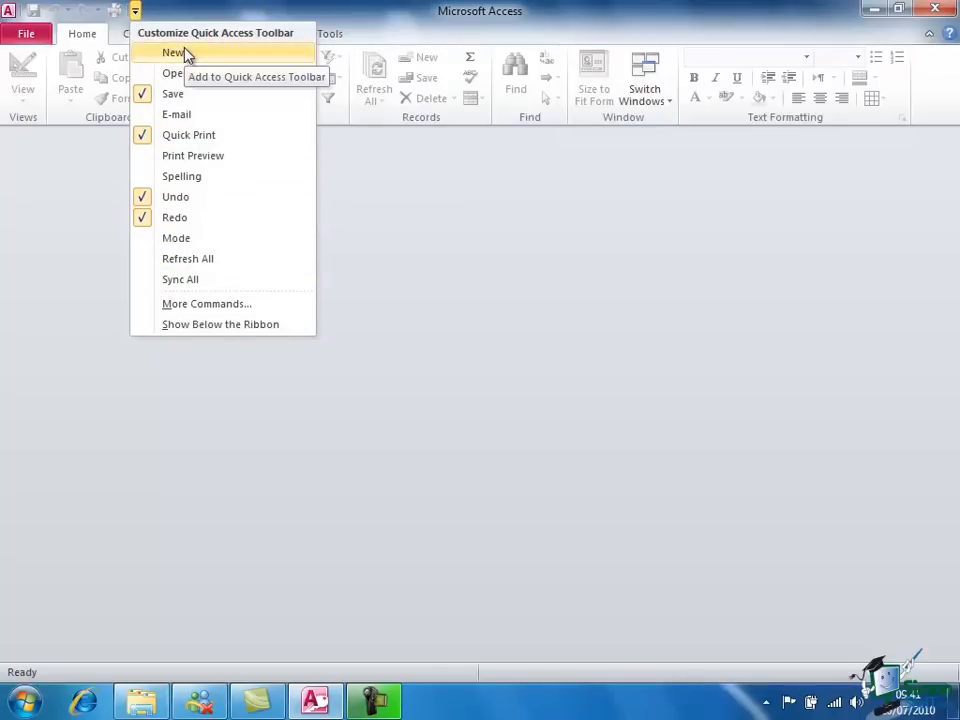
pyautogui.moveTo(212, 186)
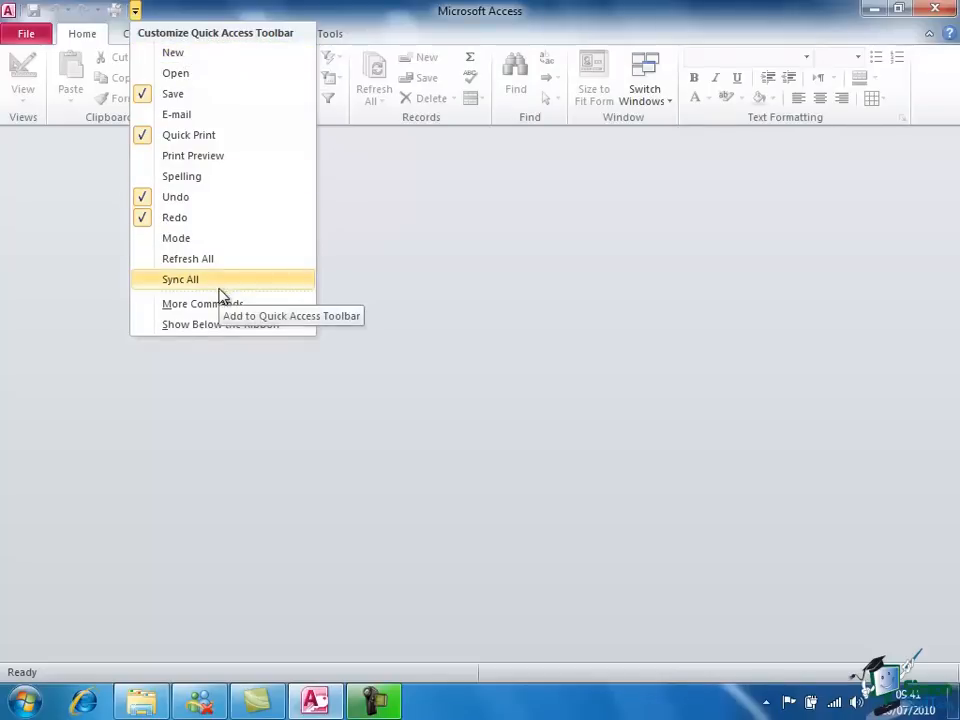
pyautogui.moveTo(208, 304)
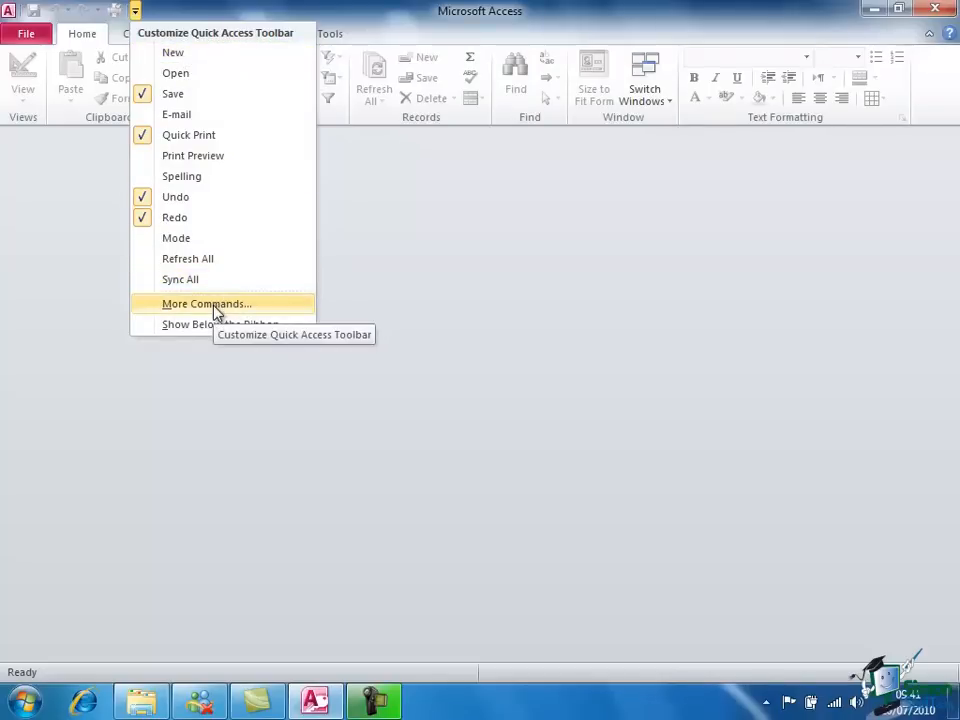
# Step: From All Commands, add Import Access database to the Quick Access Toolbar
pyautogui.click(206, 304)
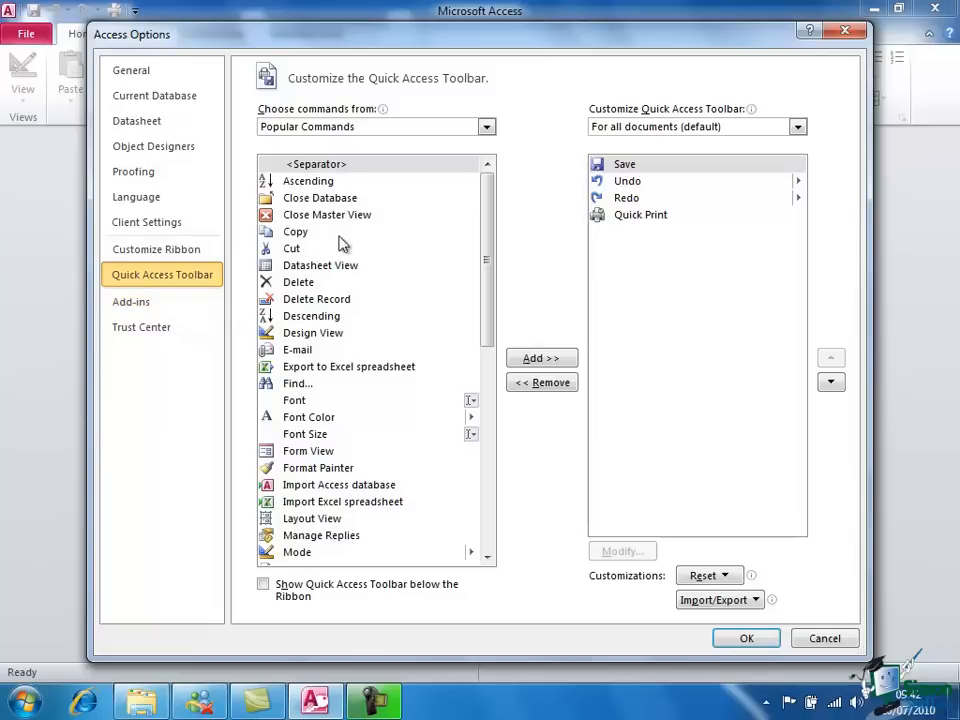
pyautogui.moveTo(360, 410)
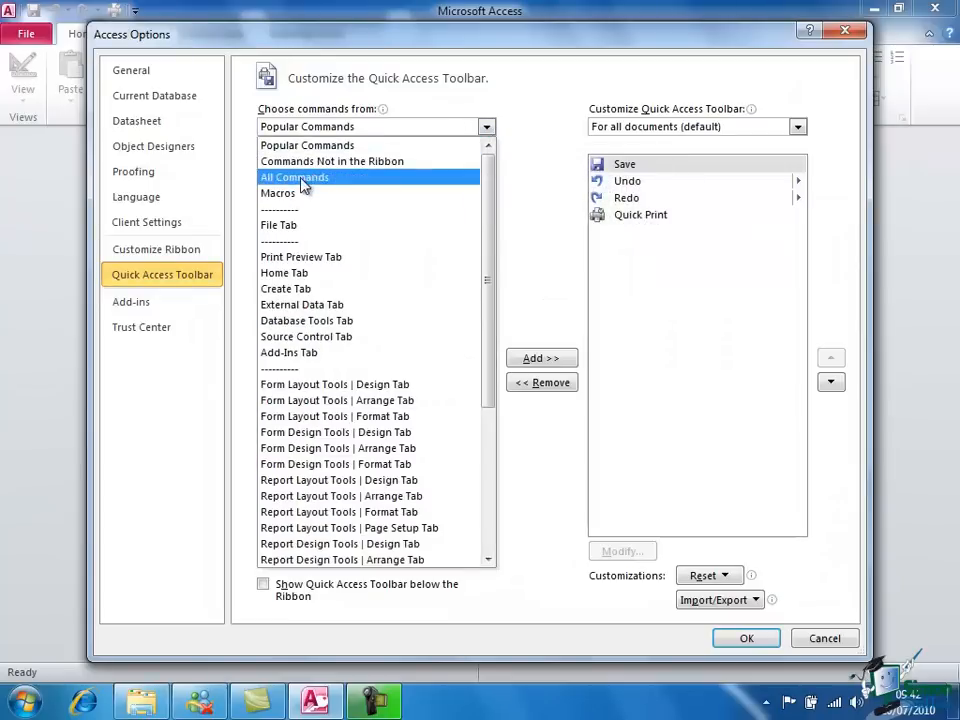
pyautogui.click(294, 176)
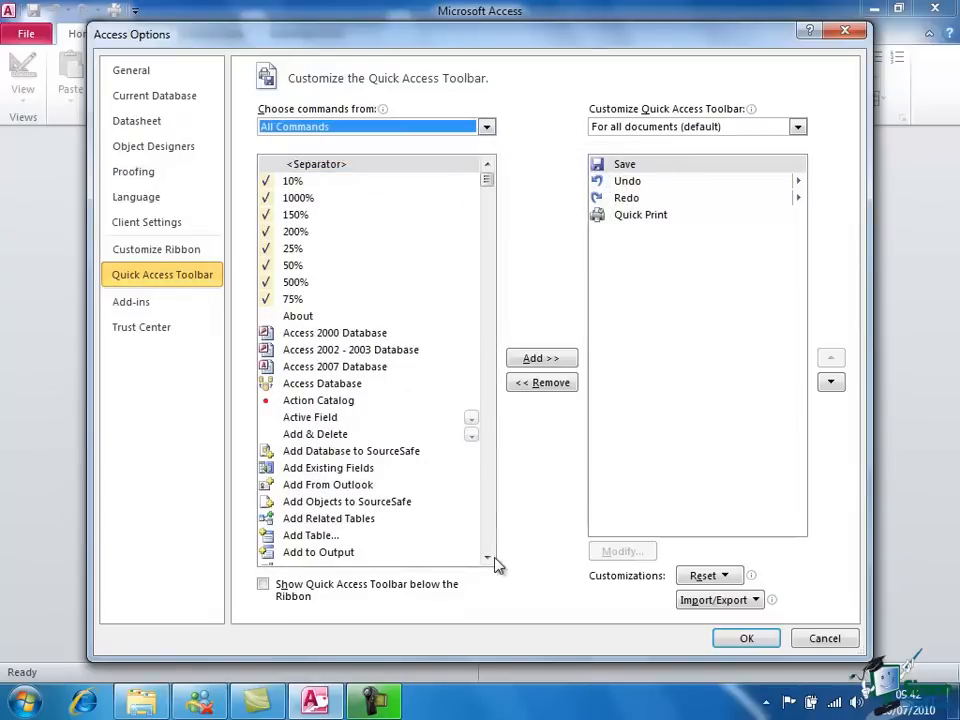
pyautogui.scroll(-3)
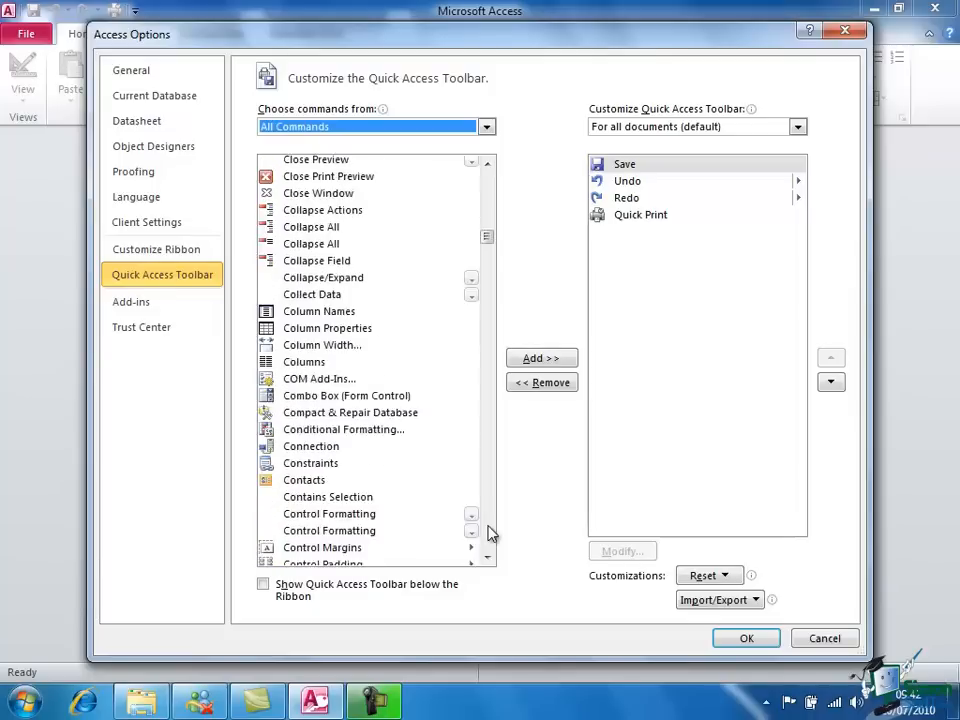
pyautogui.scroll(-3)
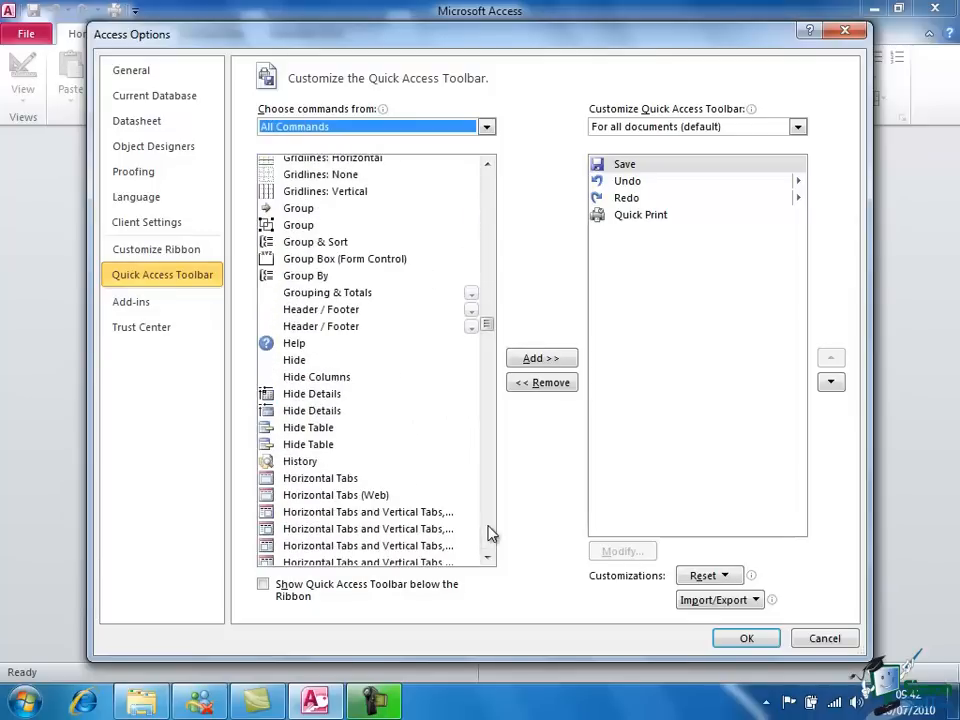
pyautogui.scroll(-3)
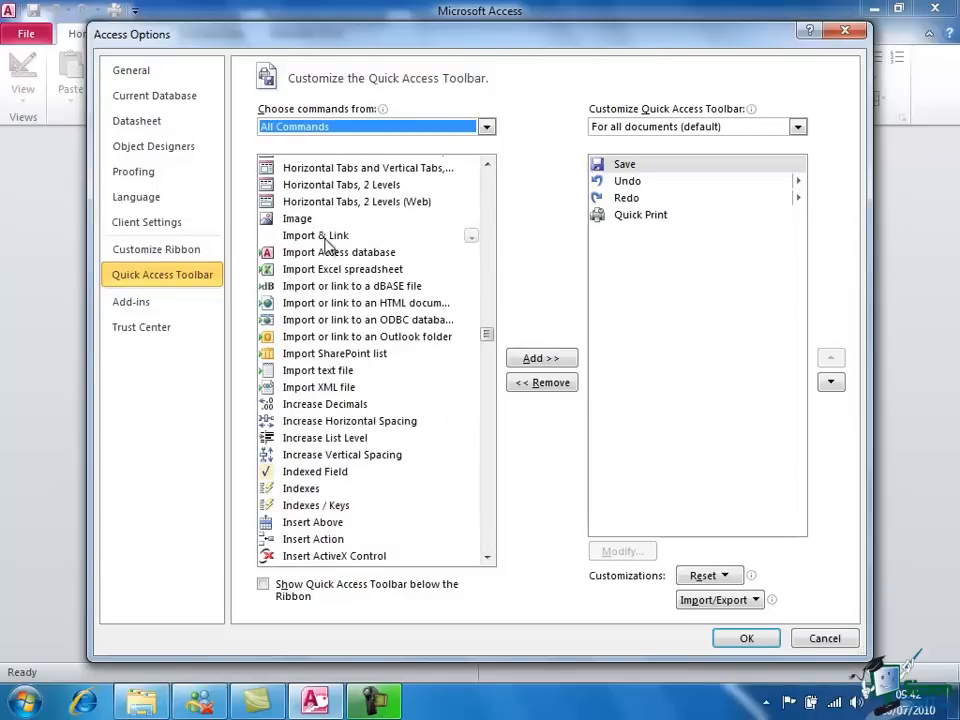
pyautogui.click(338, 252)
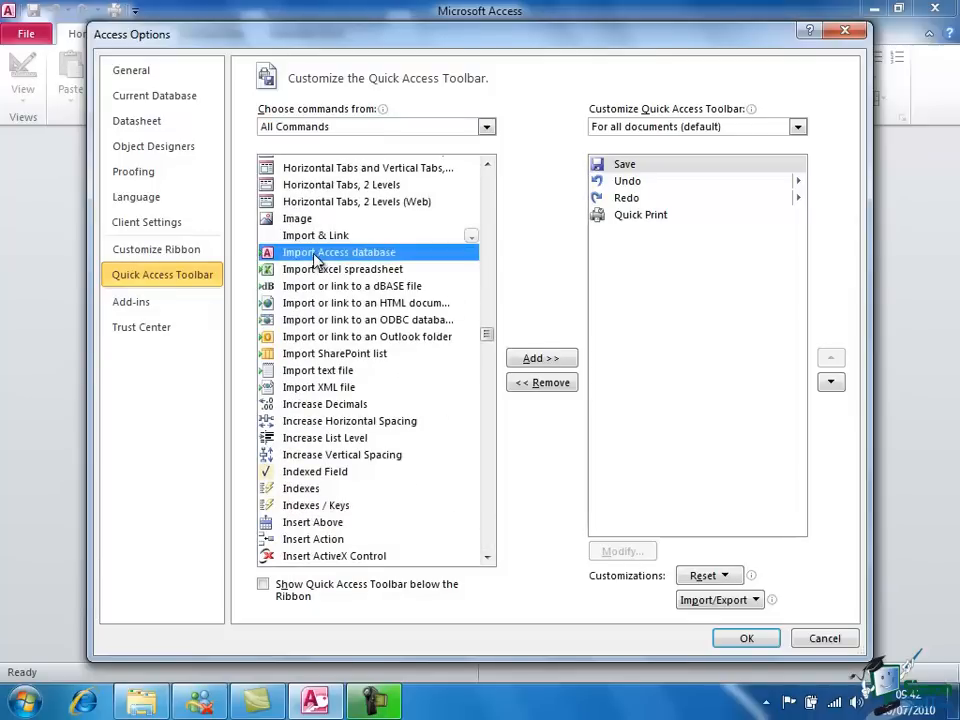
pyautogui.moveTo(540, 360)
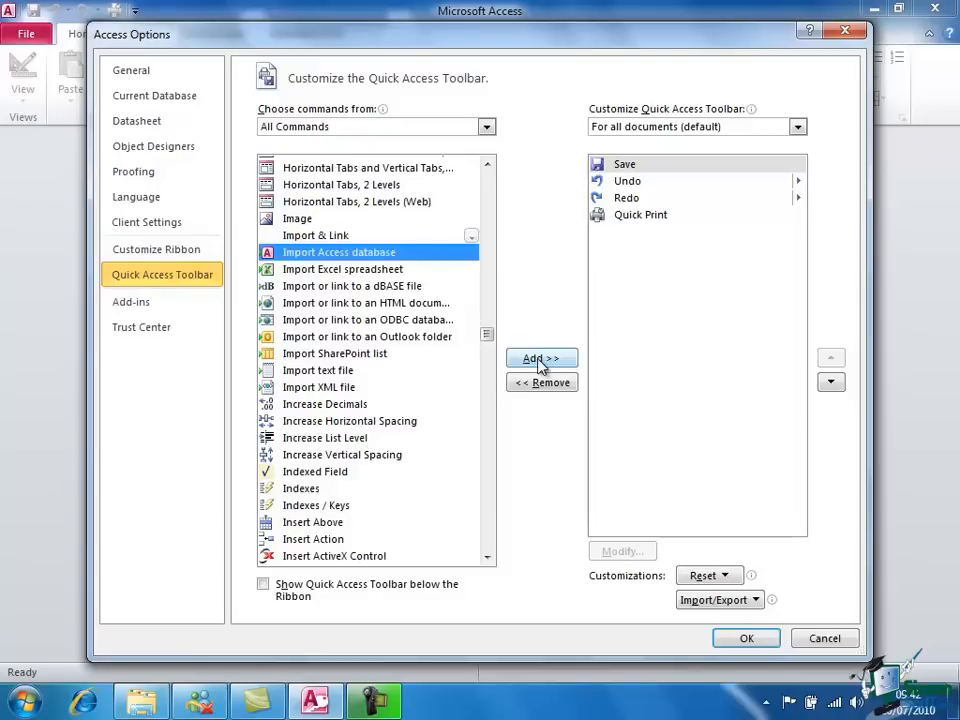
pyautogui.click(540, 360)
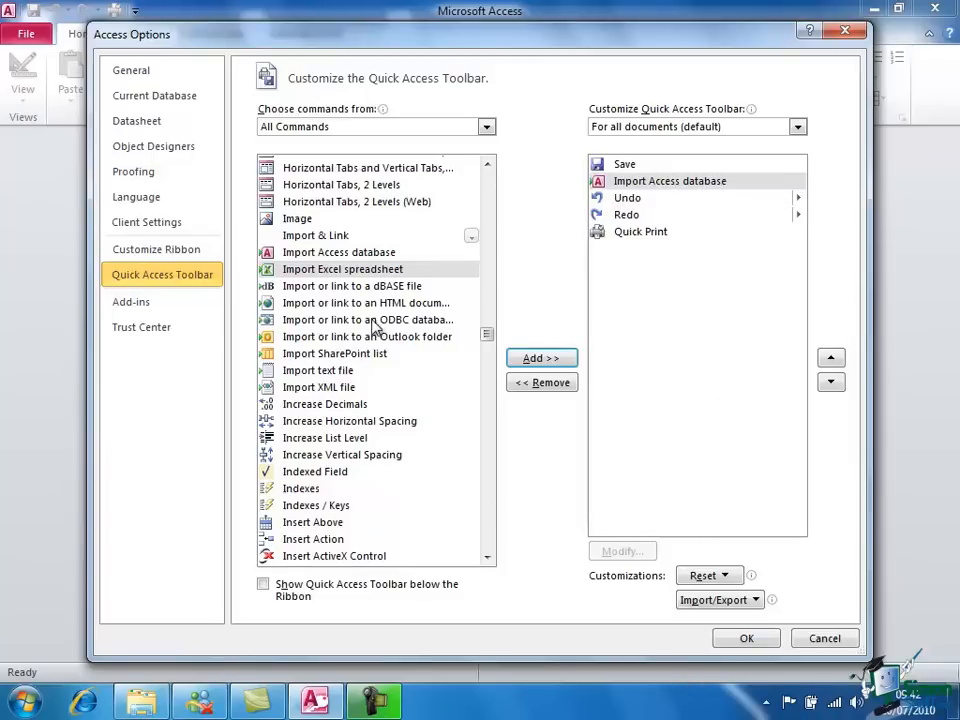
# Step: Add Import Excel spreadsheet to the toolbar as well and apply the changes with OK
pyautogui.click(342, 268)
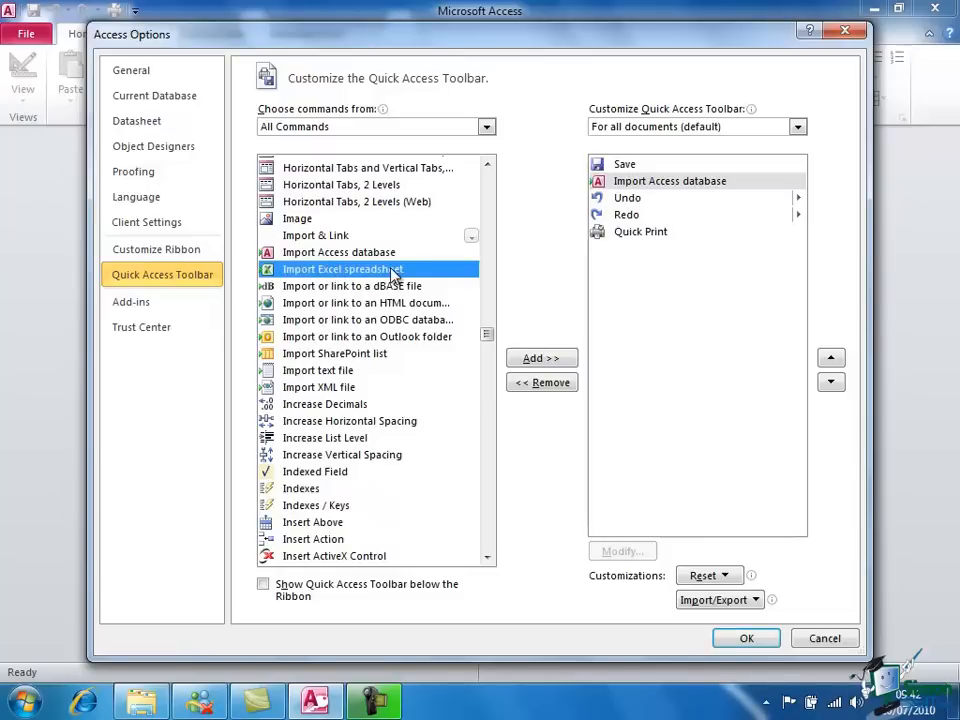
pyautogui.click(540, 358)
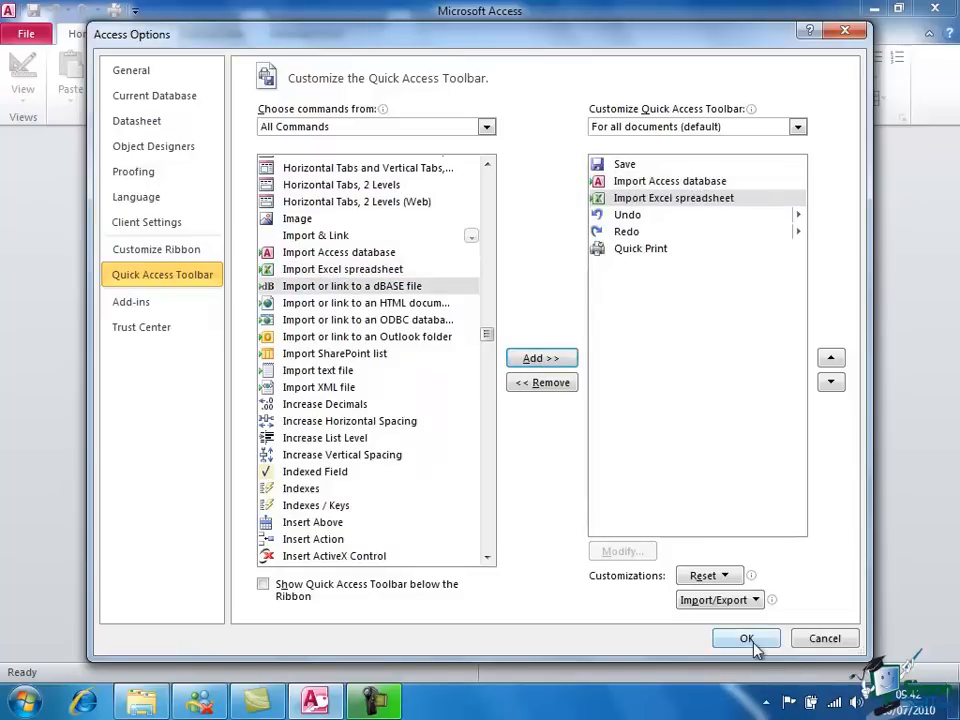
pyautogui.click(746, 638)
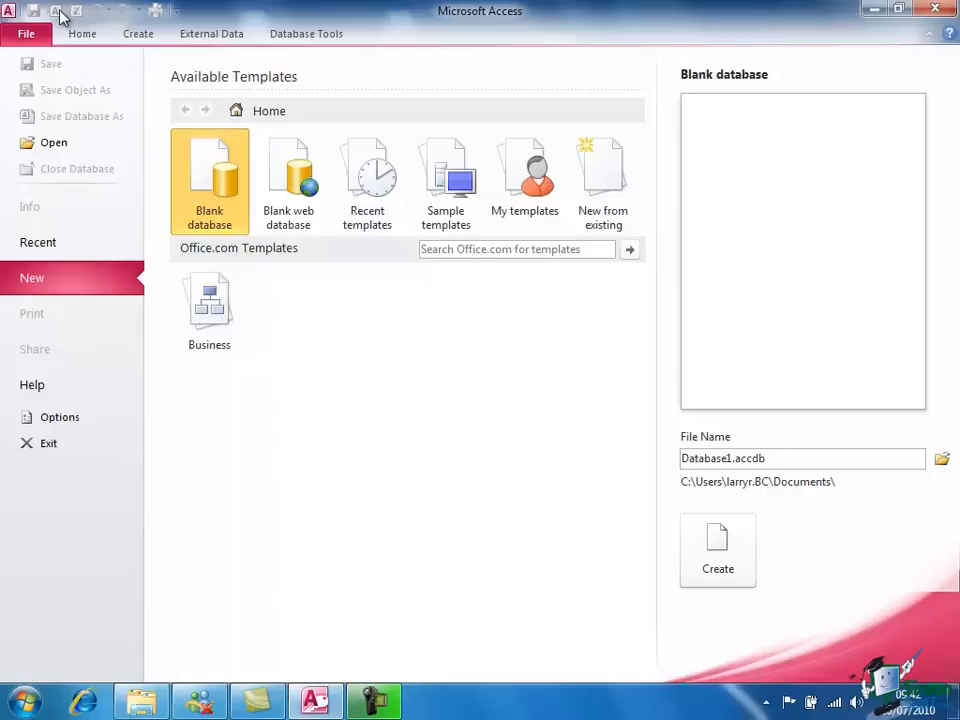
pyautogui.moveTo(178, 16)
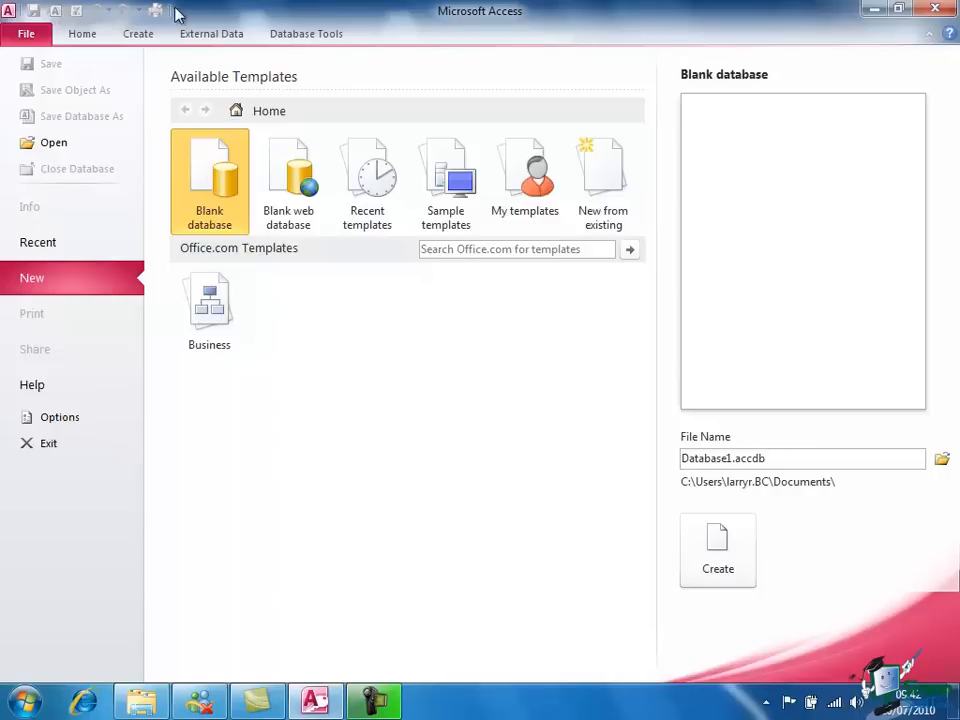
pyautogui.moveTo(176, 16)
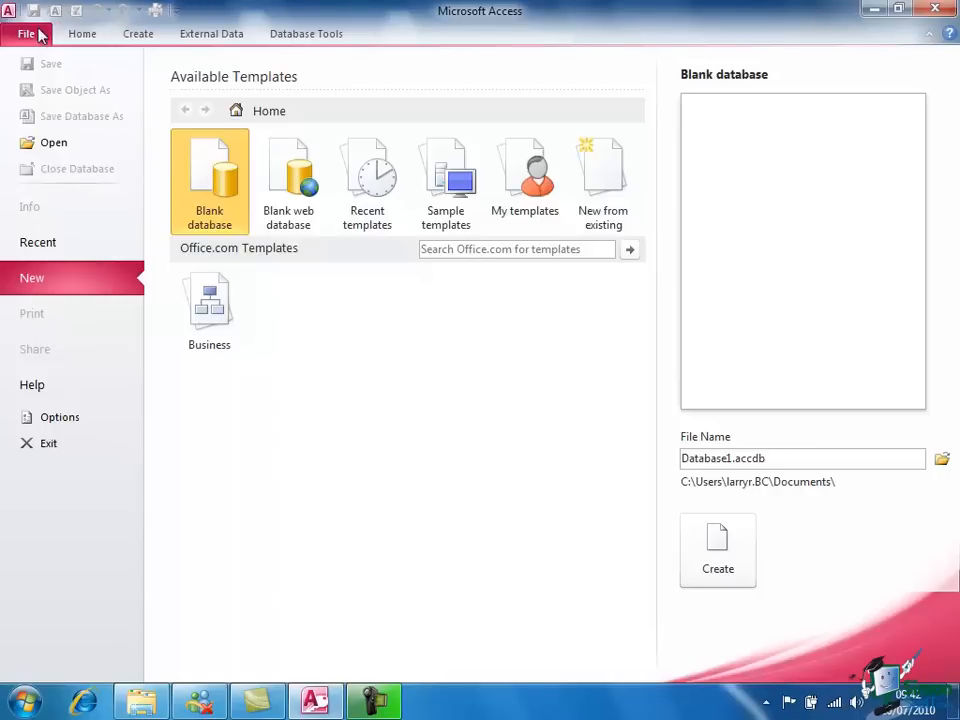
# Step: Leave backstage and reopen the Quick Access Toolbar customization list
pyautogui.click(176, 12)
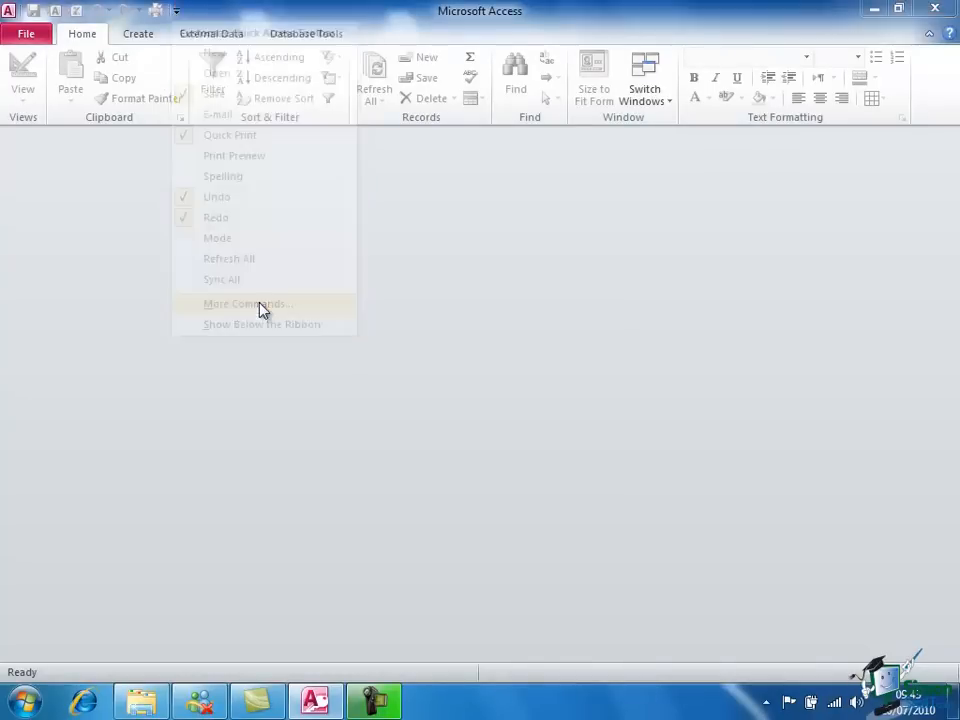
# Step: Remove Import Access database from the Quick Access Toolbar via More Commands and return to the main window
pyautogui.click(244, 304)
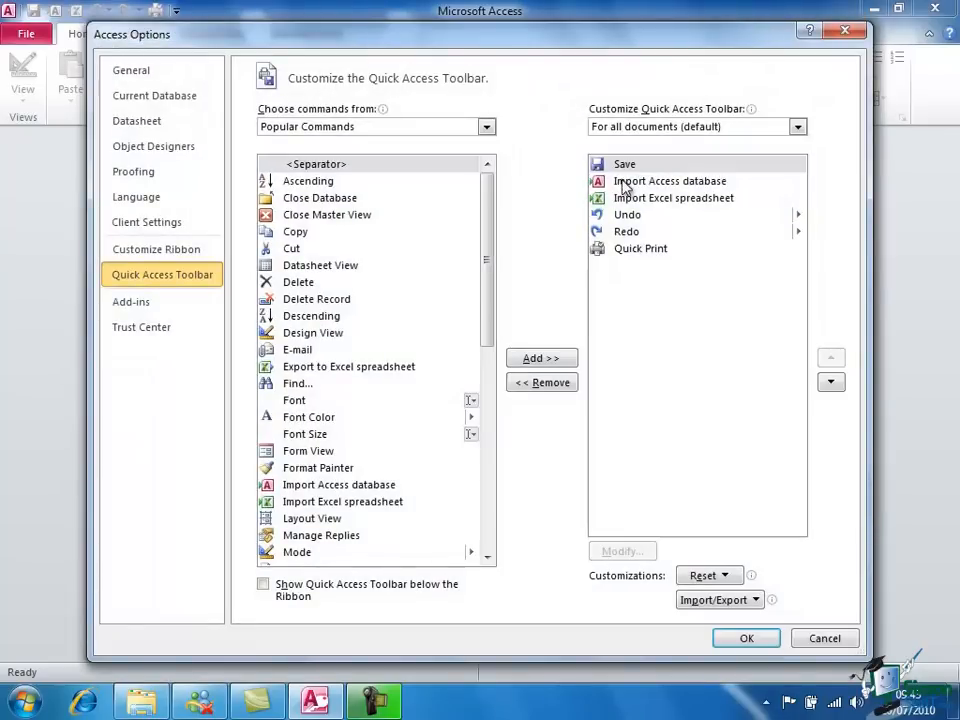
pyautogui.click(668, 180)
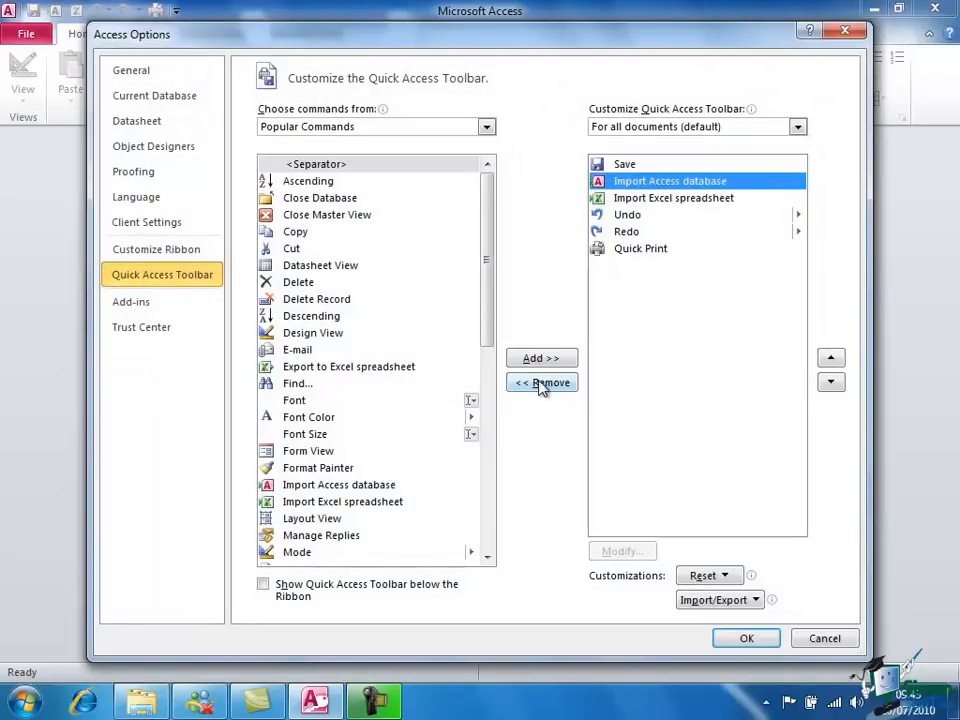
pyautogui.click(540, 384)
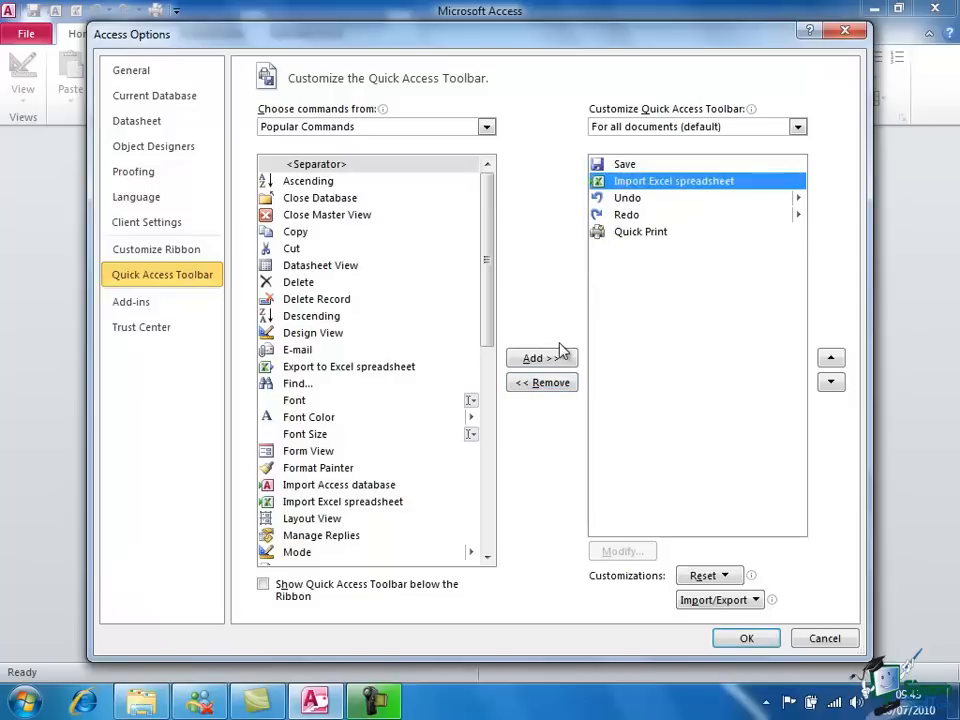
pyautogui.click(540, 382)
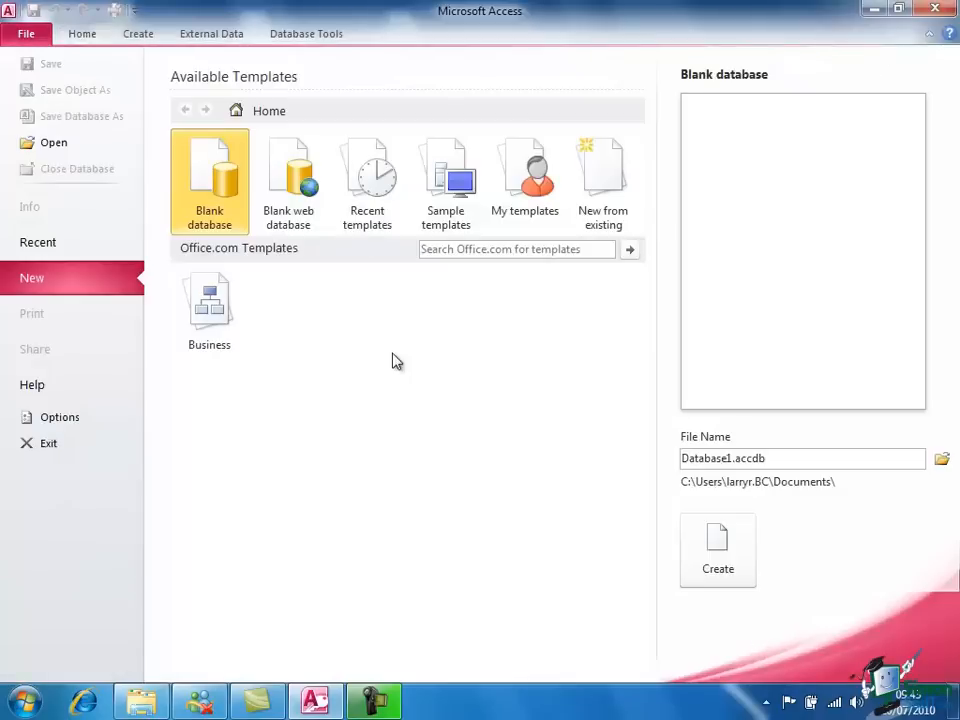
pyautogui.moveTo(118, 18)
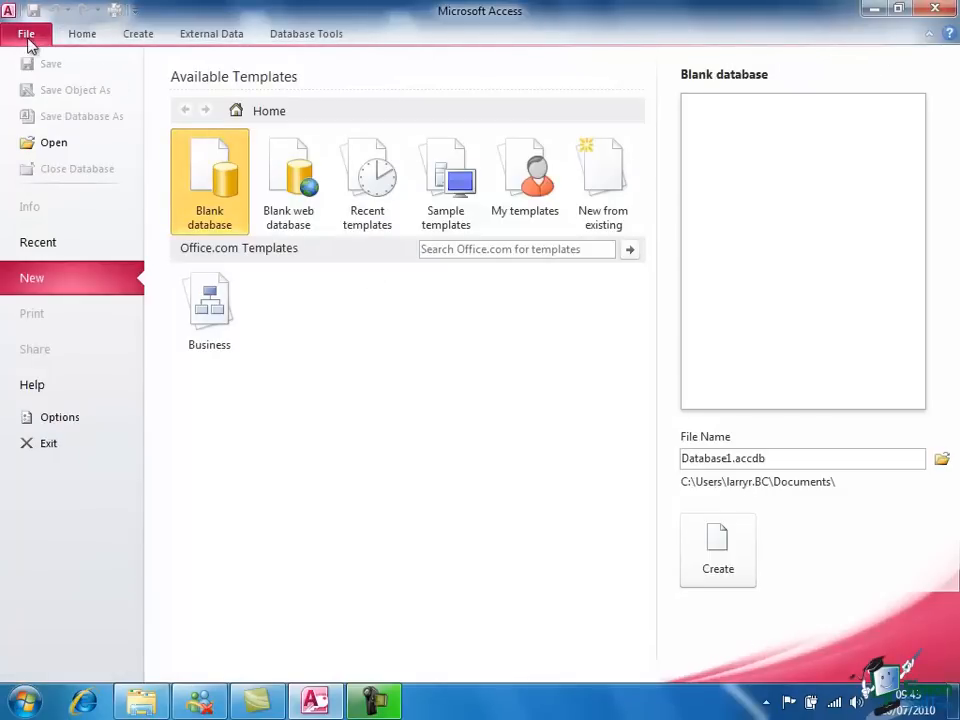
pyautogui.click(28, 32)
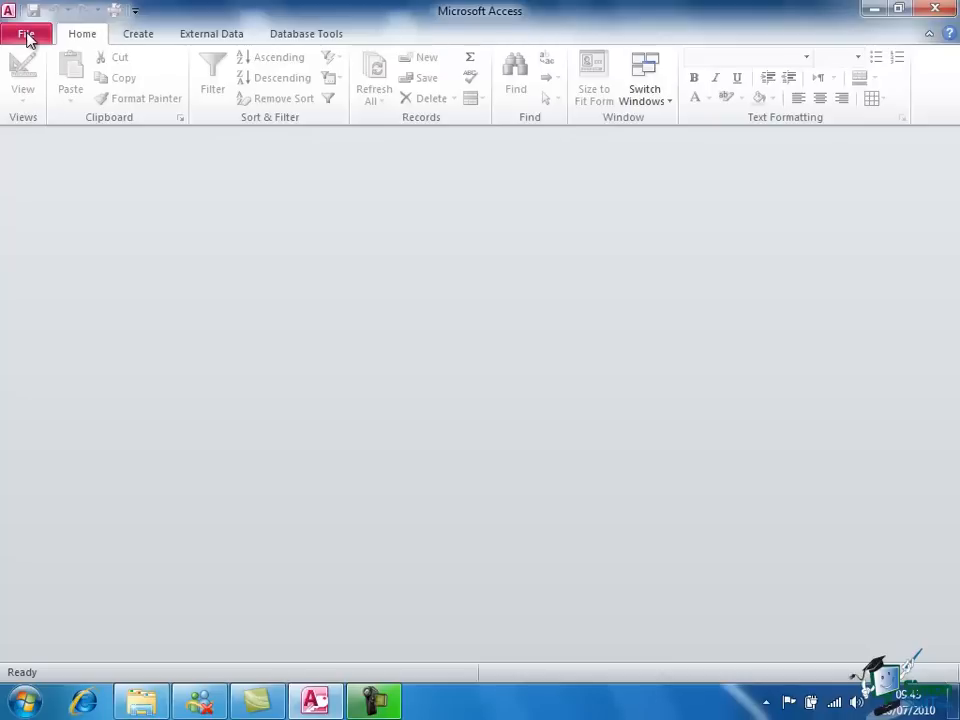
pyautogui.moveTo(124, 78)
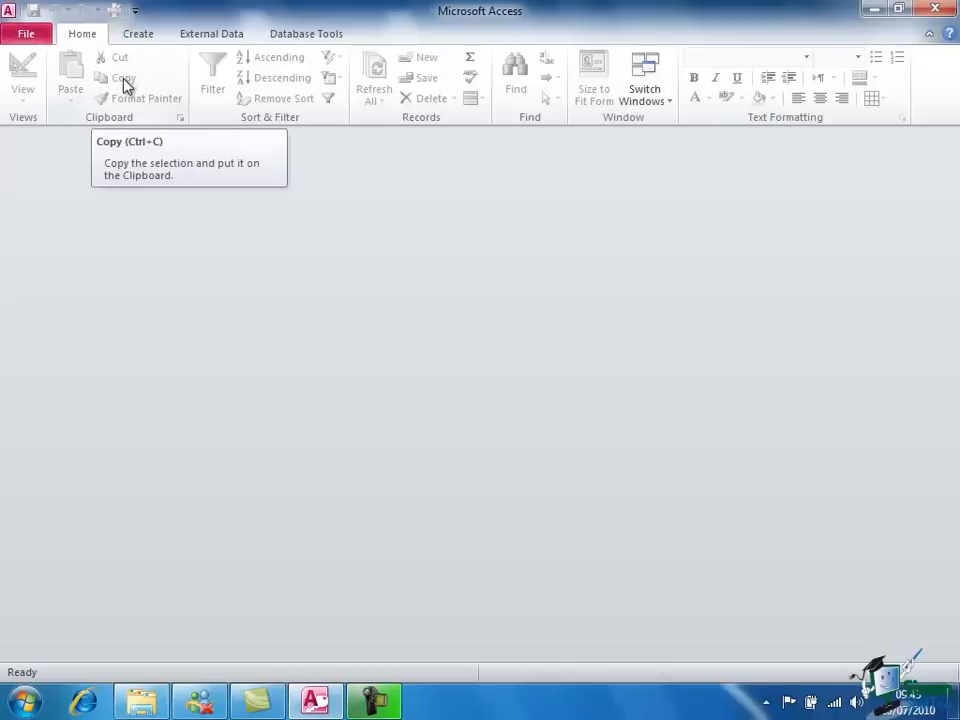
# Step: Show the Copy button's shortcut menu offering Add to Quick Access Toolbar
pyautogui.rightClick(124, 84)
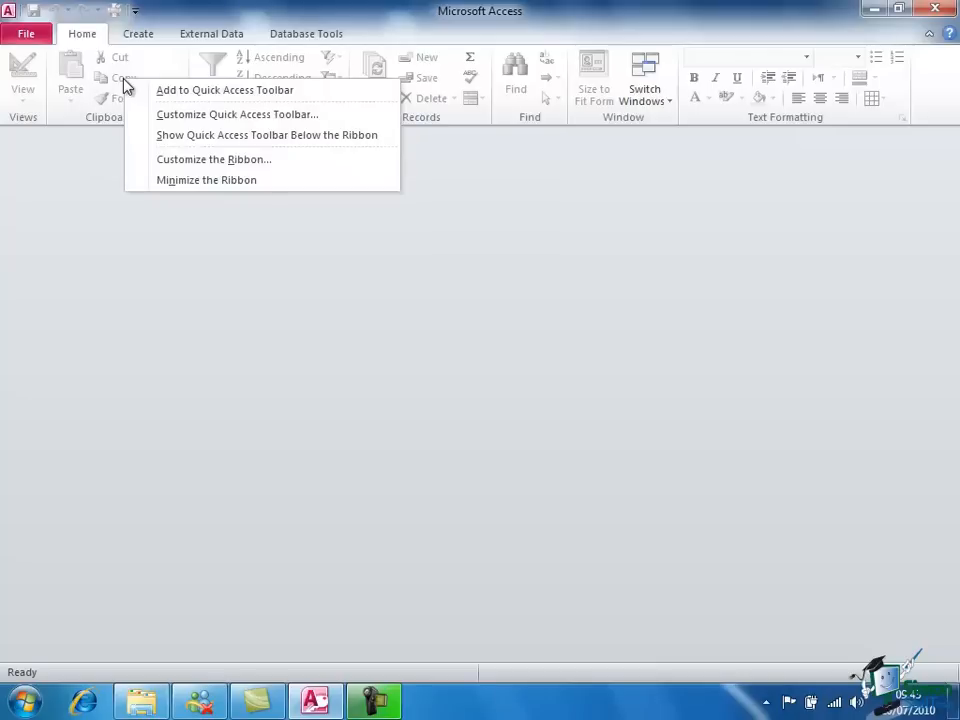
pyautogui.moveTo(224, 90)
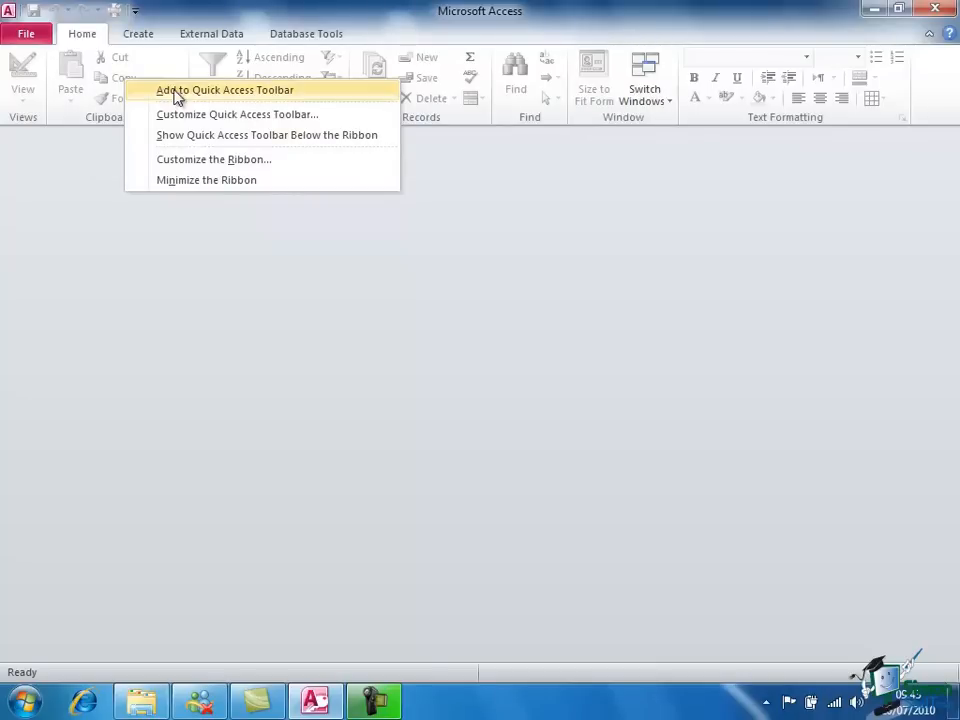
pyautogui.moveTo(252, 100)
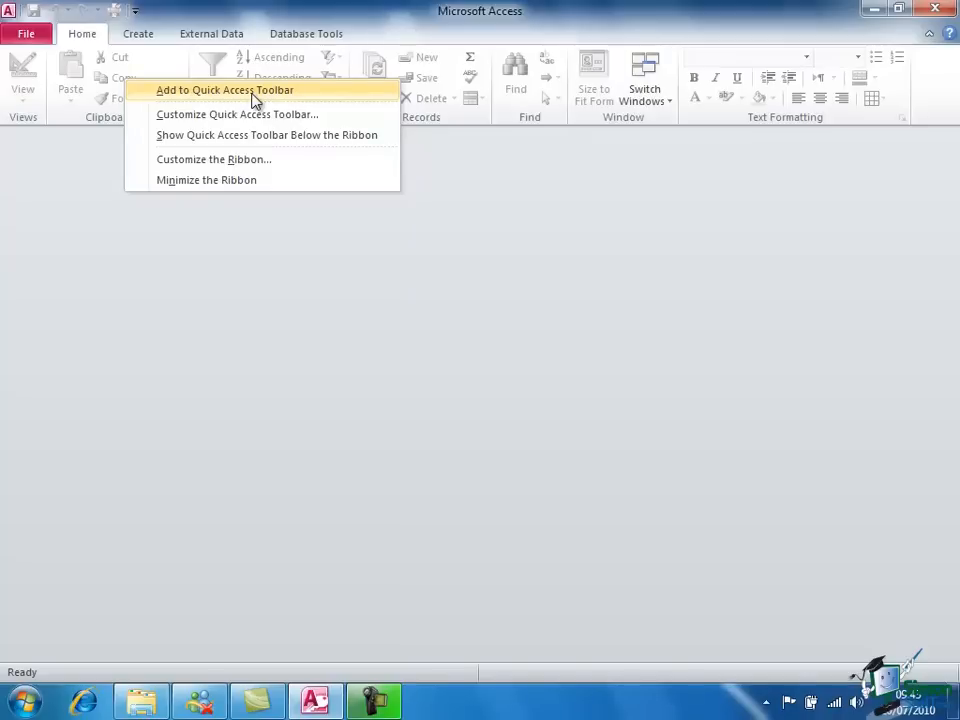
pyautogui.moveTo(256, 108)
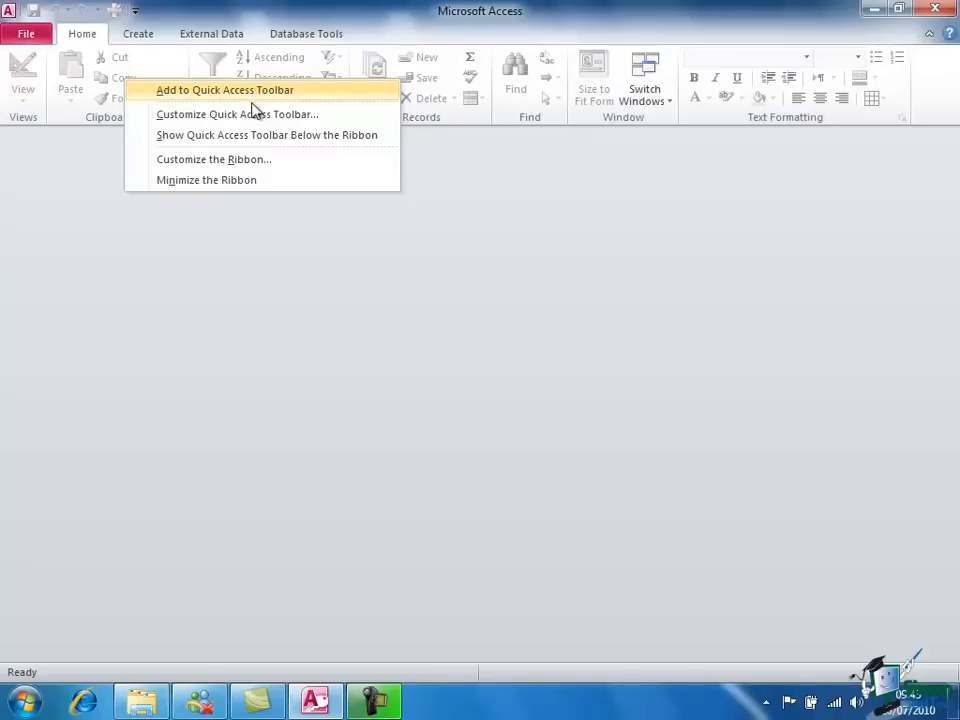
pyautogui.moveTo(236, 114)
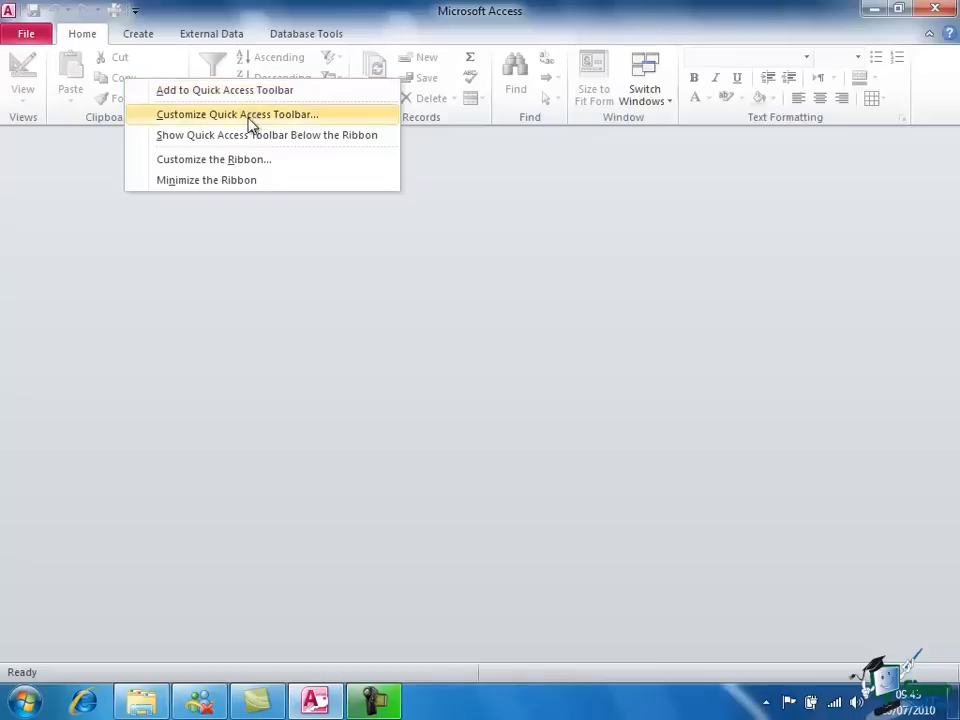
pyautogui.moveTo(252, 136)
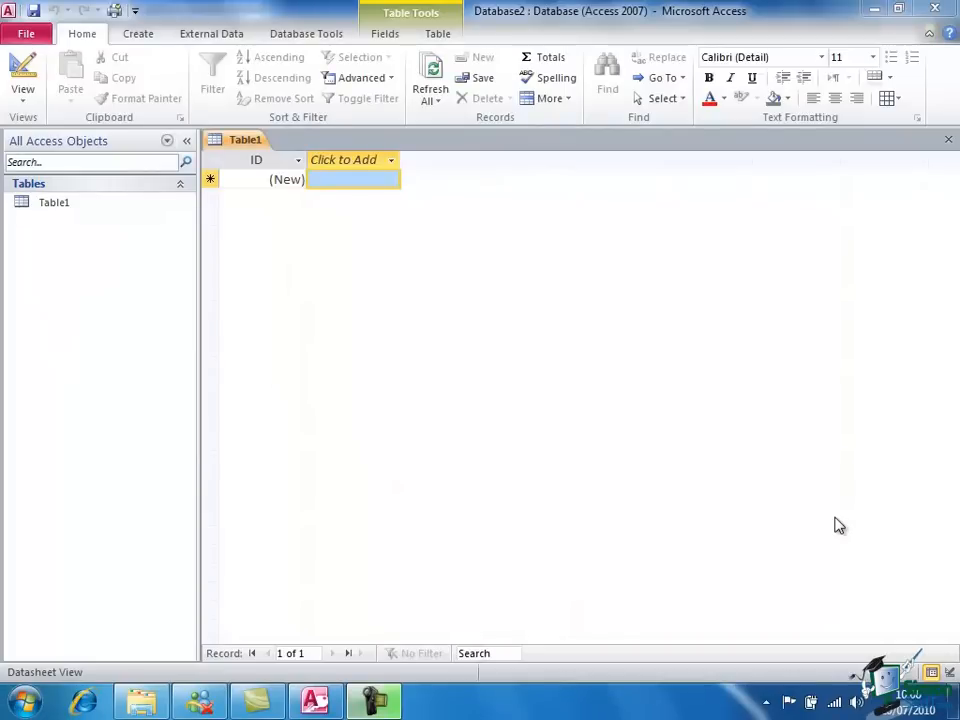
pyautogui.moveTo(420, 288)
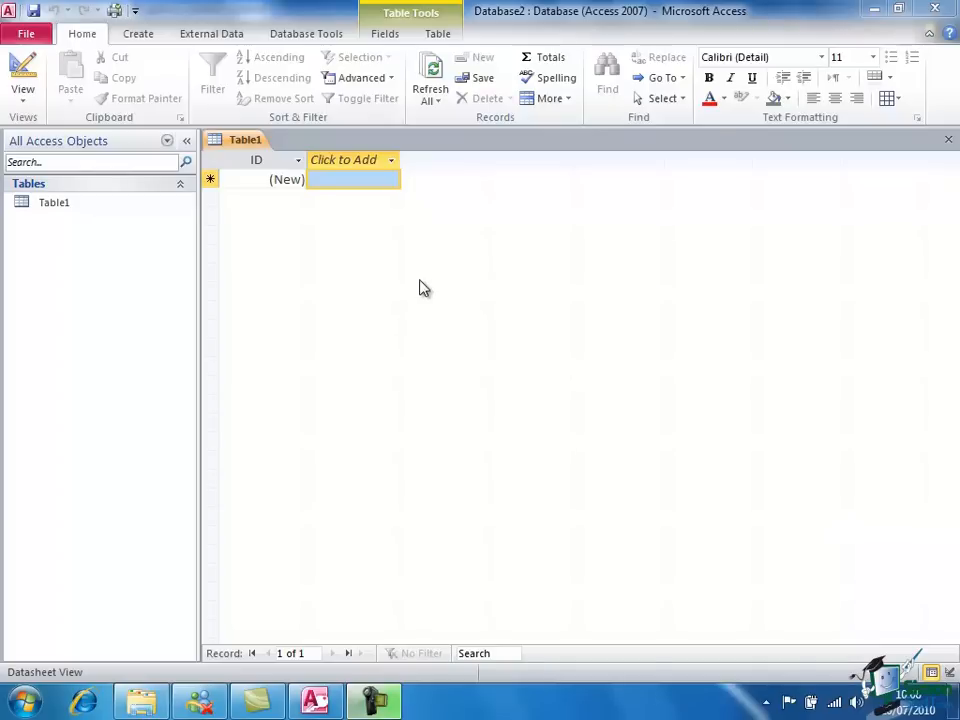
pyautogui.moveTo(456, 292)
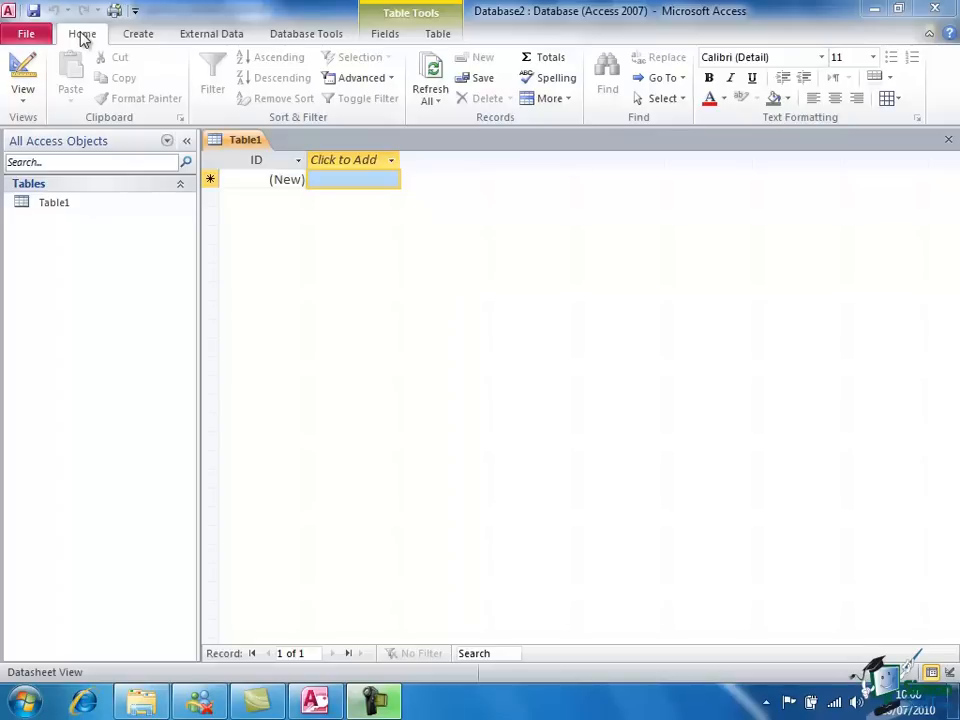
pyautogui.moveTo(314, 130)
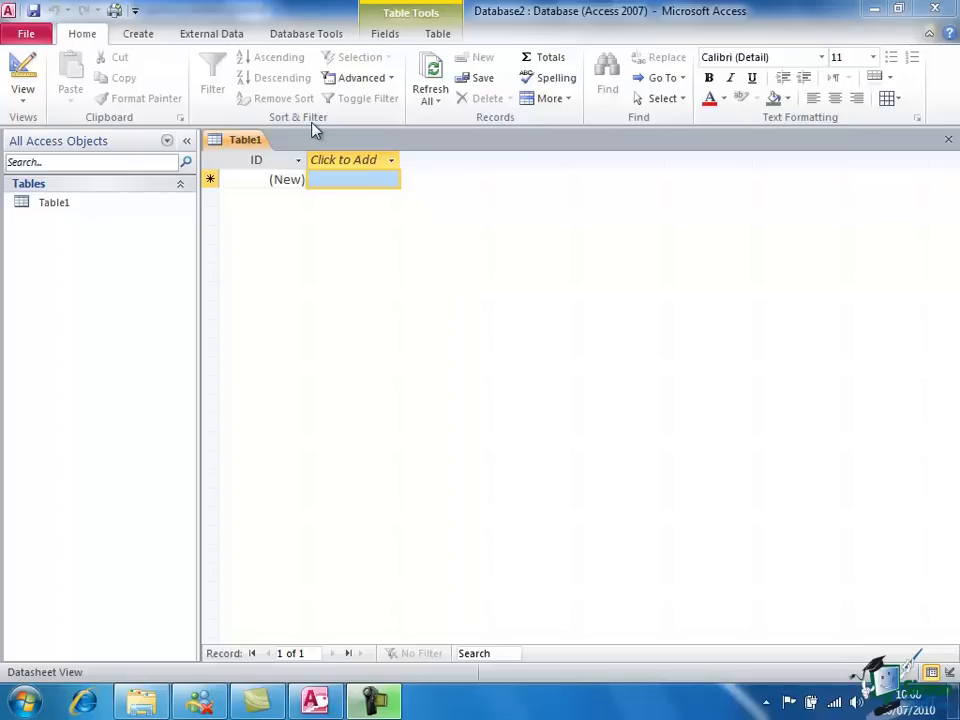
pyautogui.moveTo(404, 130)
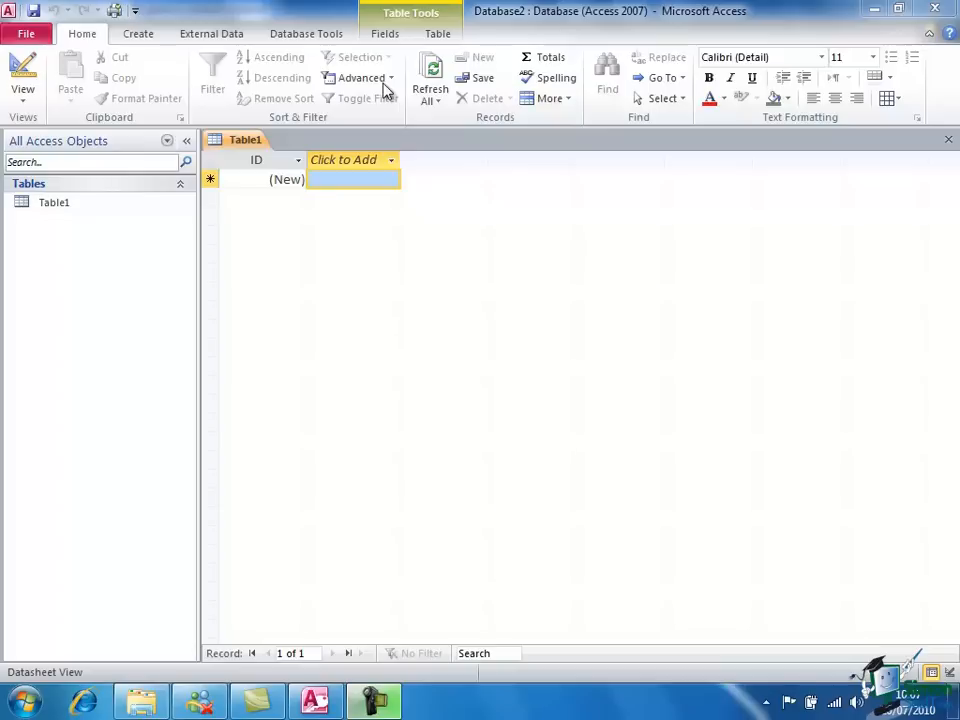
pyautogui.moveTo(392, 84)
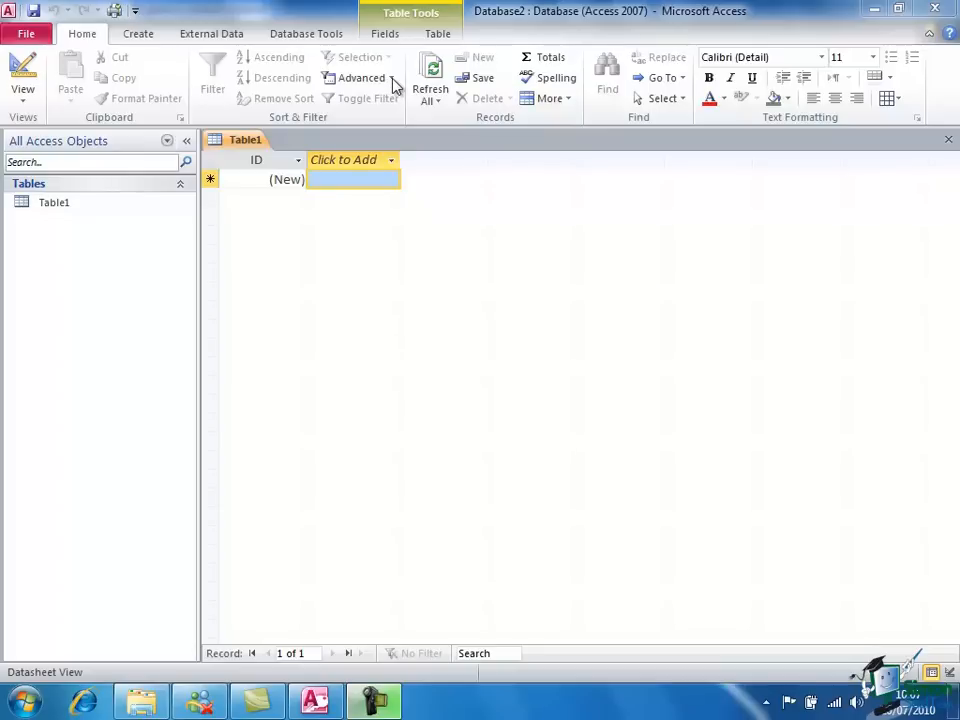
# Step: Show the Advanced filter options and the Records group's More list for Table1's datasheet
pyautogui.click(360, 78)
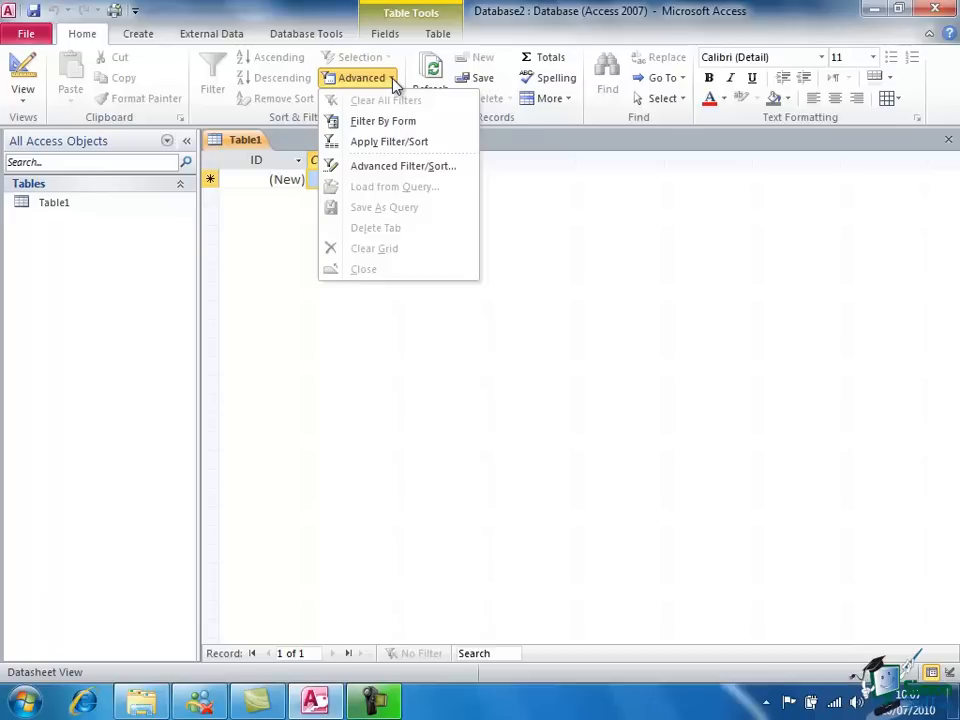
pyautogui.moveTo(398, 84)
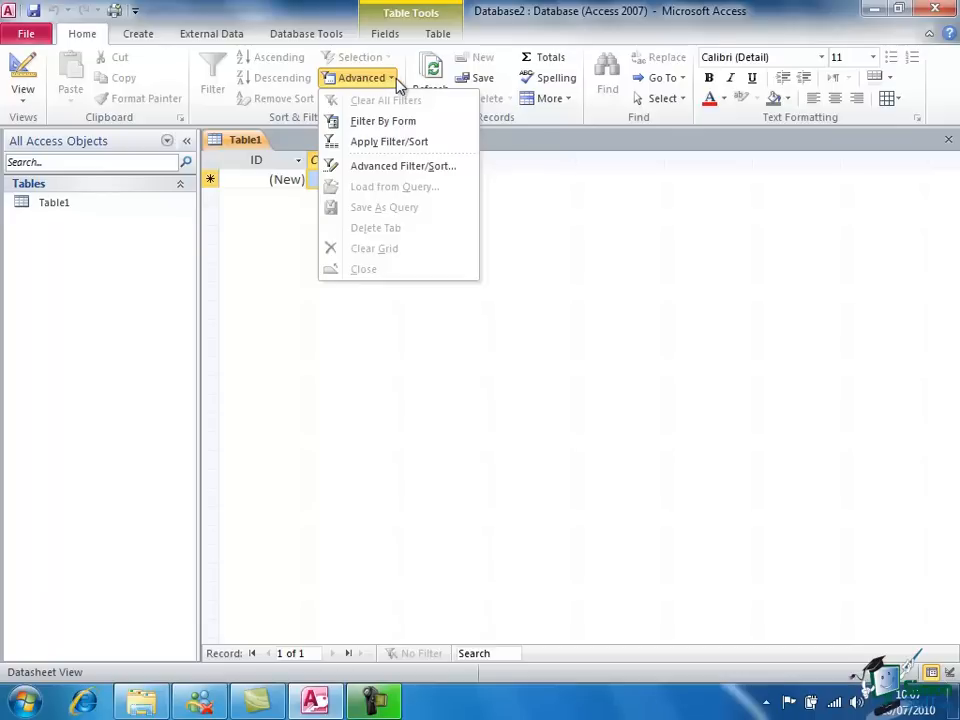
pyautogui.click(548, 98)
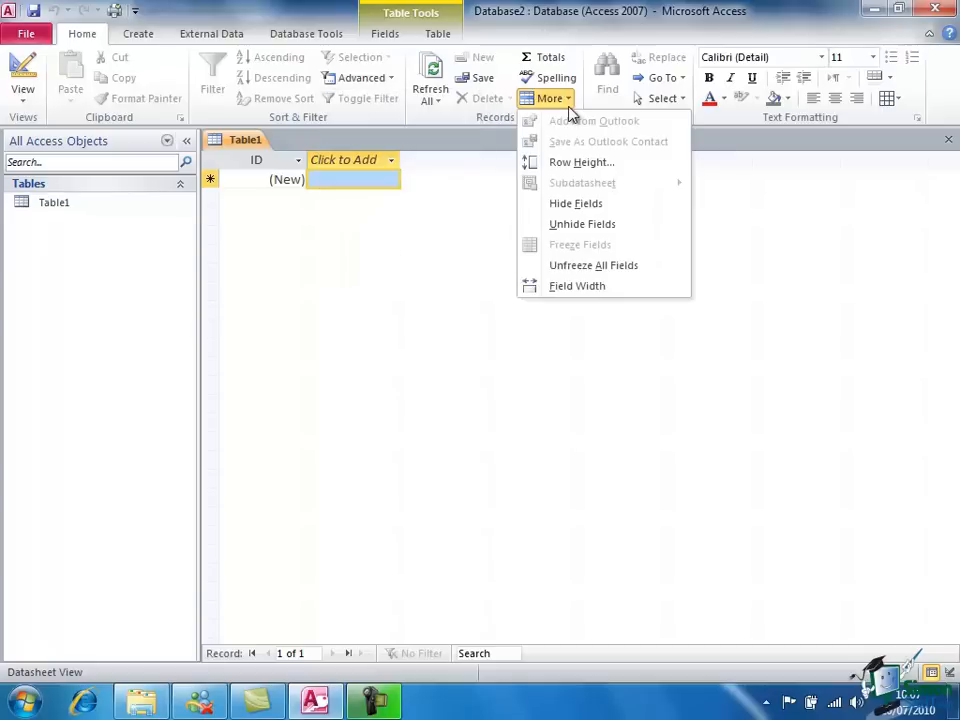
pyautogui.moveTo(588, 176)
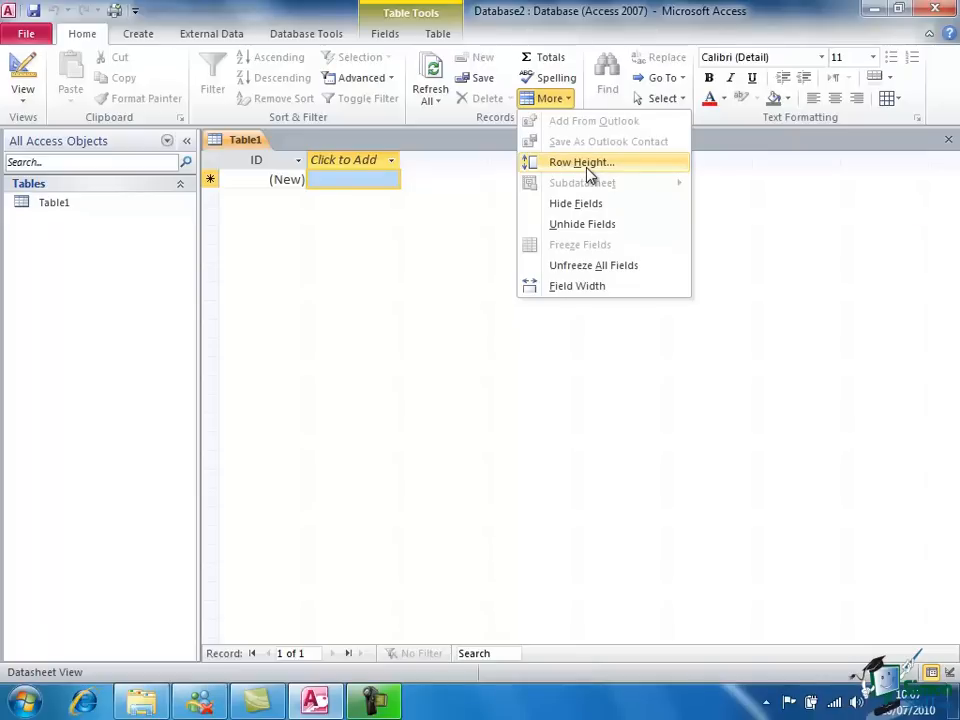
pyautogui.moveTo(572, 168)
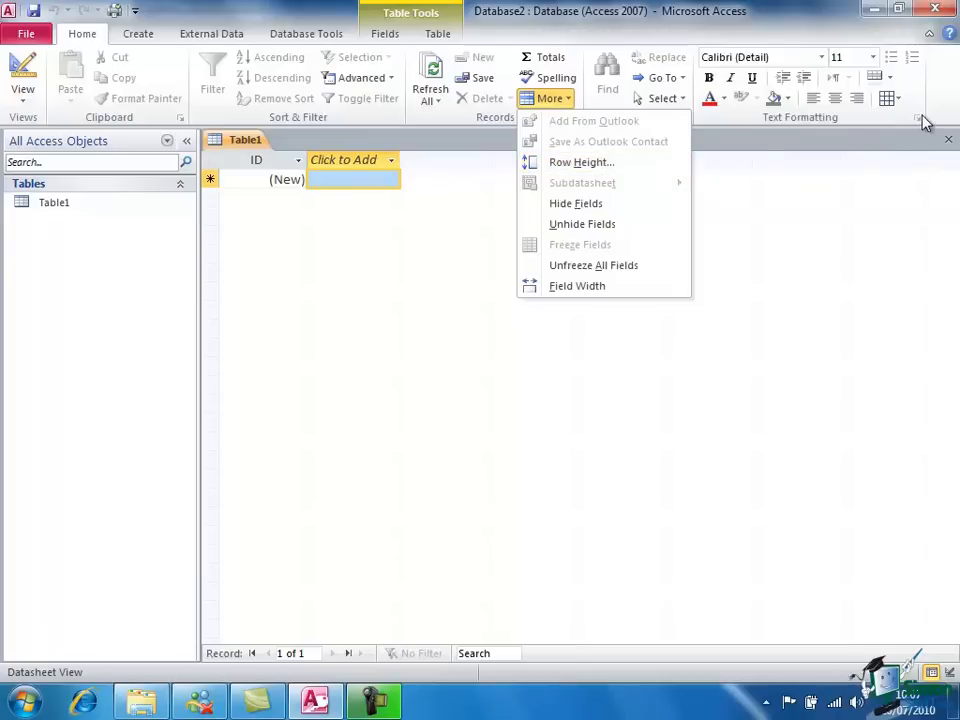
pyautogui.moveTo(920, 124)
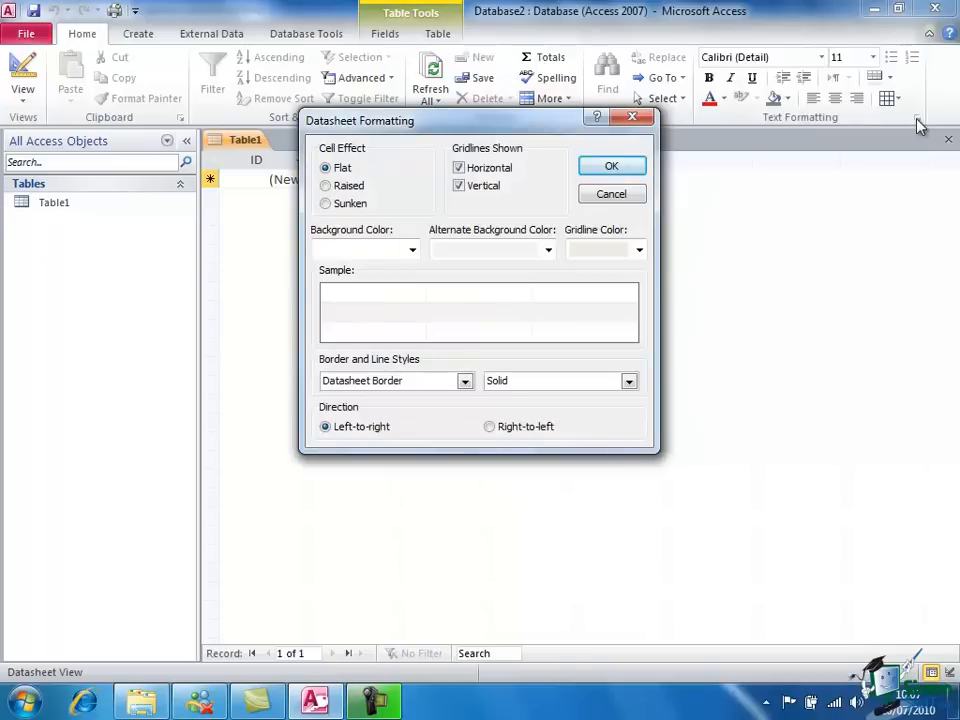
pyautogui.moveTo(820, 144)
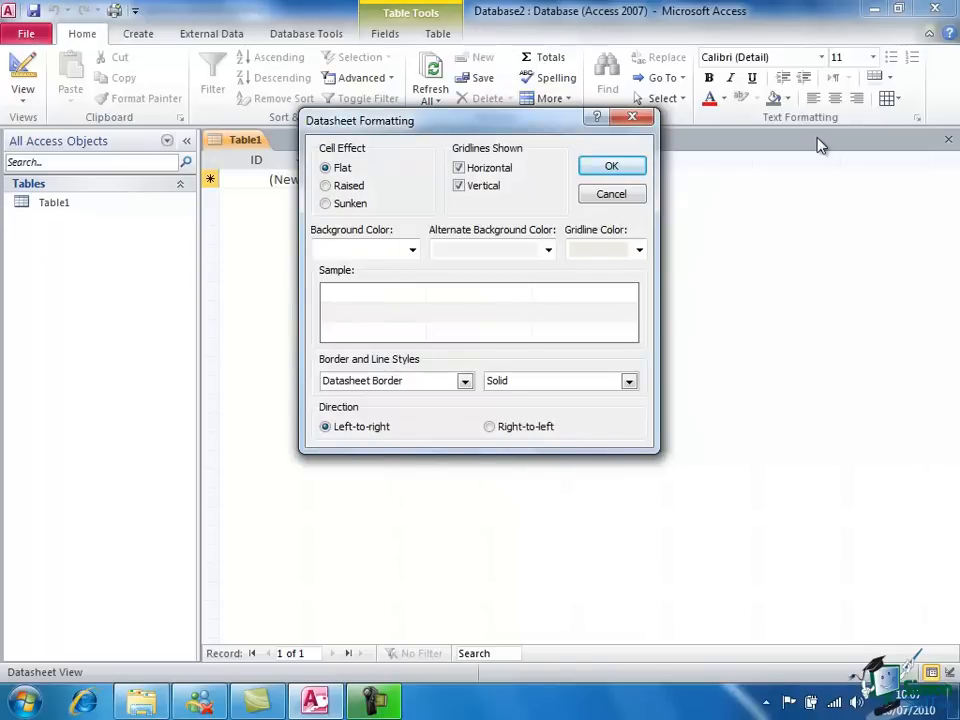
pyautogui.moveTo(556, 310)
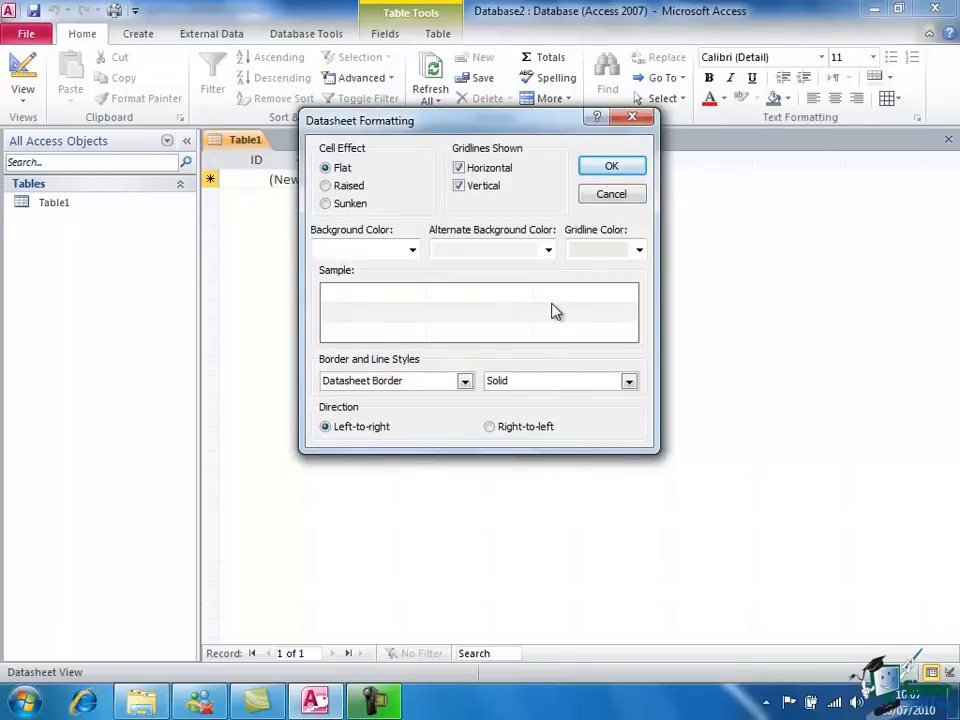
pyautogui.moveTo(500, 416)
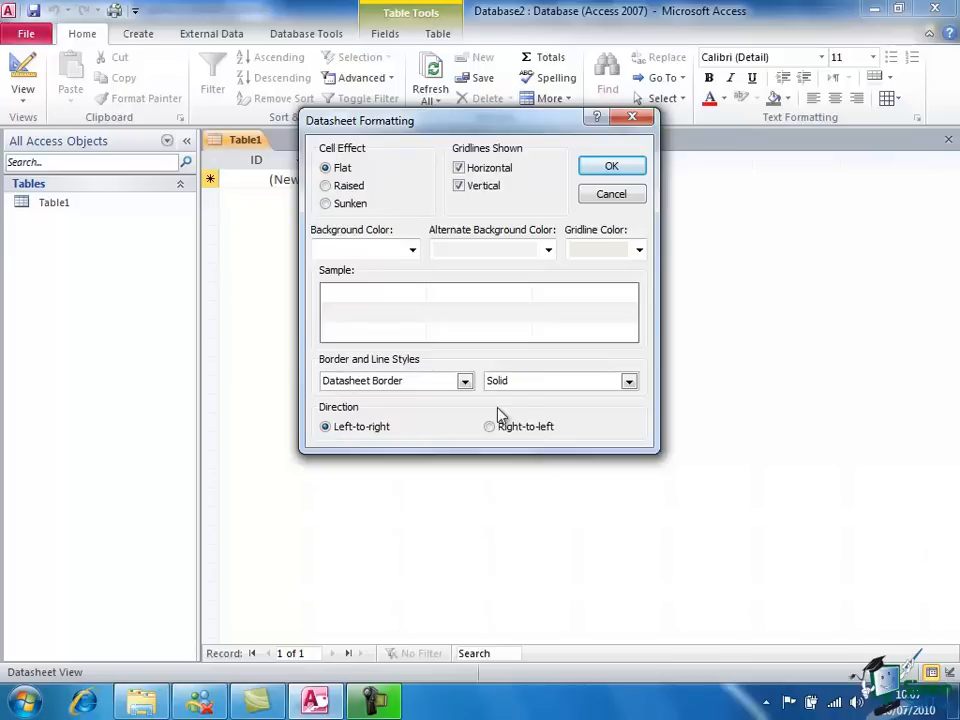
pyautogui.moveTo(612, 166)
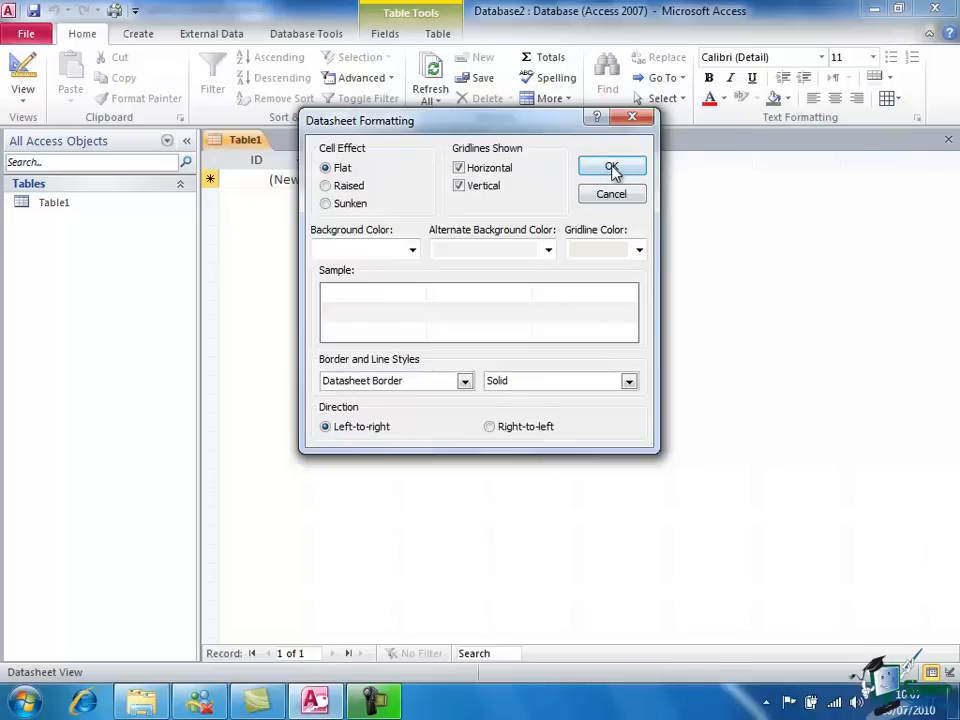
pyautogui.moveTo(612, 194)
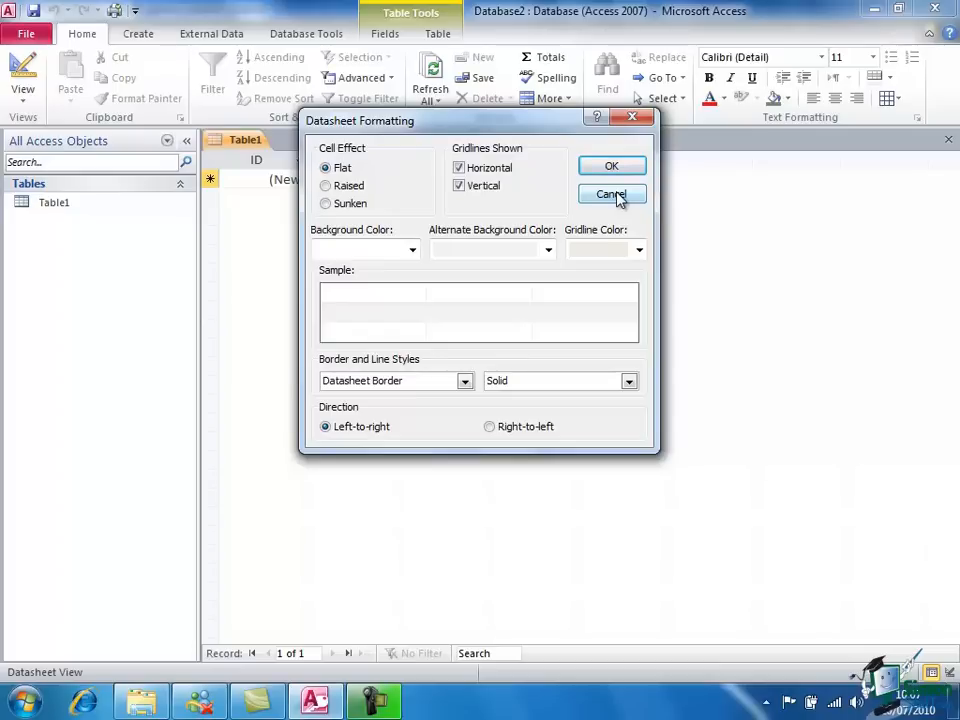
pyautogui.moveTo(612, 166)
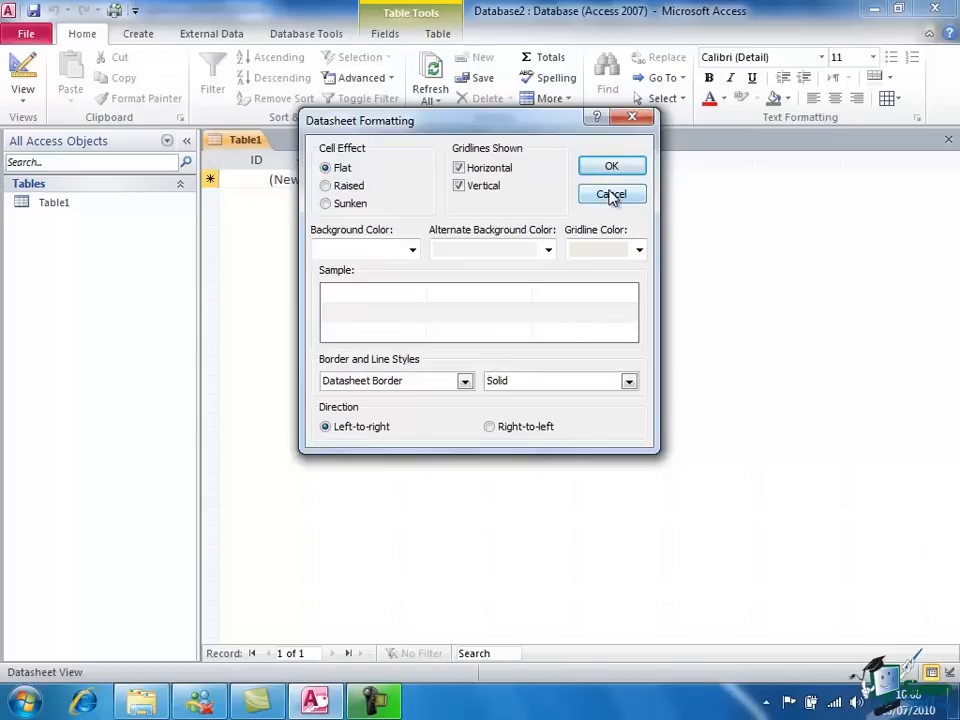
pyautogui.moveTo(516, 438)
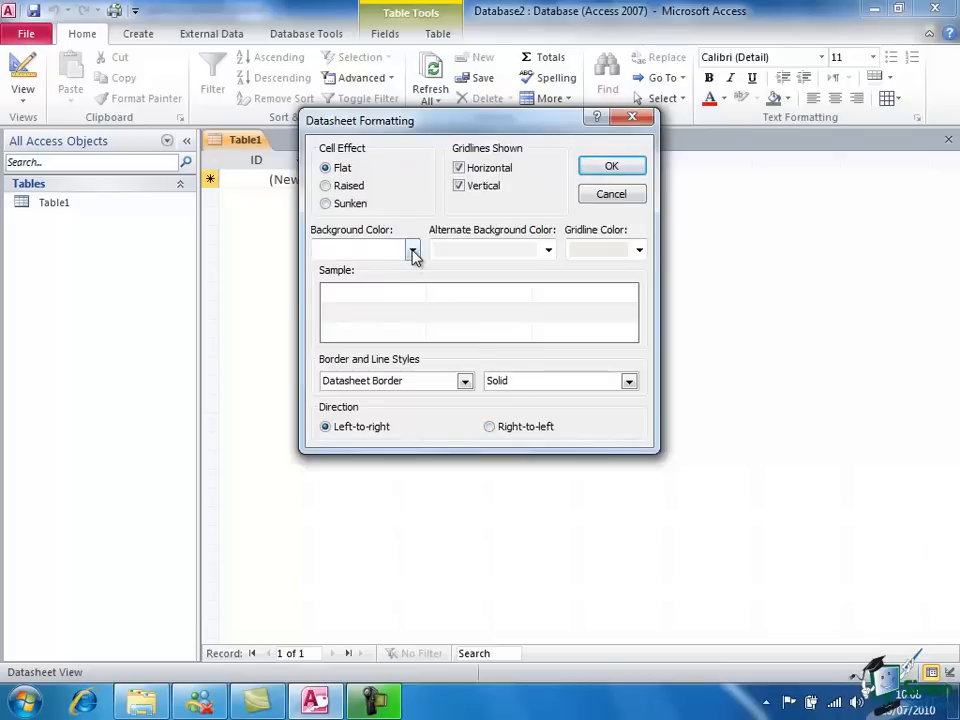
# Step: Preview the datasheet background colour palette and the raised cell-effect choices for Table1
pyautogui.click(412, 248)
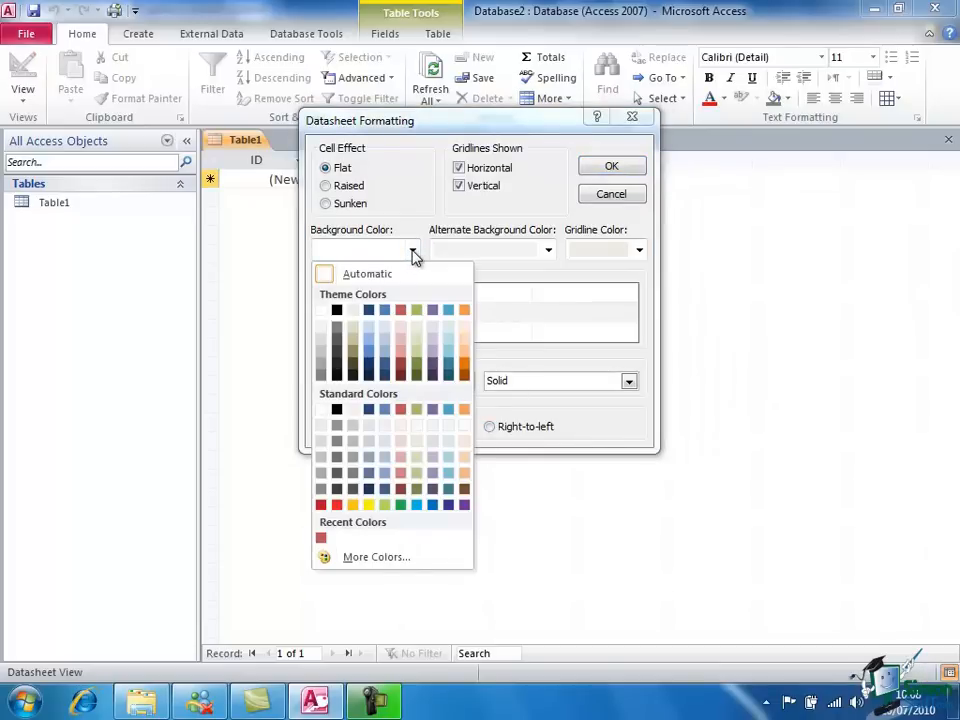
pyautogui.moveTo(486, 252)
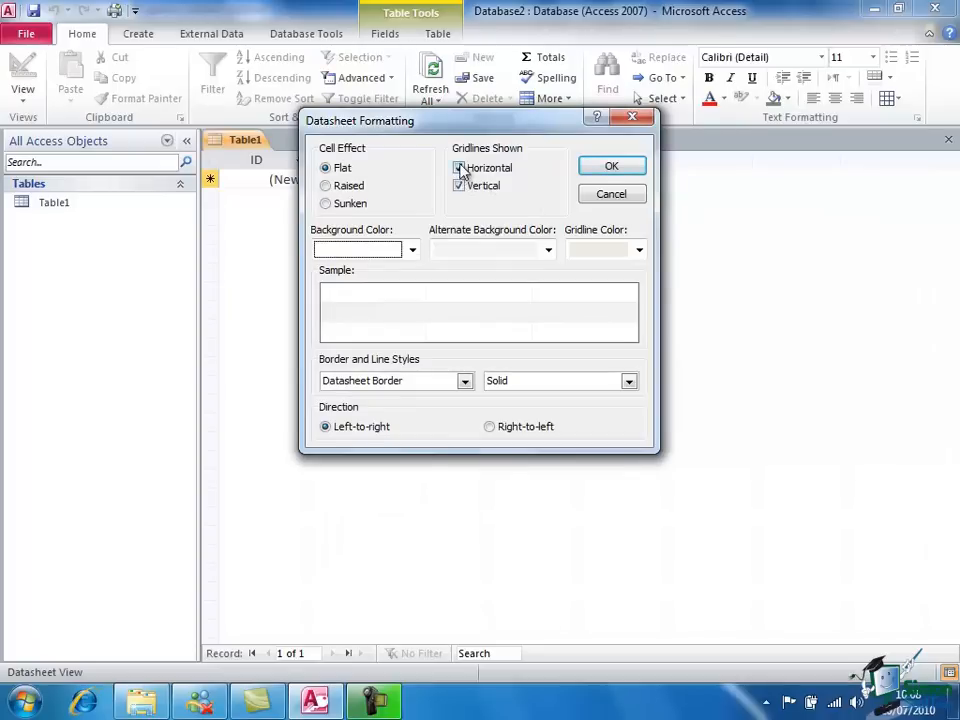
pyautogui.click(460, 186)
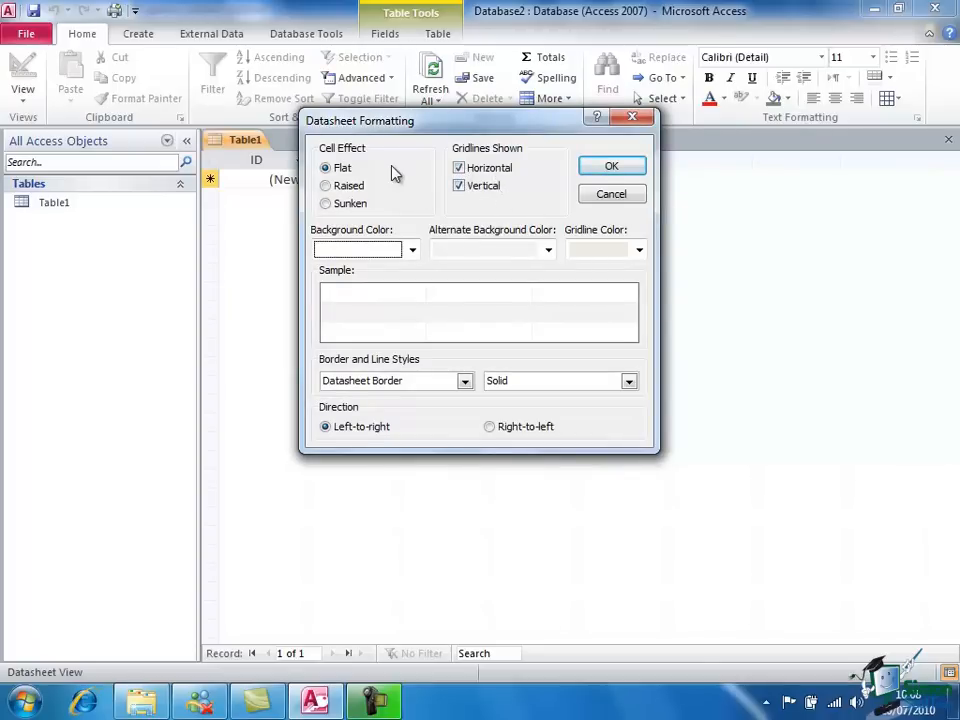
pyautogui.moveTo(340, 200)
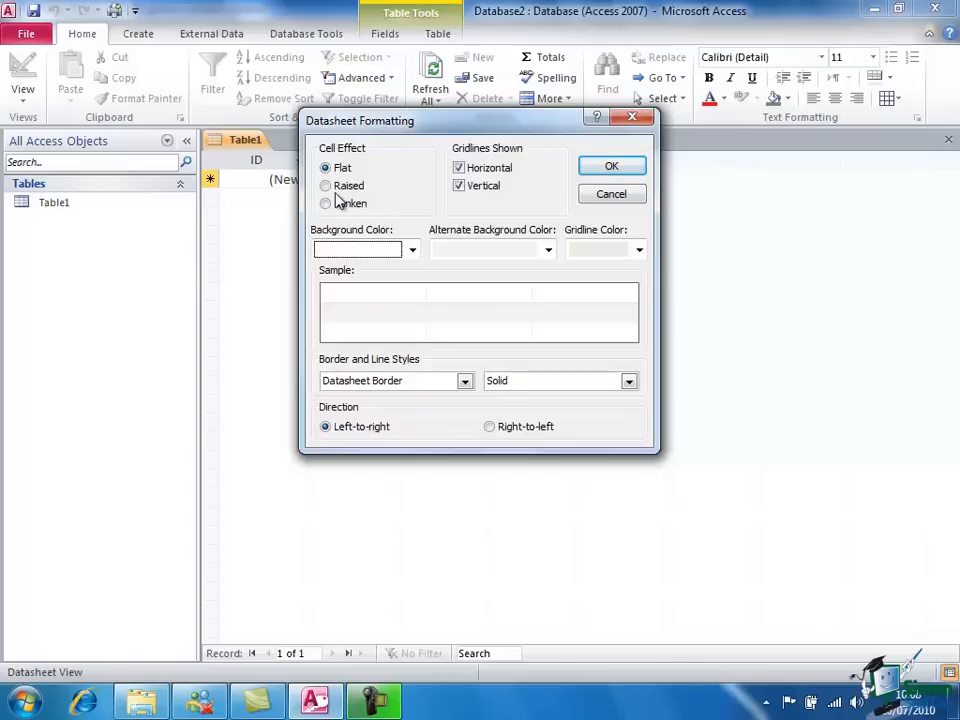
pyautogui.click(324, 184)
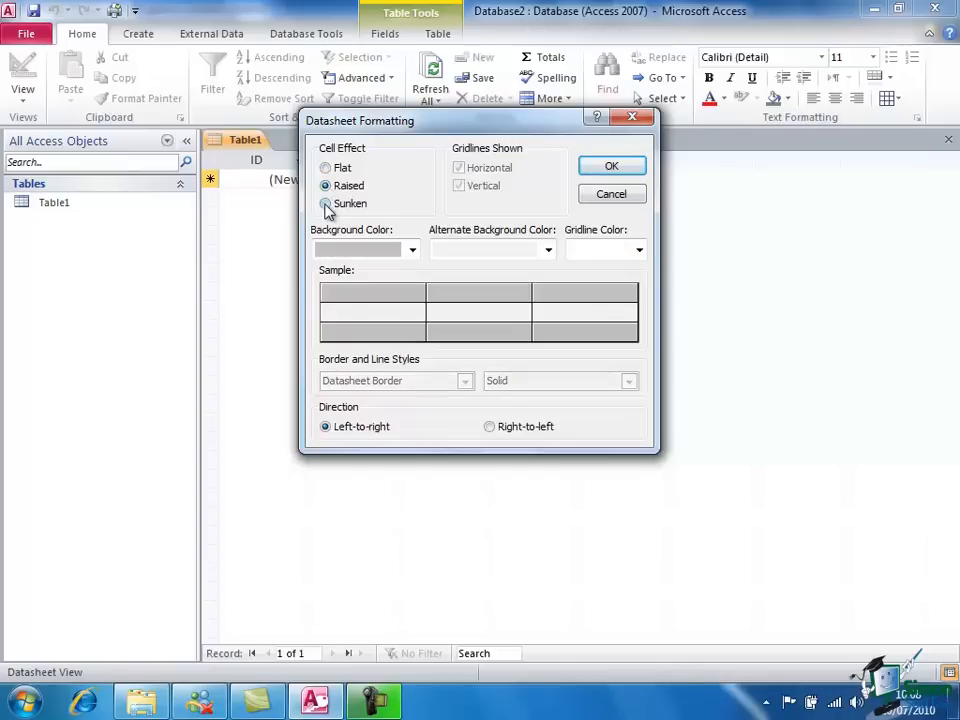
pyautogui.click(324, 168)
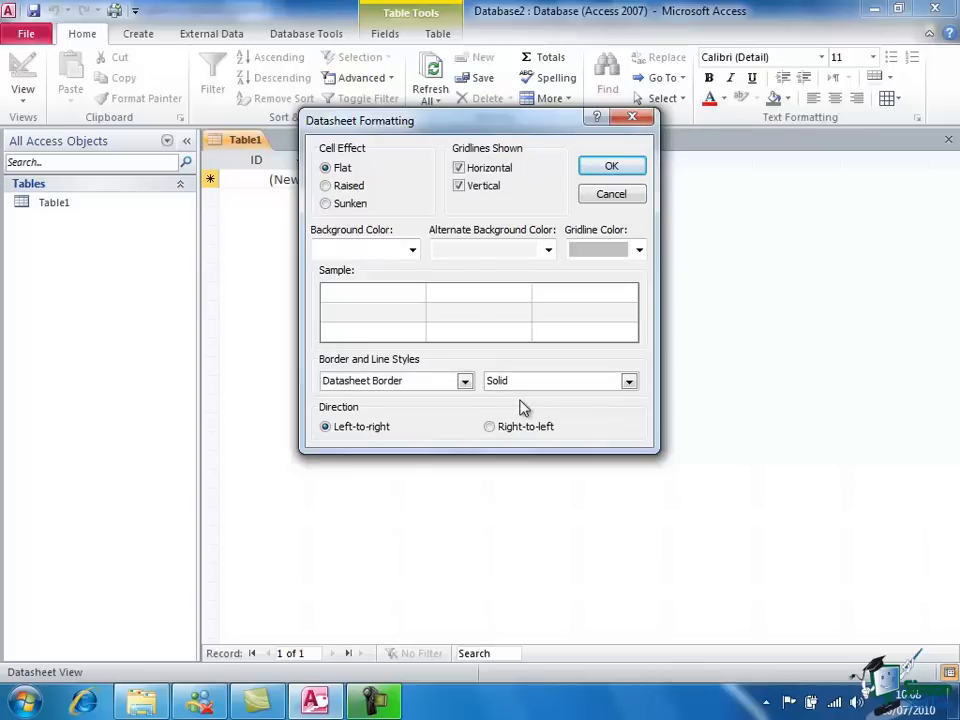
pyautogui.moveTo(392, 308)
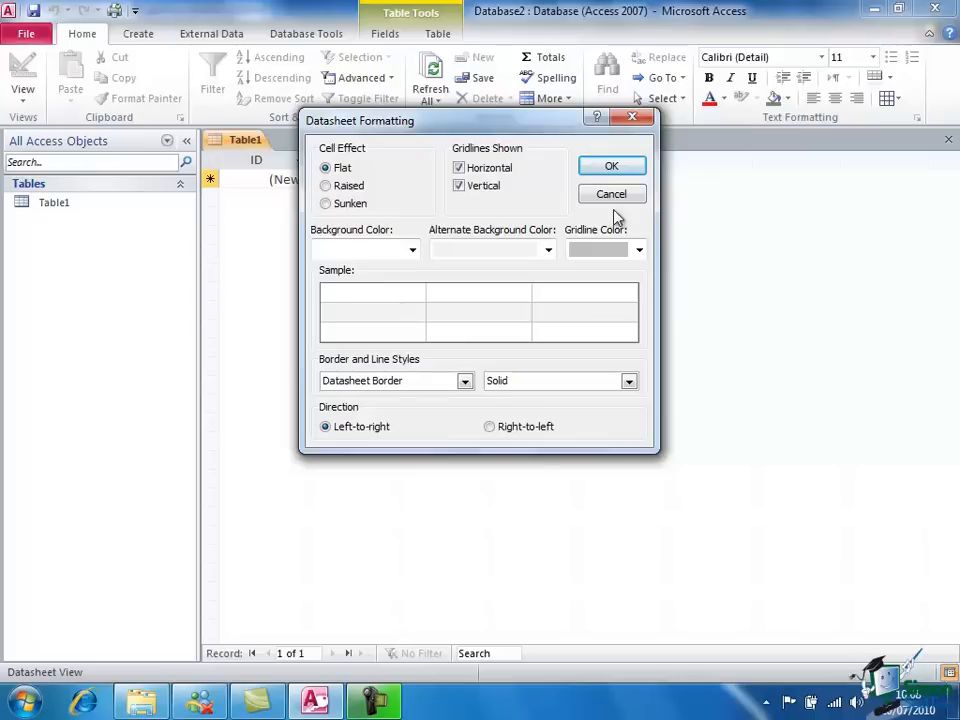
pyautogui.moveTo(430, 132)
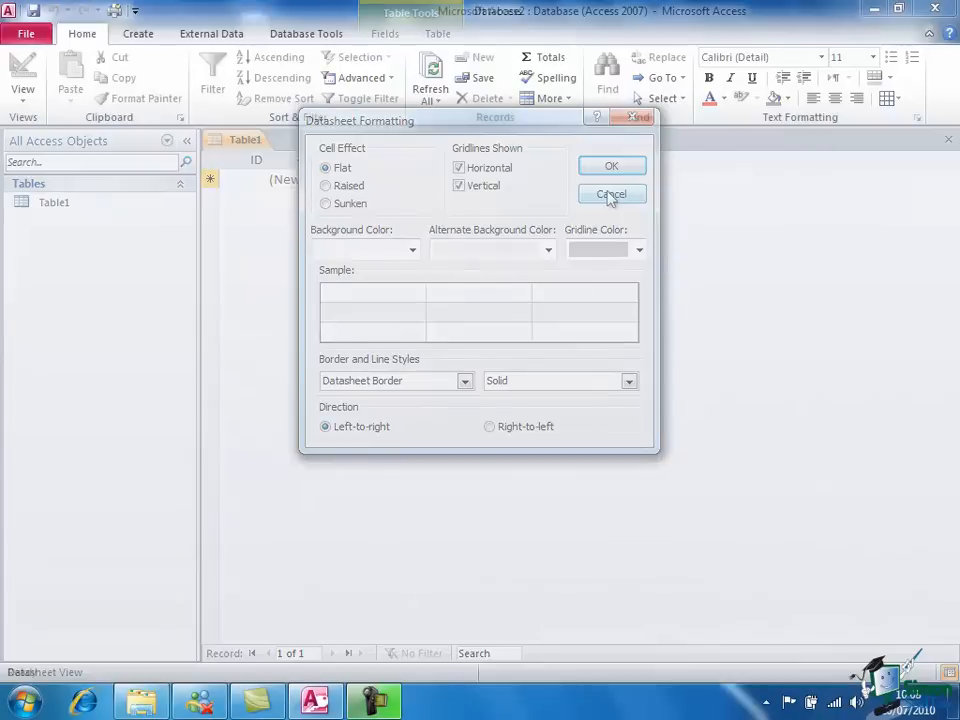
# Step: Cancel the Datasheet Formatting changes and reach Access Options from the File menu
pyautogui.click(612, 194)
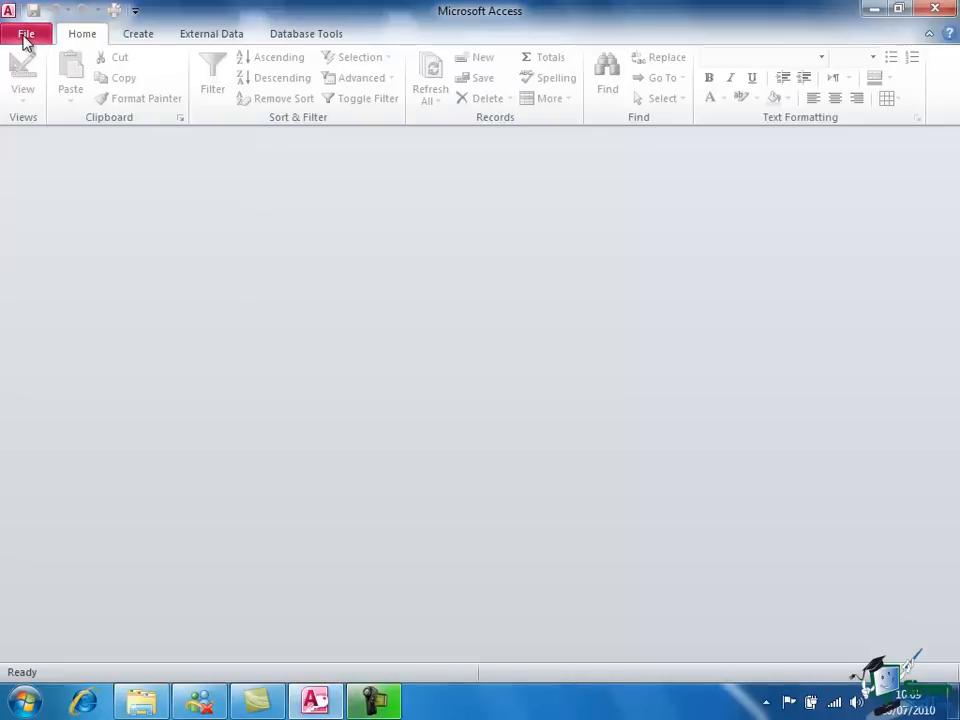
pyautogui.click(26, 32)
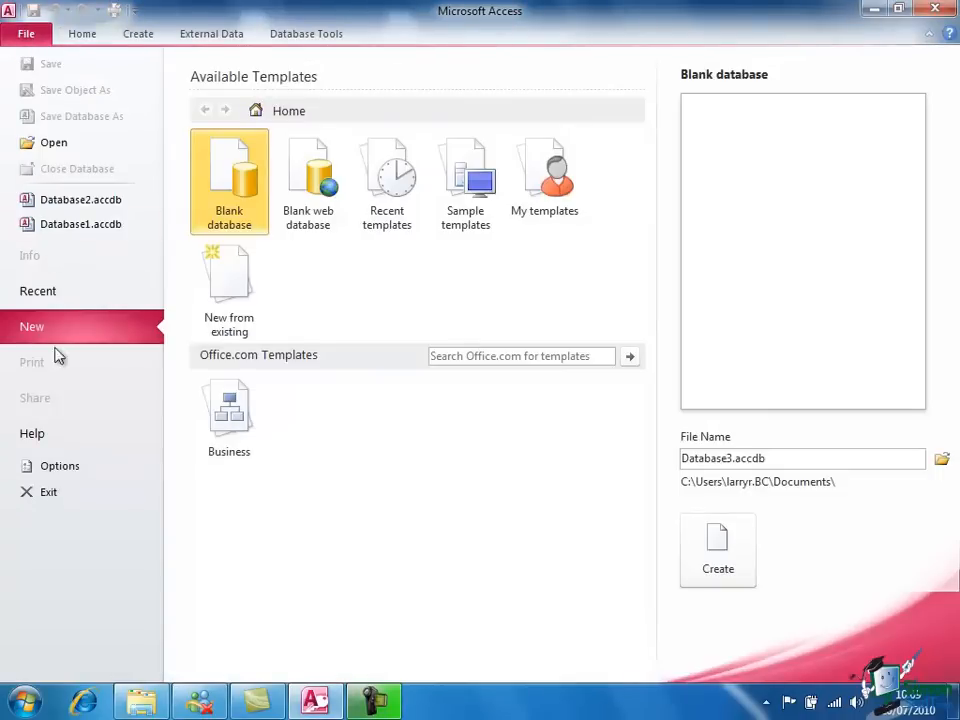
pyautogui.moveTo(60, 466)
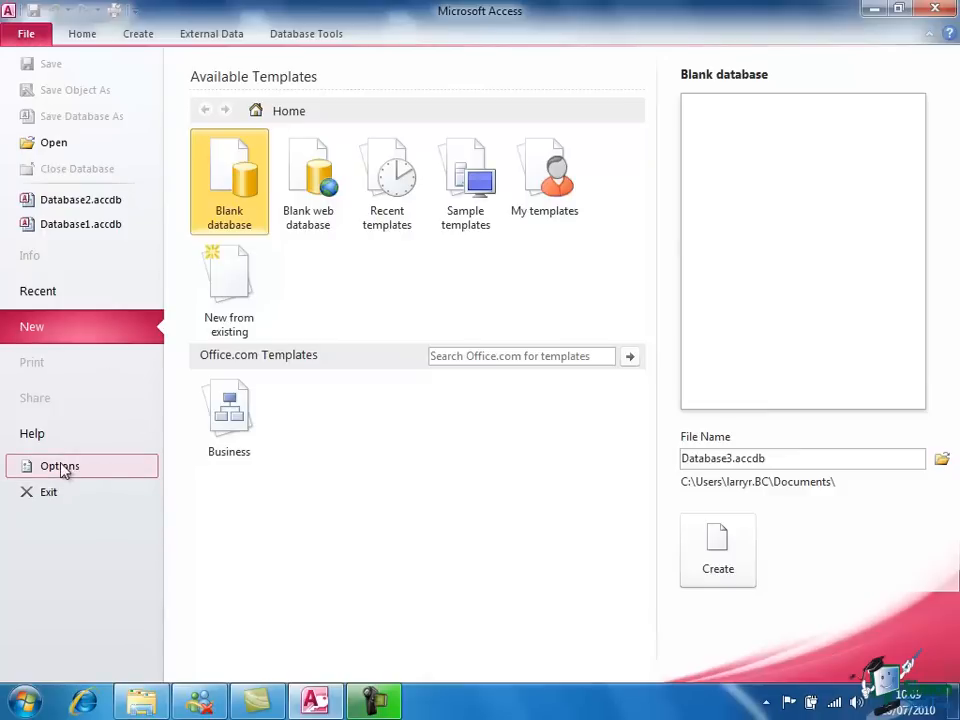
pyautogui.click(60, 466)
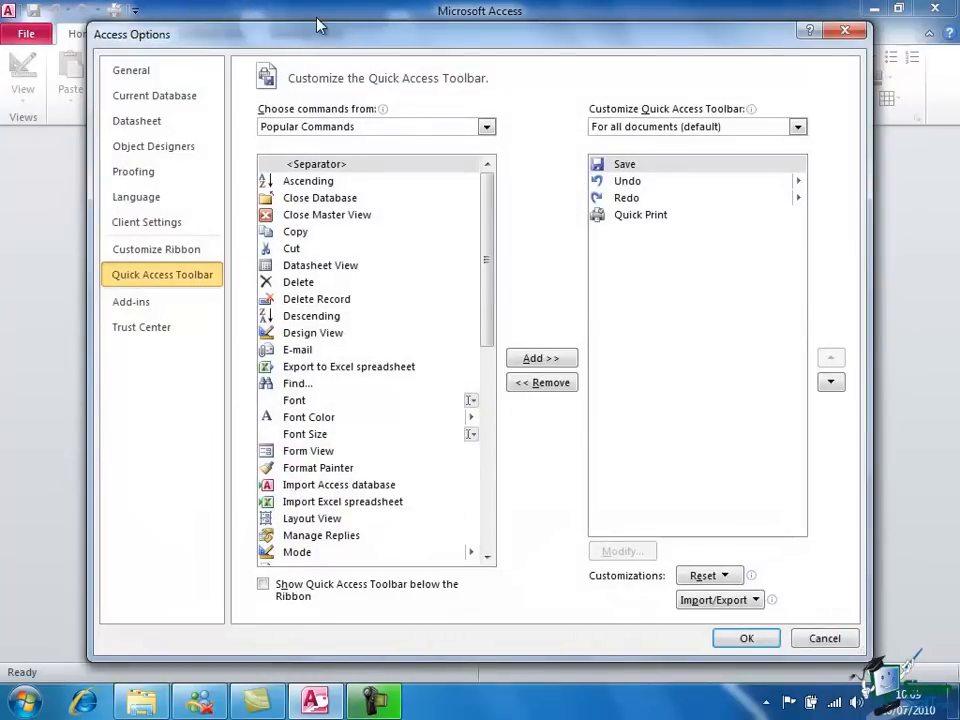
pyautogui.moveTo(132, 70)
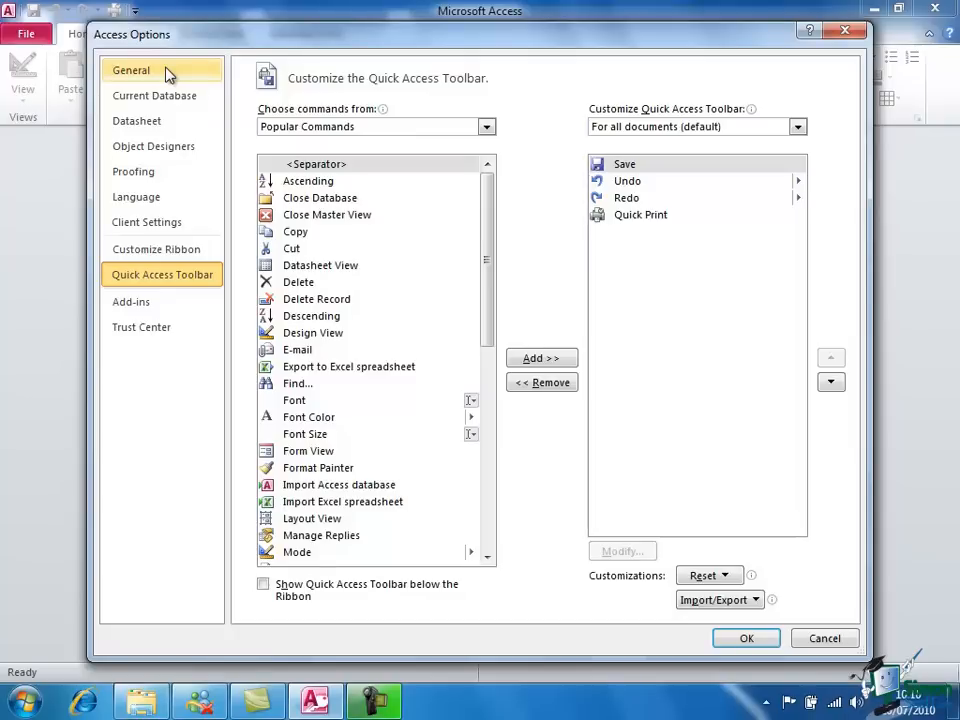
pyautogui.click(132, 70)
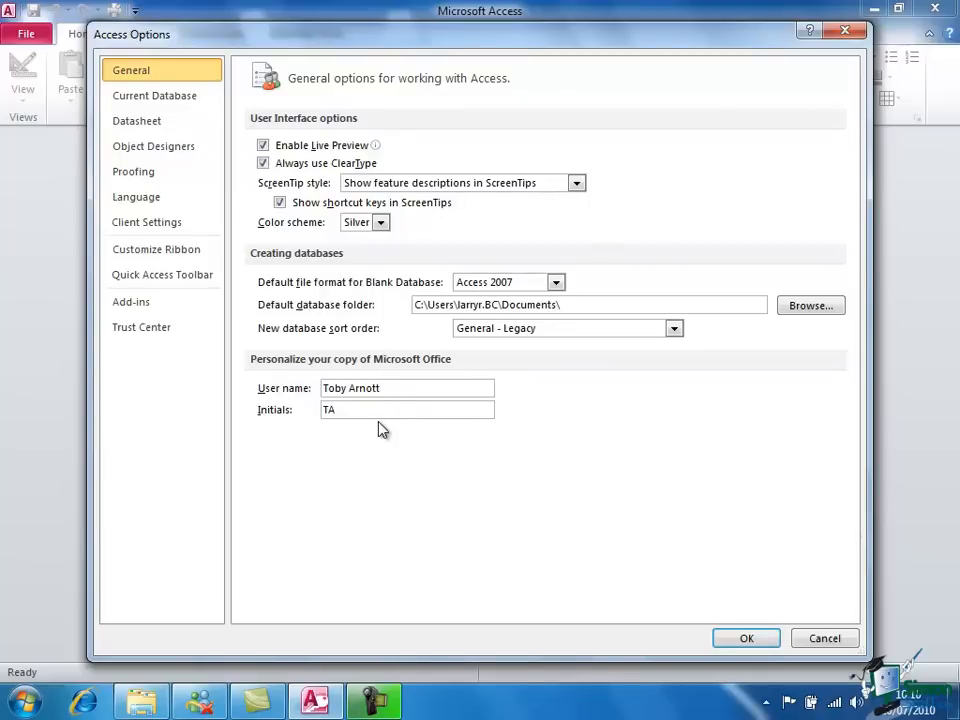
pyautogui.moveTo(250, 320)
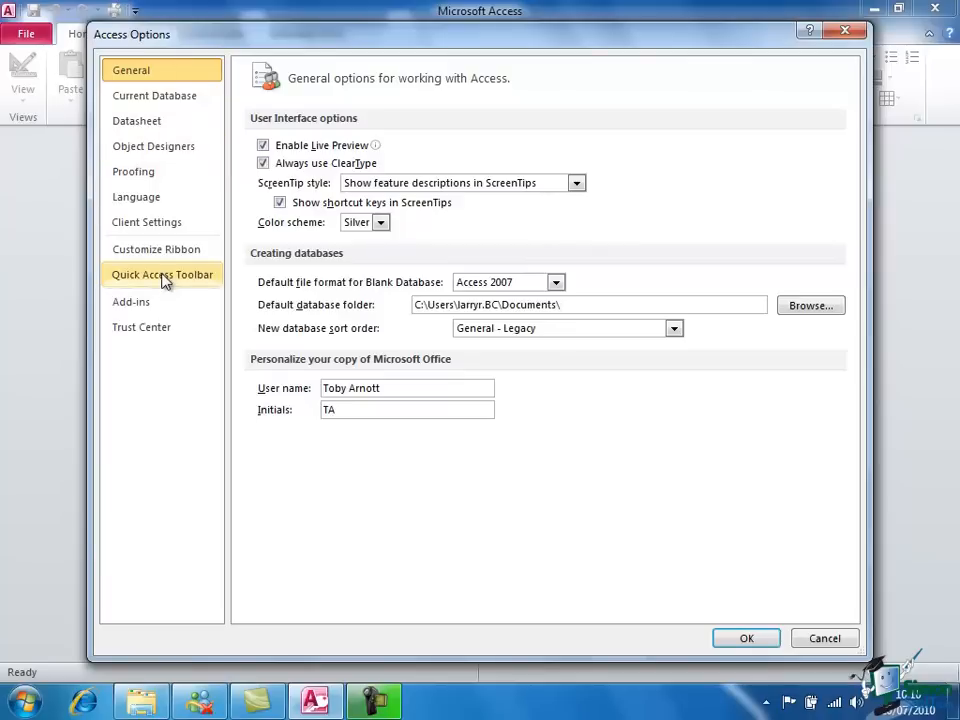
pyautogui.click(162, 274)
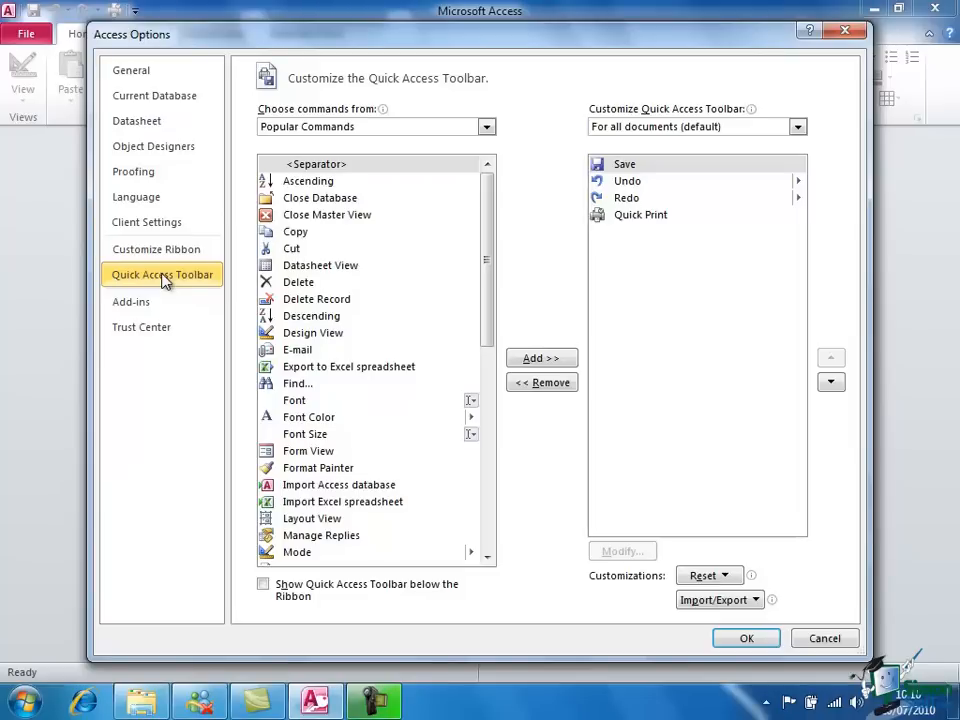
# Step: In Customize Ribbon, select Design View and expand the Home tab's Text Formatting group
pyautogui.click(156, 248)
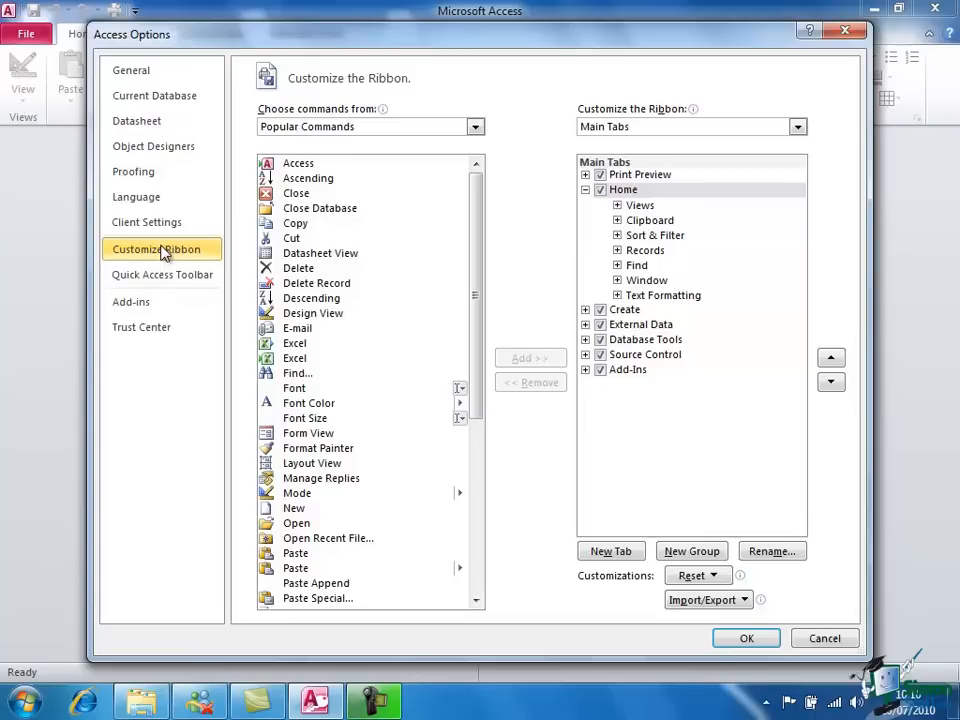
pyautogui.moveTo(176, 250)
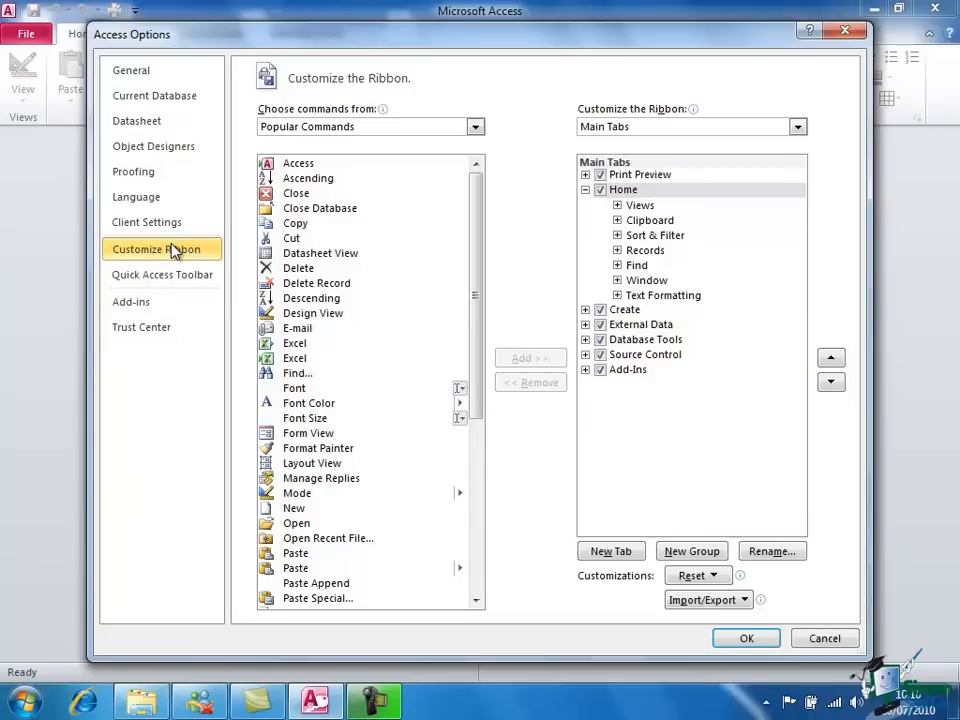
pyautogui.moveTo(312, 312)
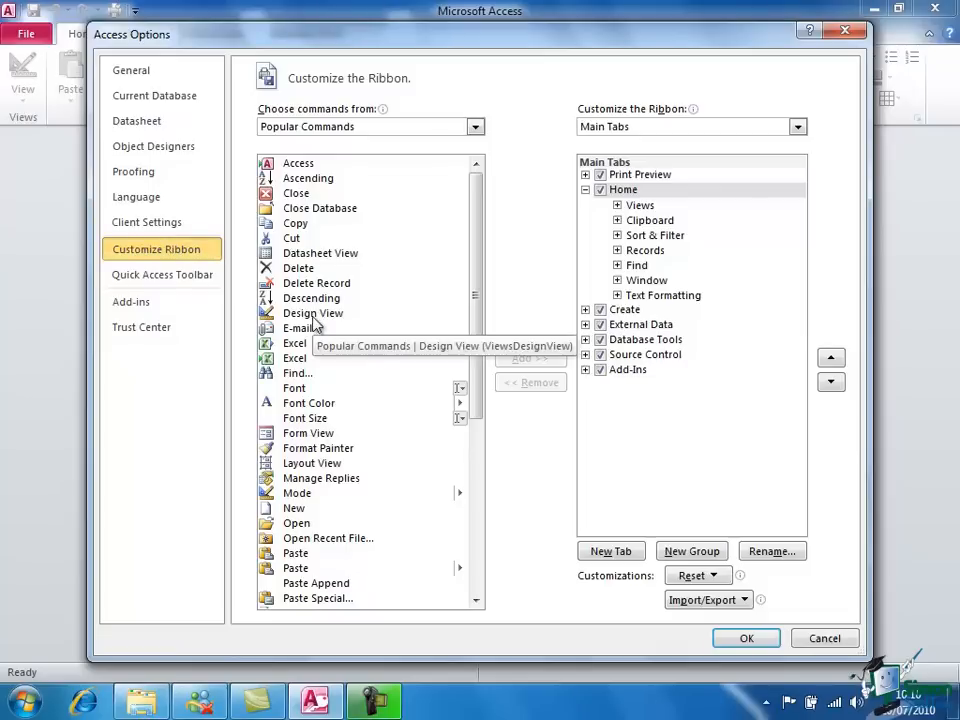
pyautogui.click(312, 312)
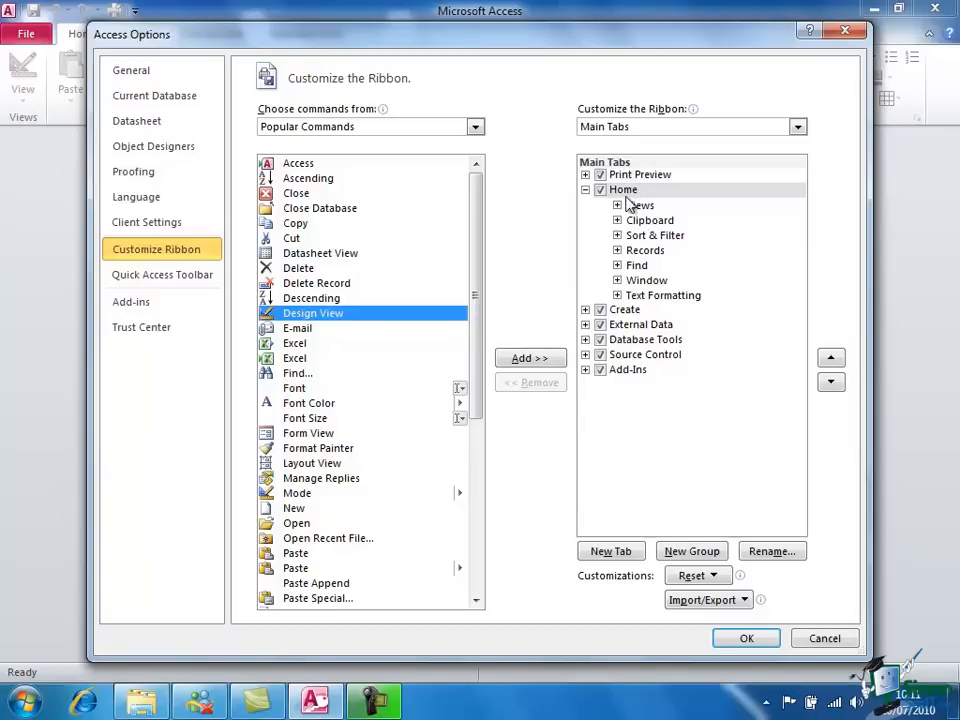
pyautogui.click(624, 188)
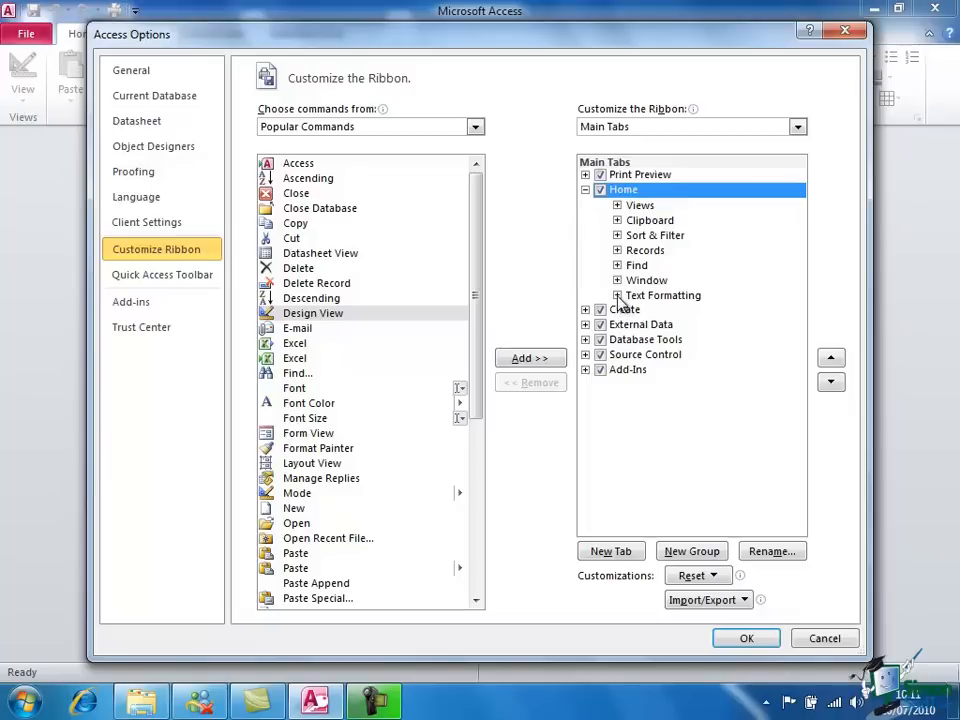
pyautogui.click(616, 296)
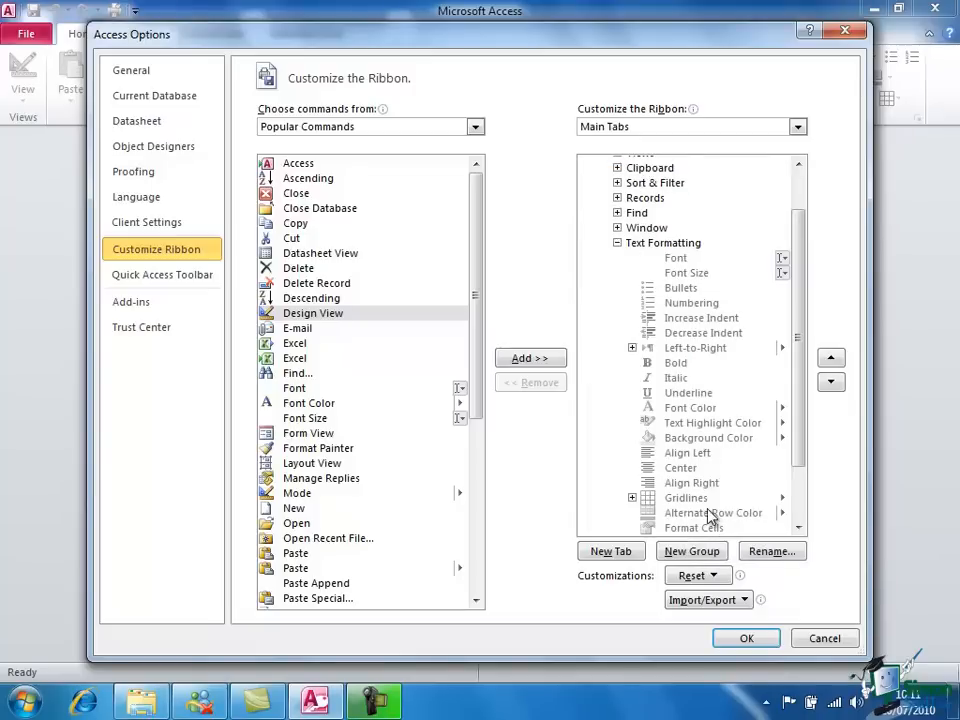
pyautogui.moveTo(744, 268)
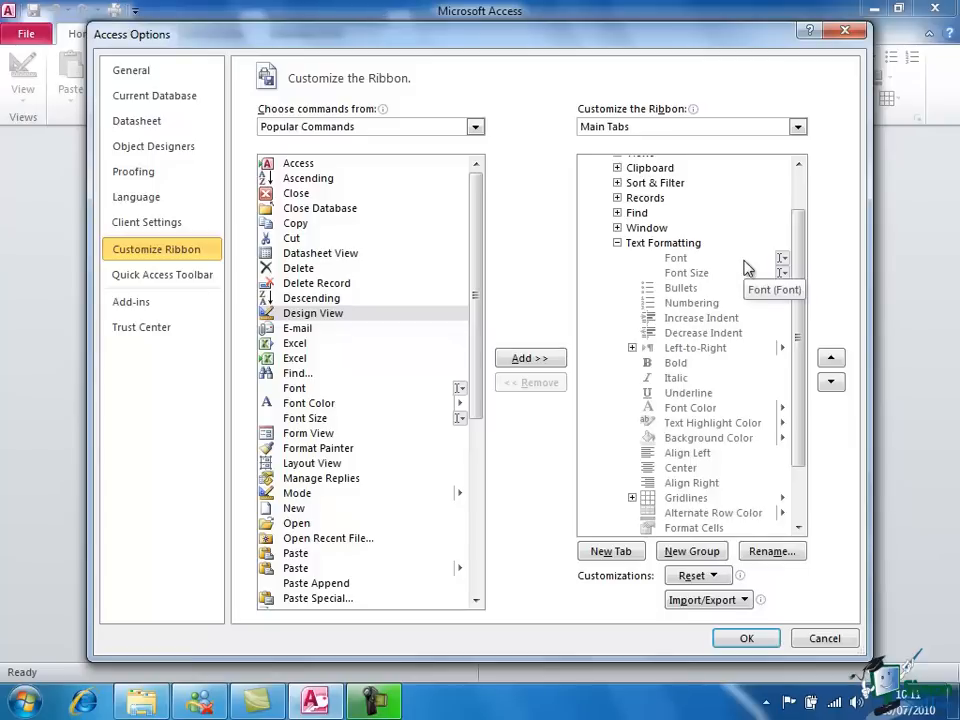
pyautogui.moveTo(728, 290)
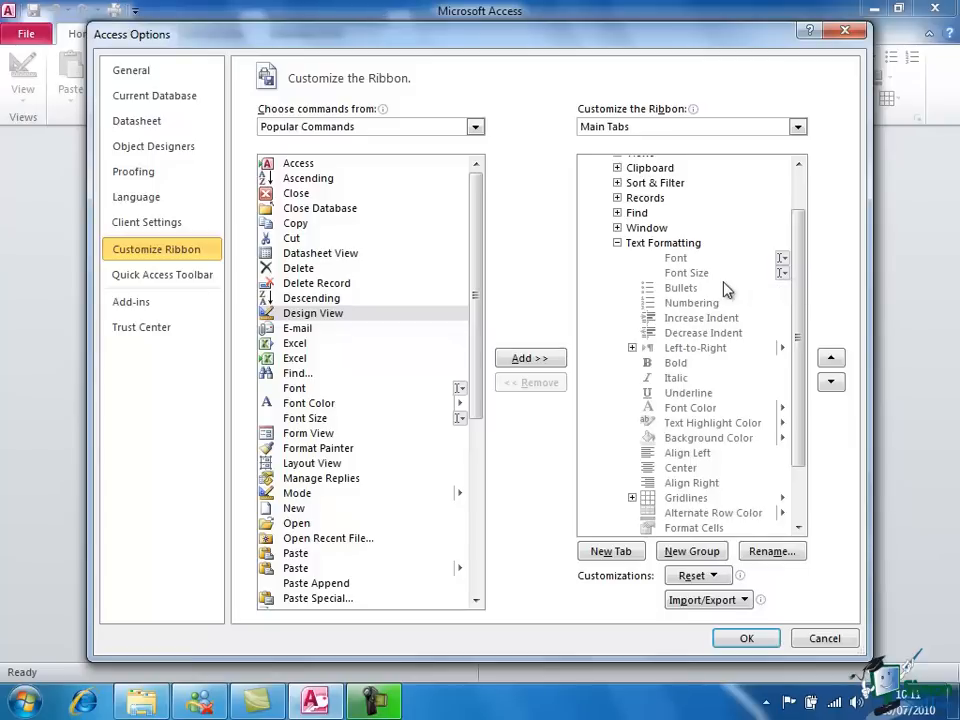
pyautogui.moveTo(682, 288)
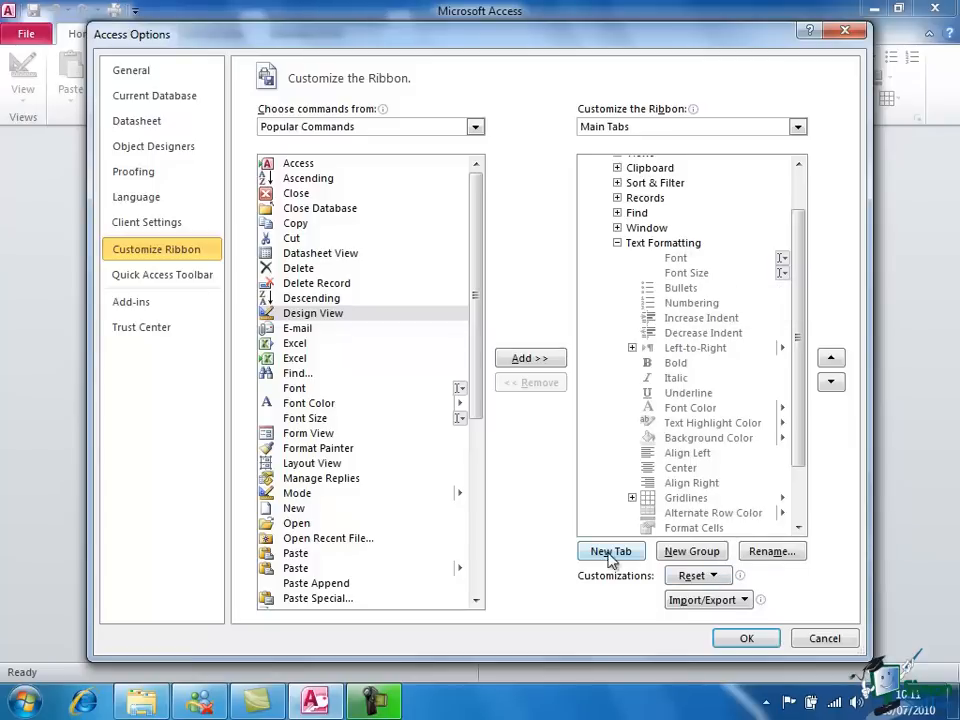
pyautogui.moveTo(772, 552)
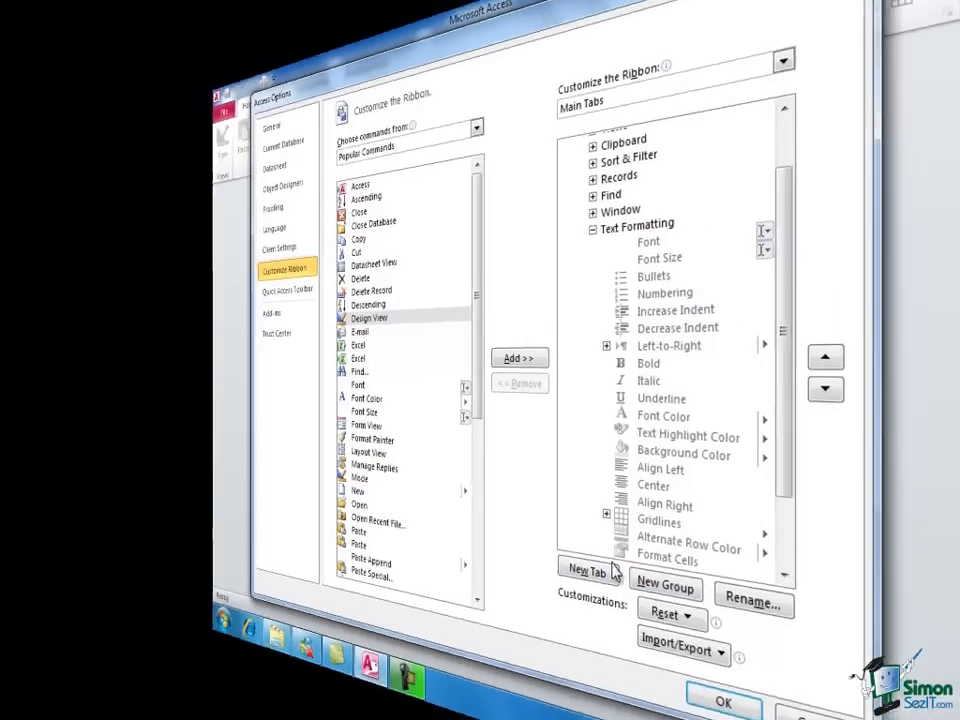
# Step: Leave Access Options, expand the Navigation Pane and show its All Tables grouping categories
pyautogui.click(722, 700)
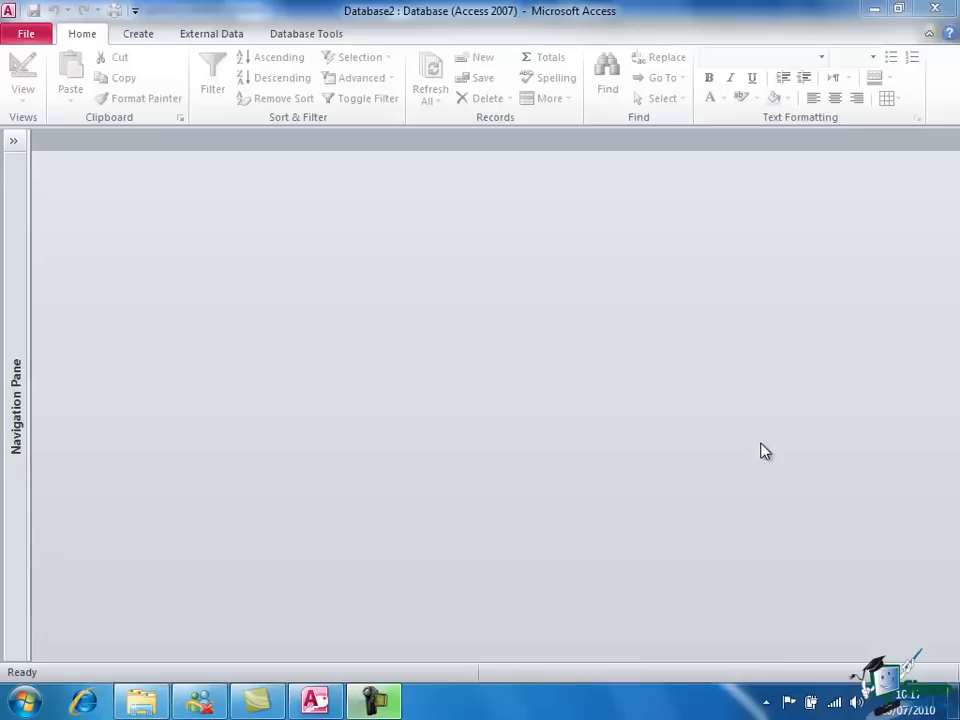
pyautogui.moveTo(772, 458)
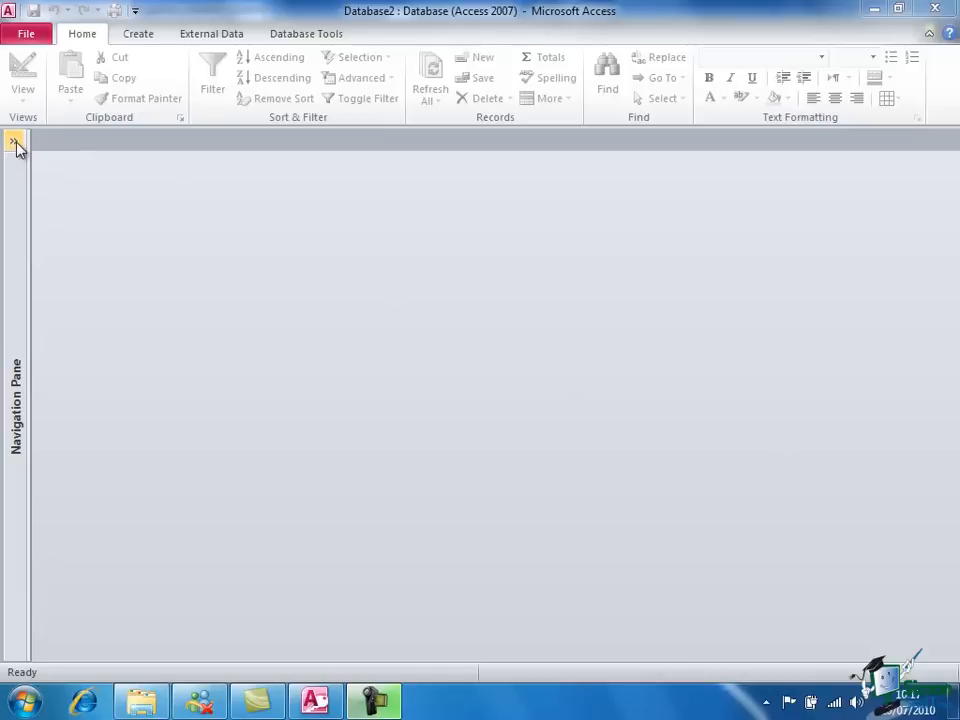
pyautogui.click(16, 144)
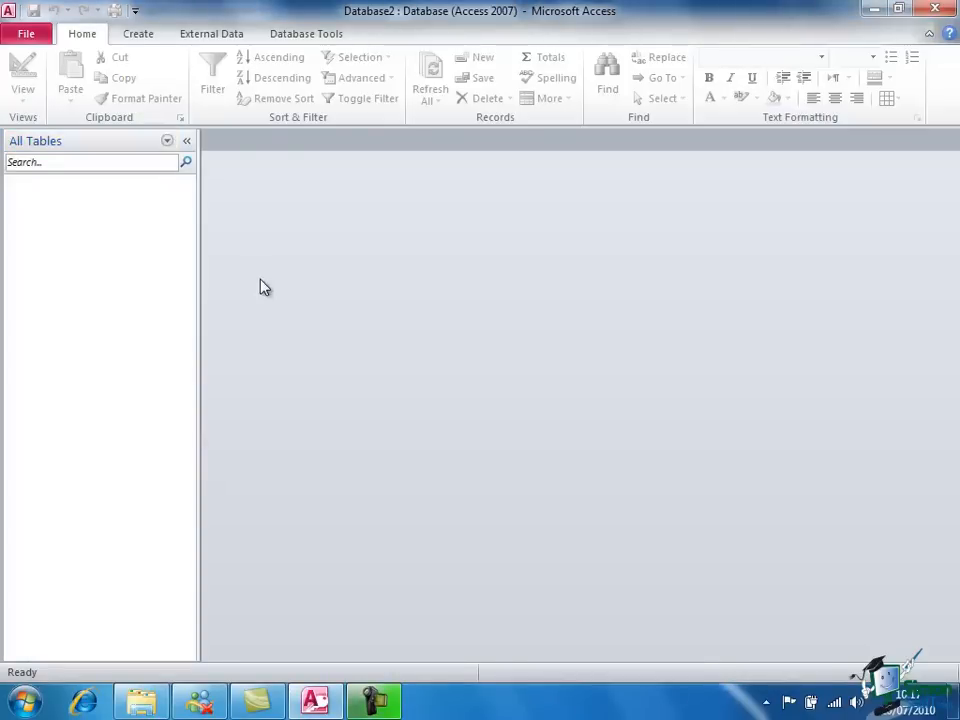
pyautogui.click(168, 140)
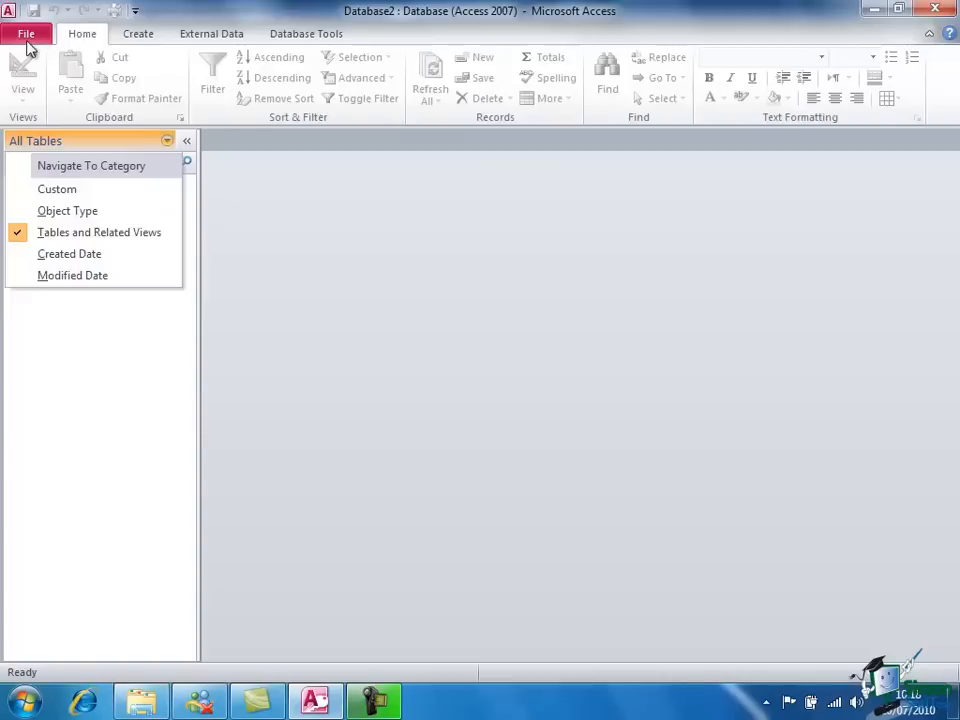
pyautogui.click(26, 32)
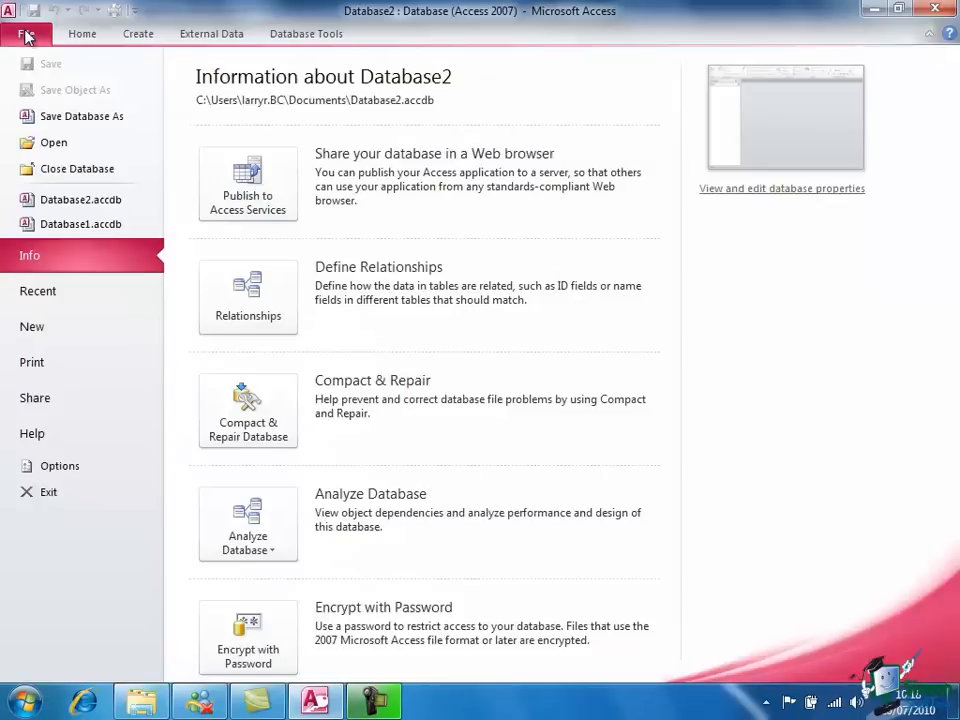
pyautogui.click(60, 466)
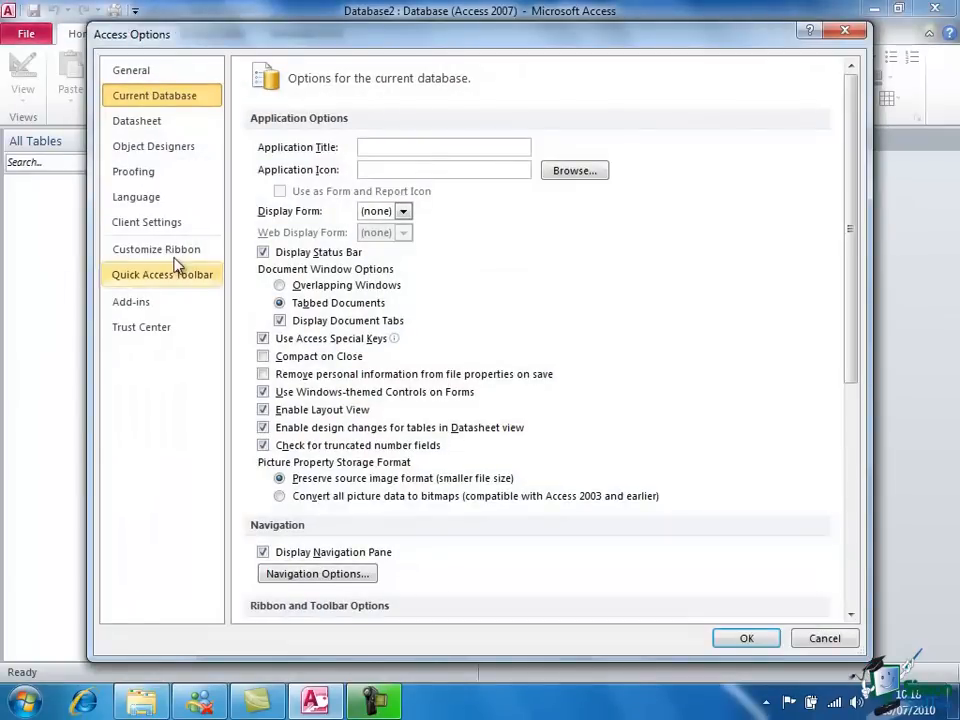
pyautogui.click(154, 96)
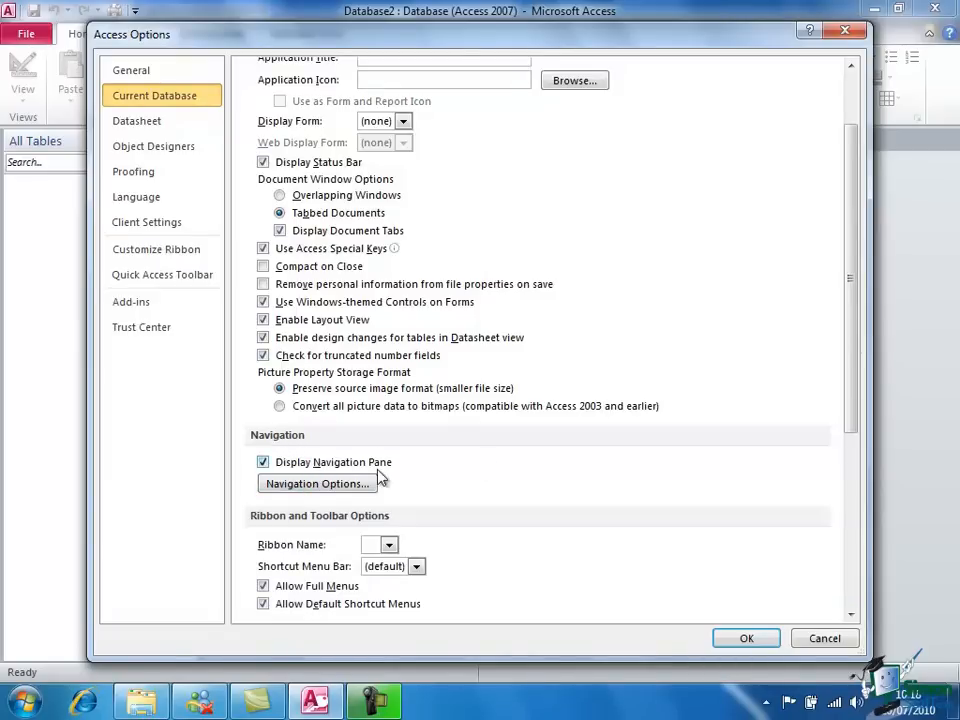
pyautogui.click(316, 482)
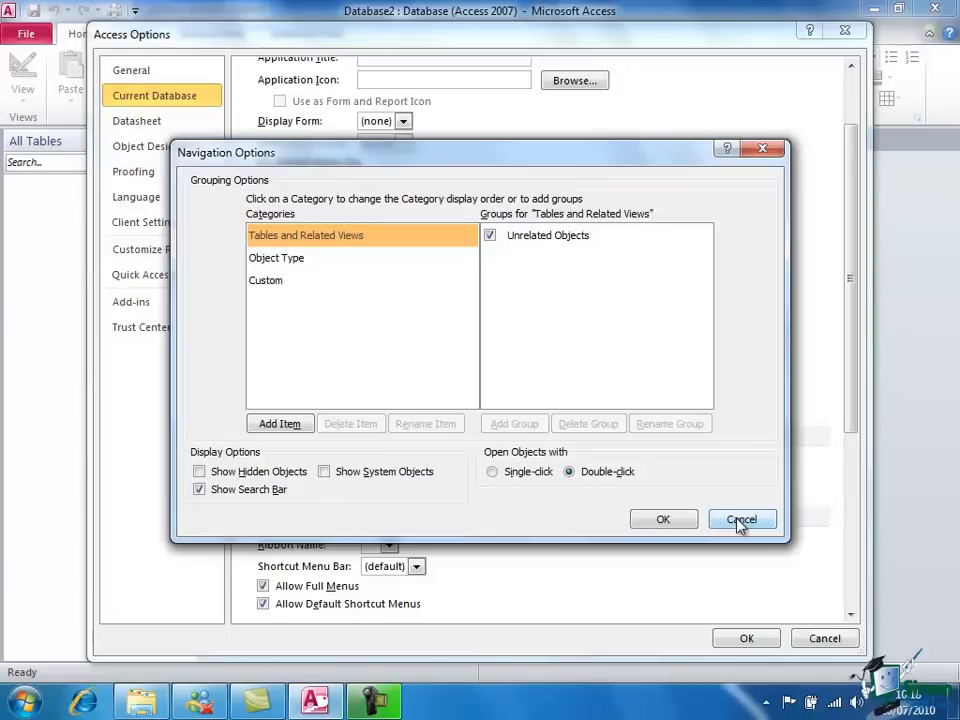
pyautogui.click(740, 520)
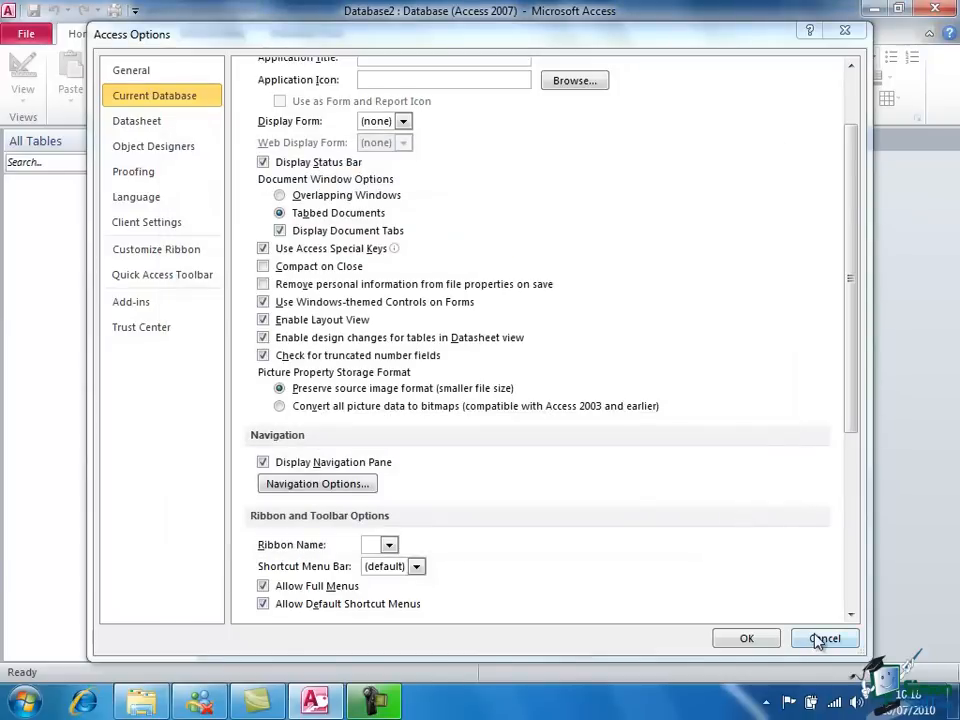
pyautogui.click(824, 638)
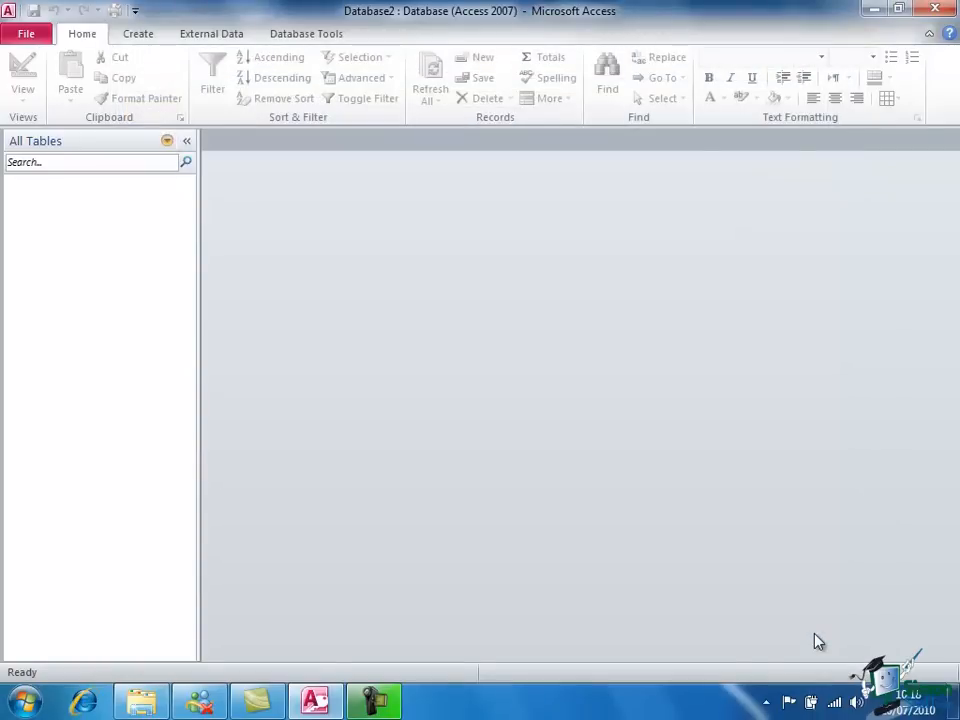
pyautogui.moveTo(568, 448)
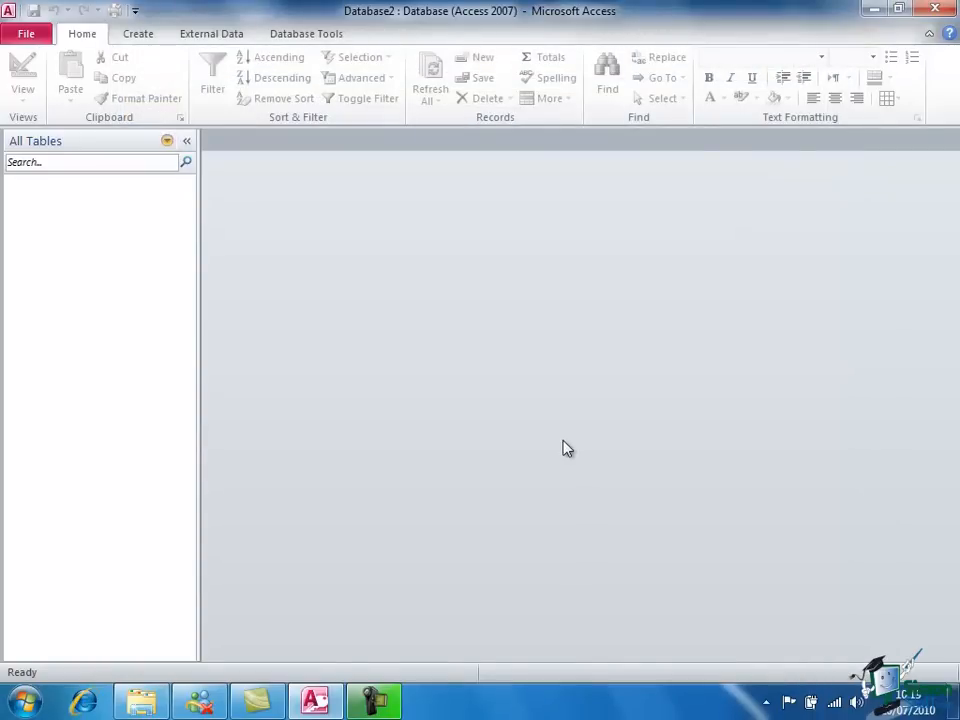